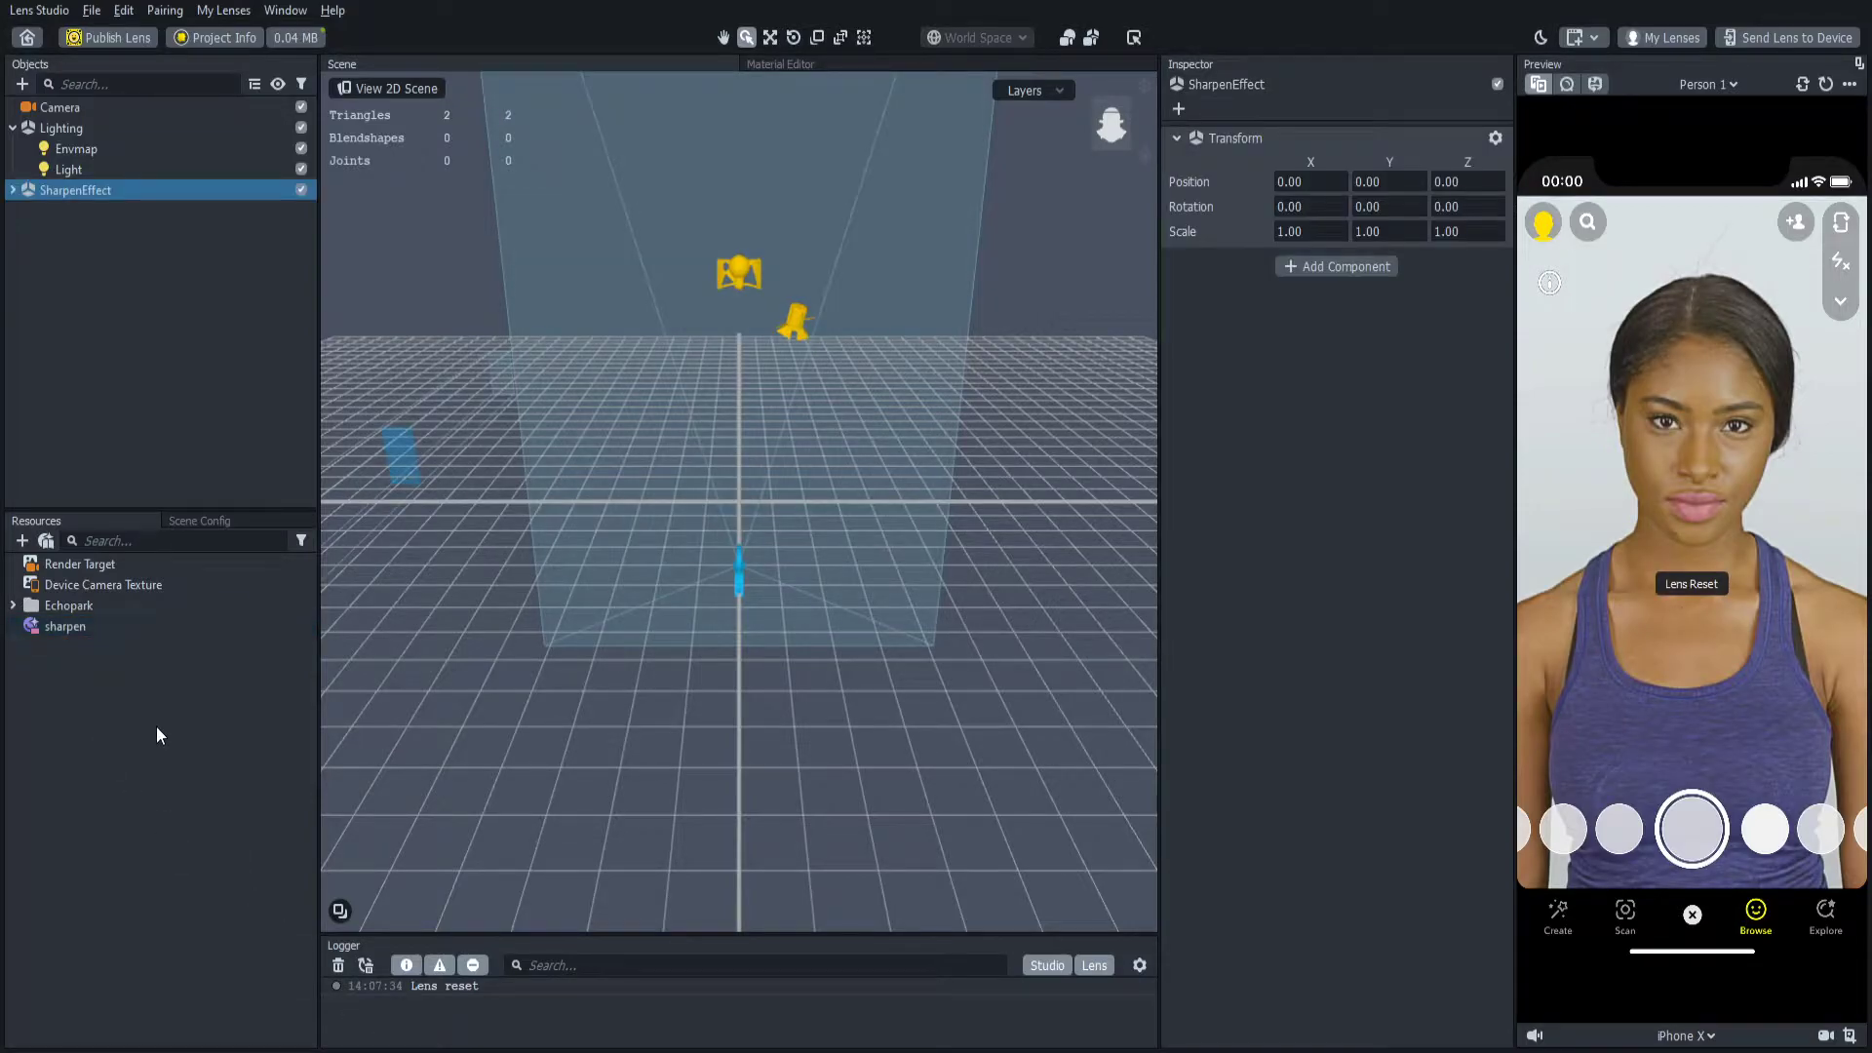
Step: Delete the default Camera and Lighting, then add an ALT camera holding SharpenEffect
click(59, 106)
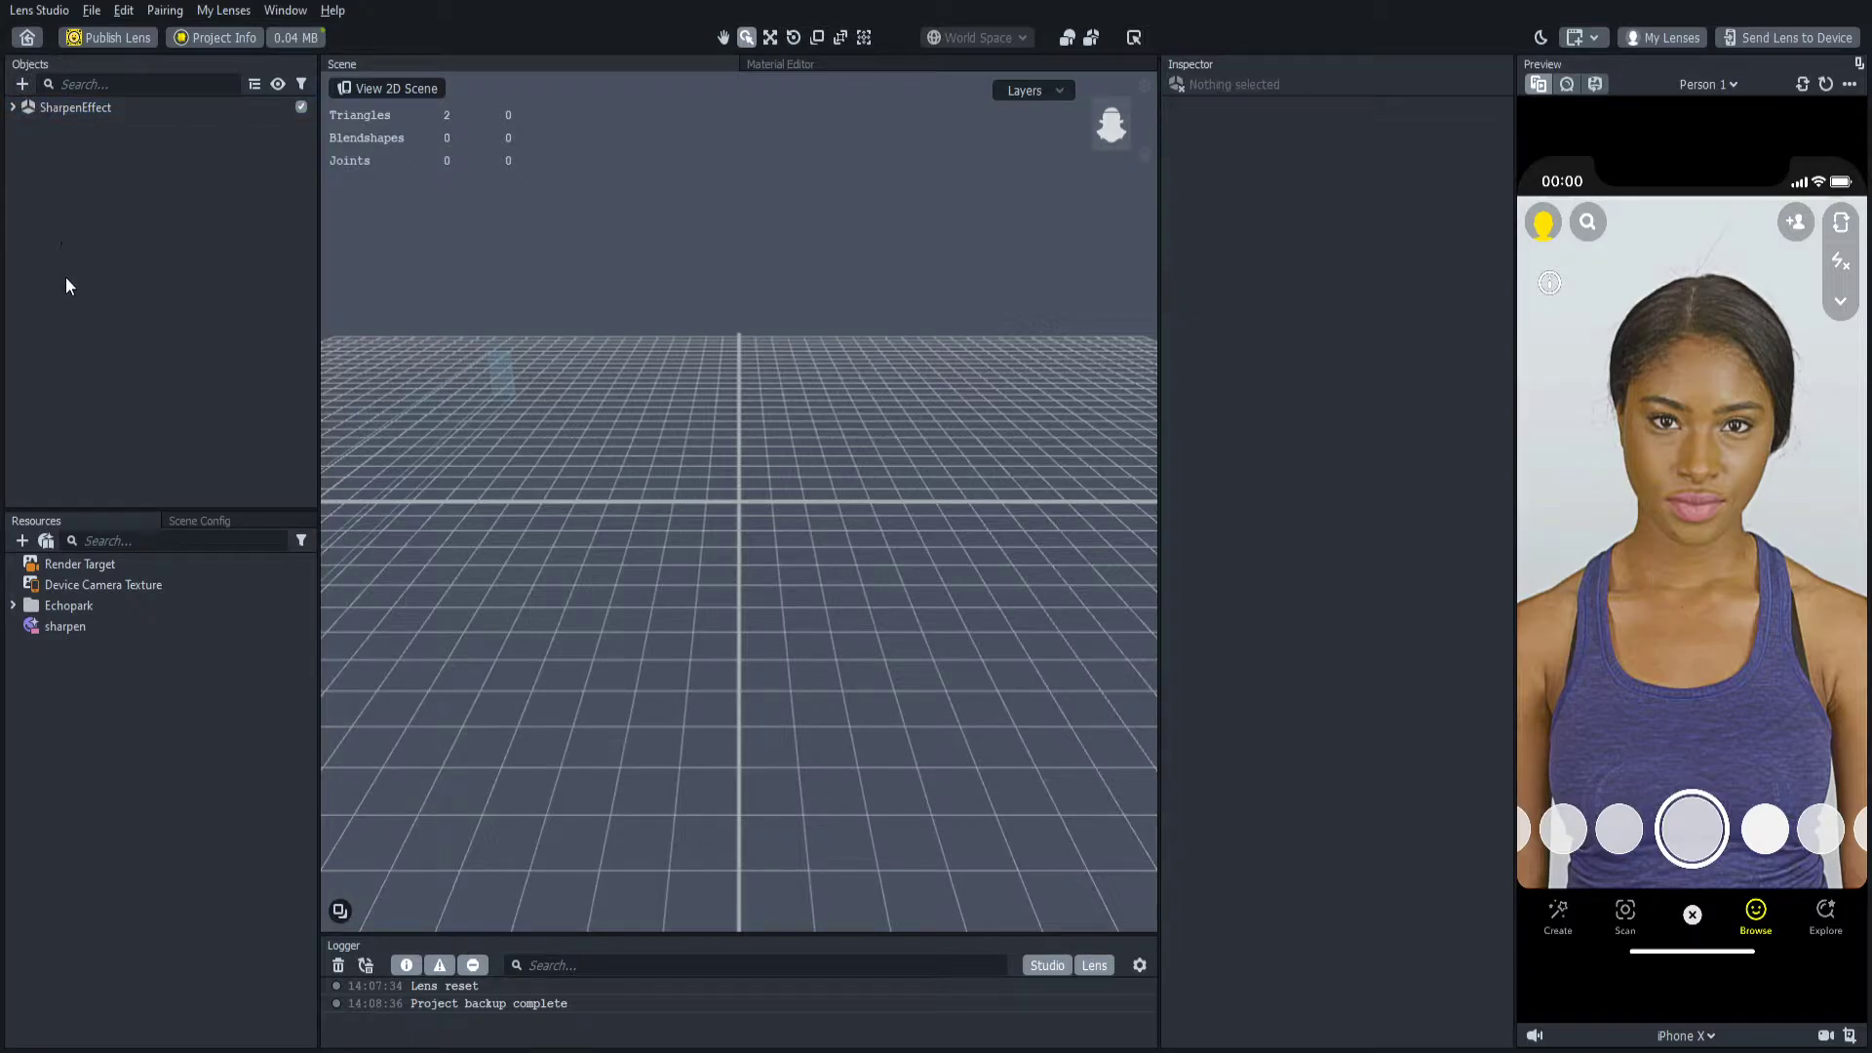
click(59, 127)
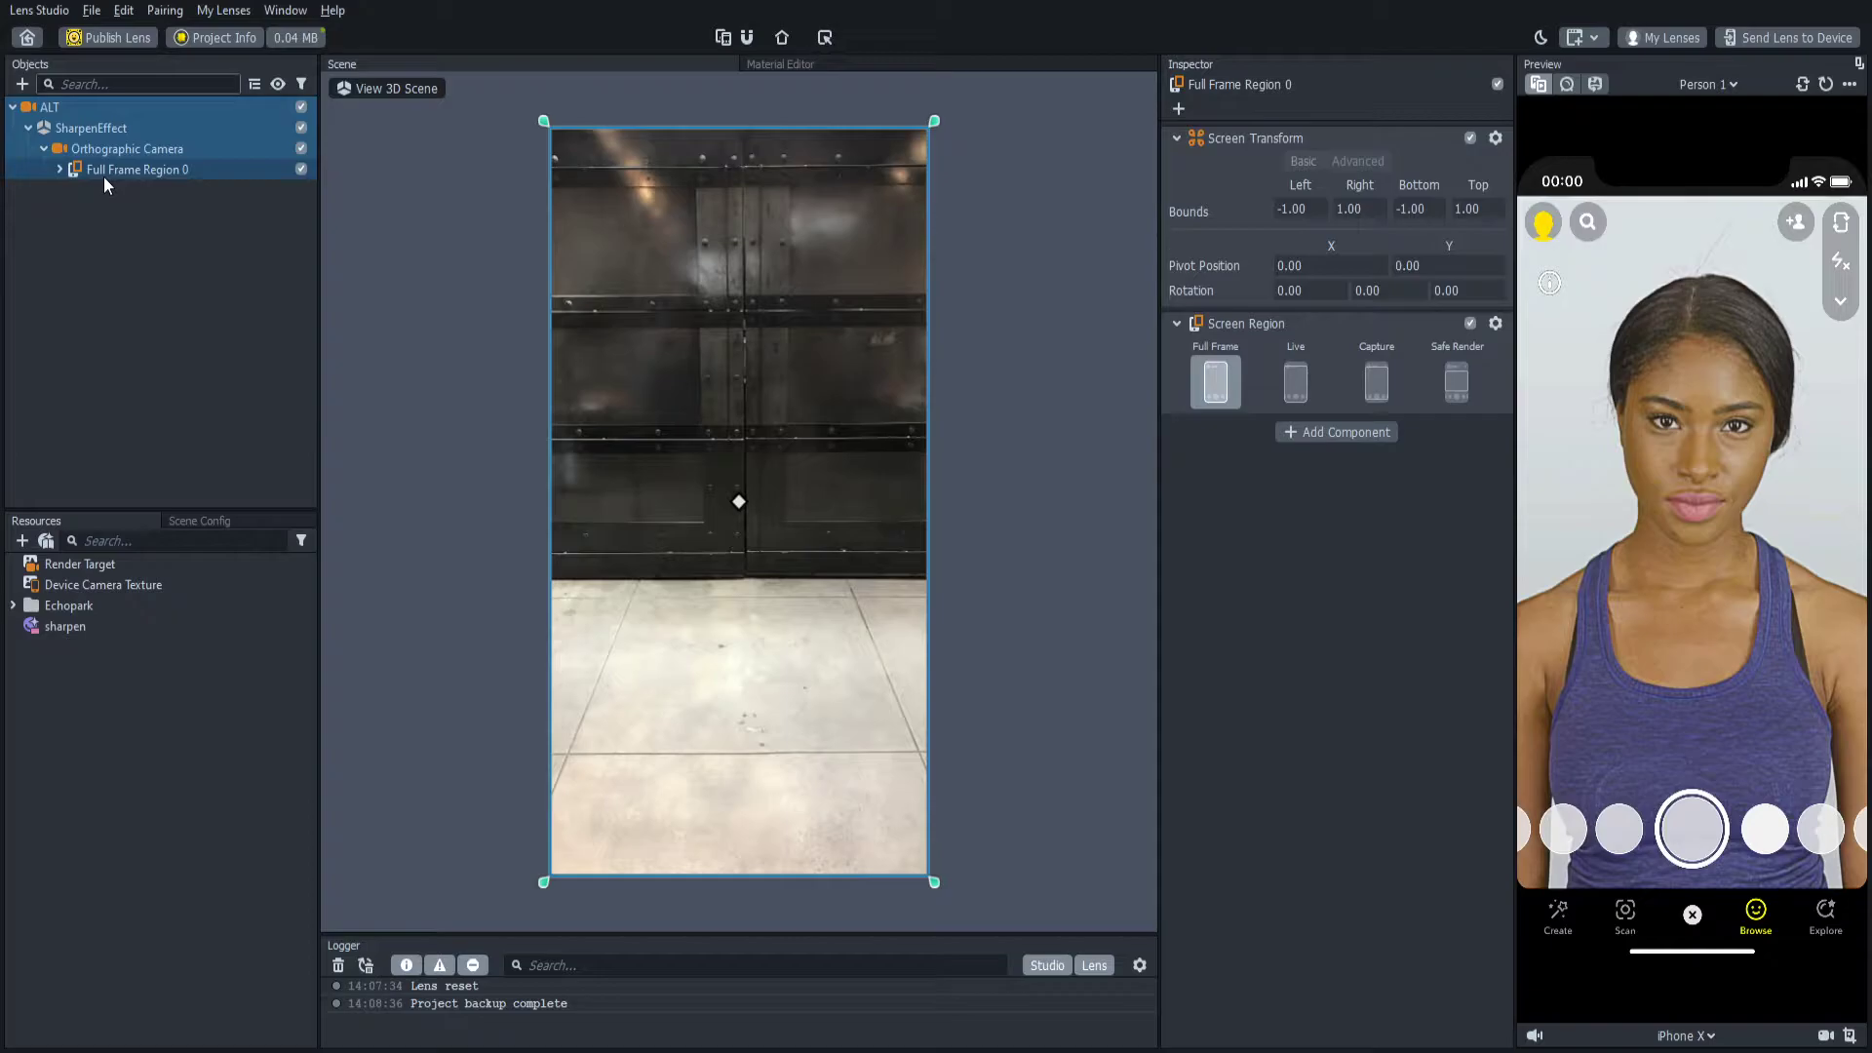
mouse_move(118, 212)
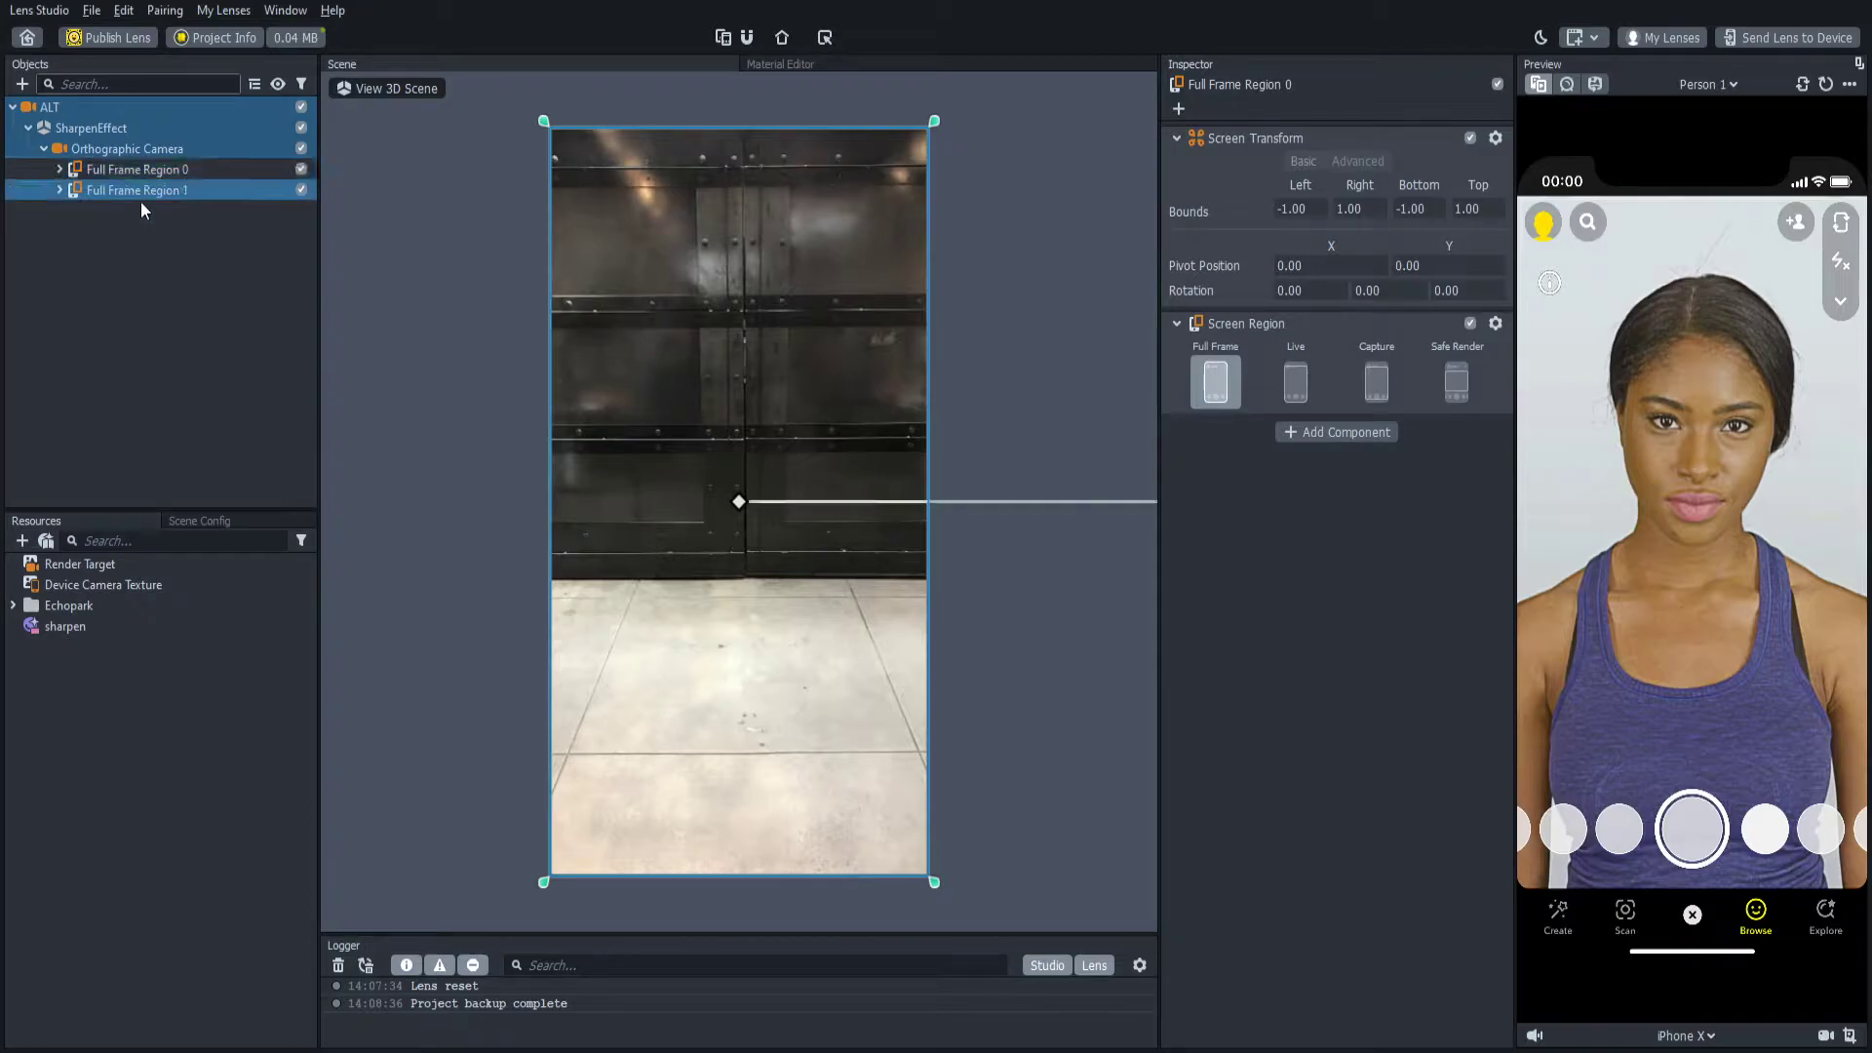
Step: Give the second region's Screen Image Soft Light blending, Left bound -1.015 and Bottom -0.99
click(59, 190)
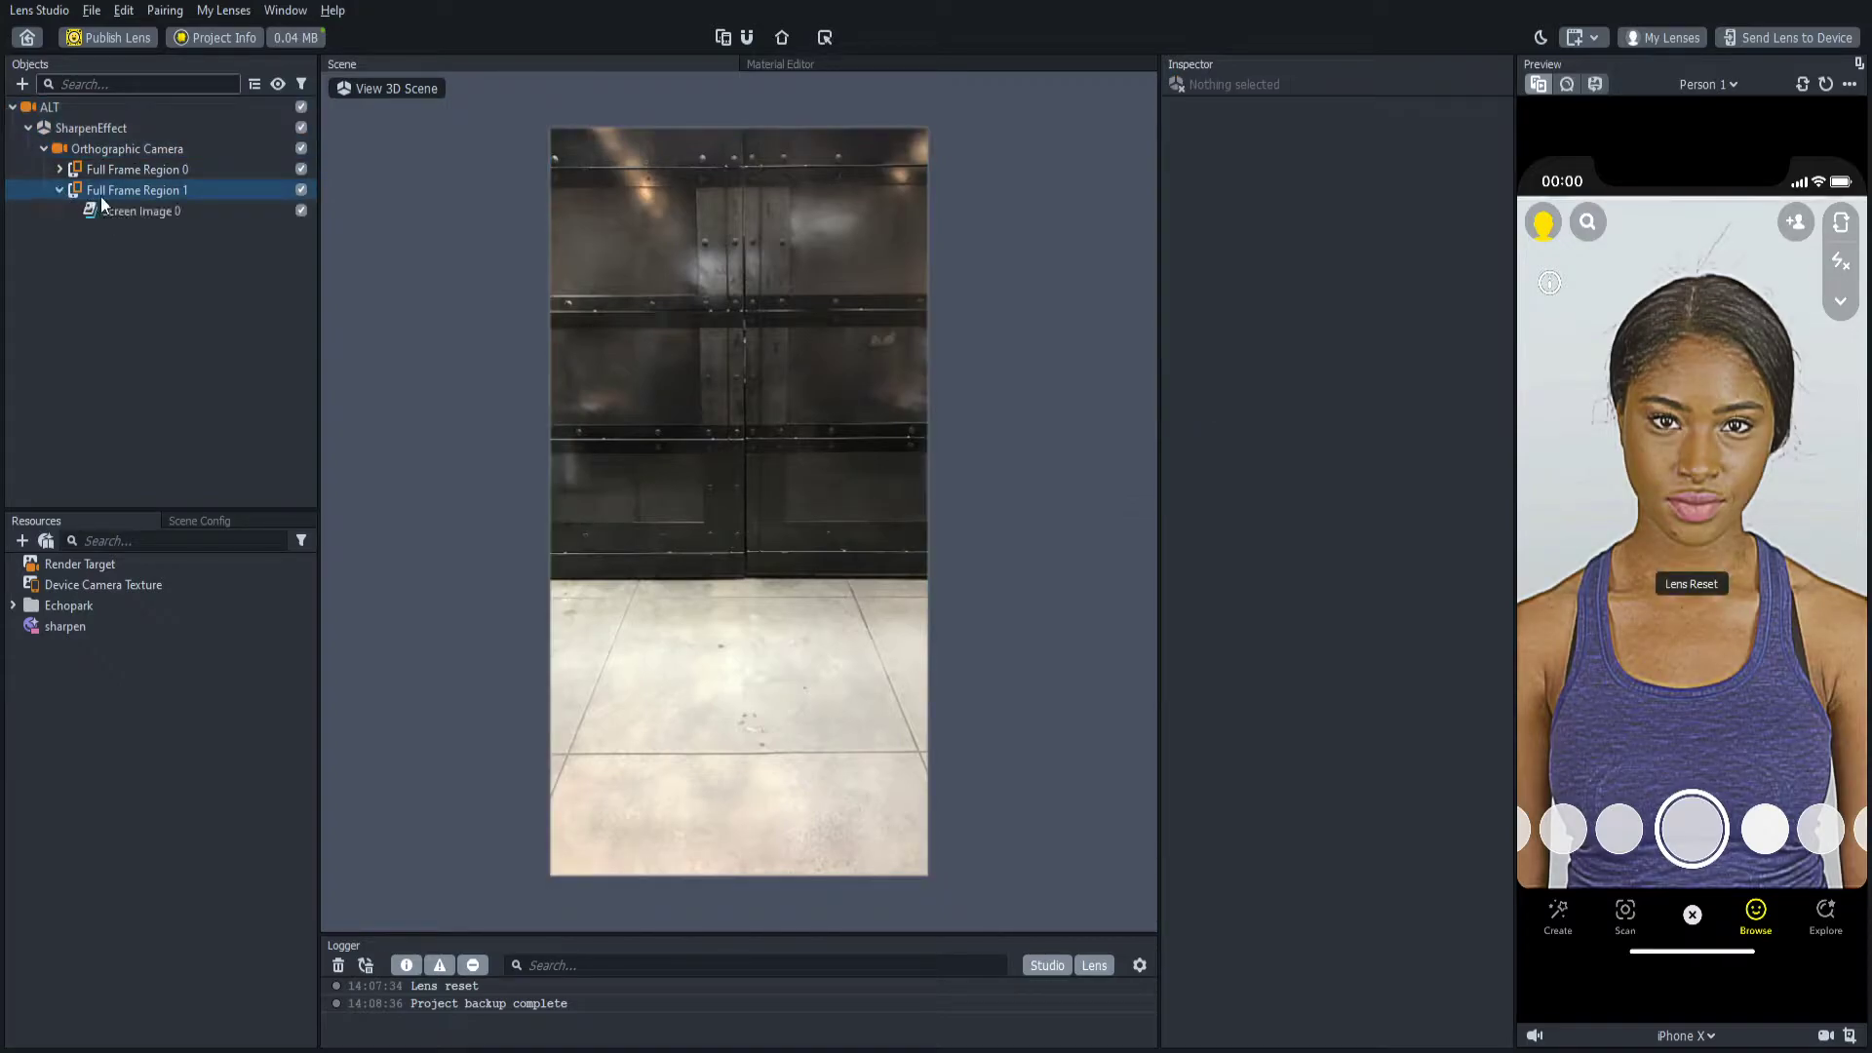
click(144, 210)
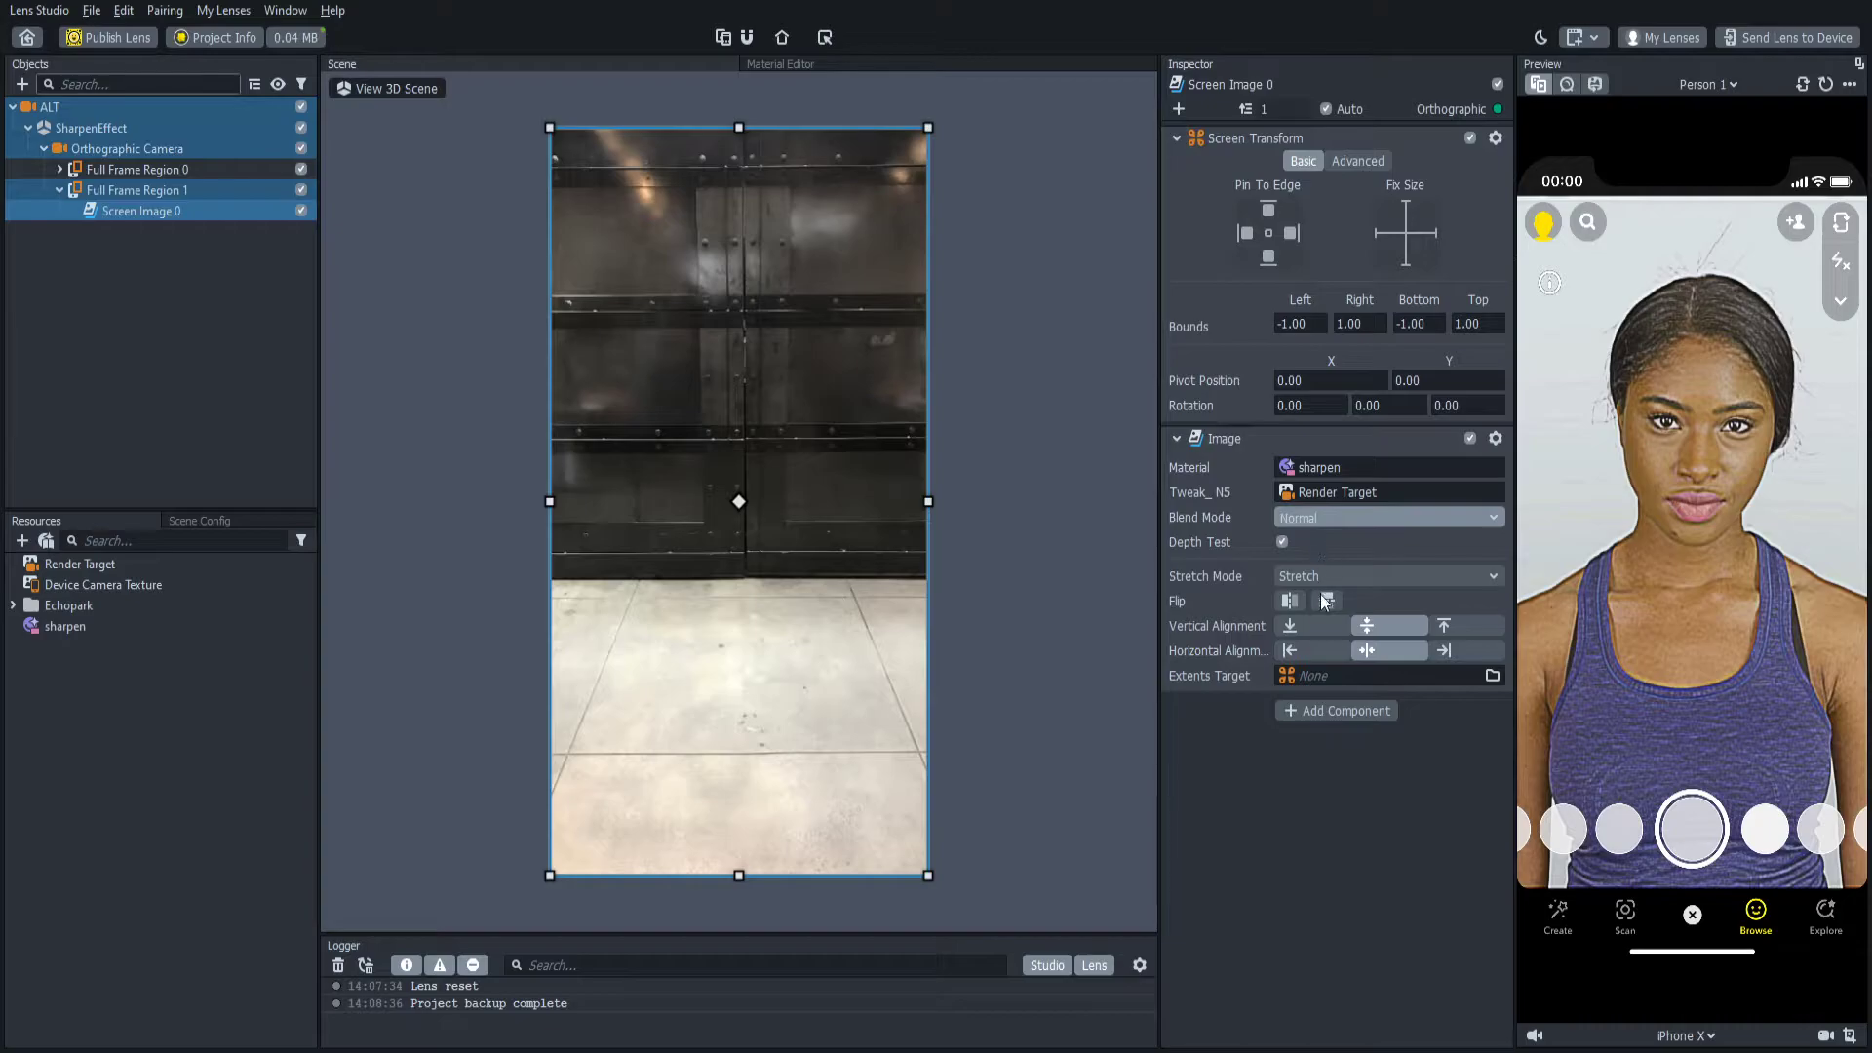
click(1387, 517)
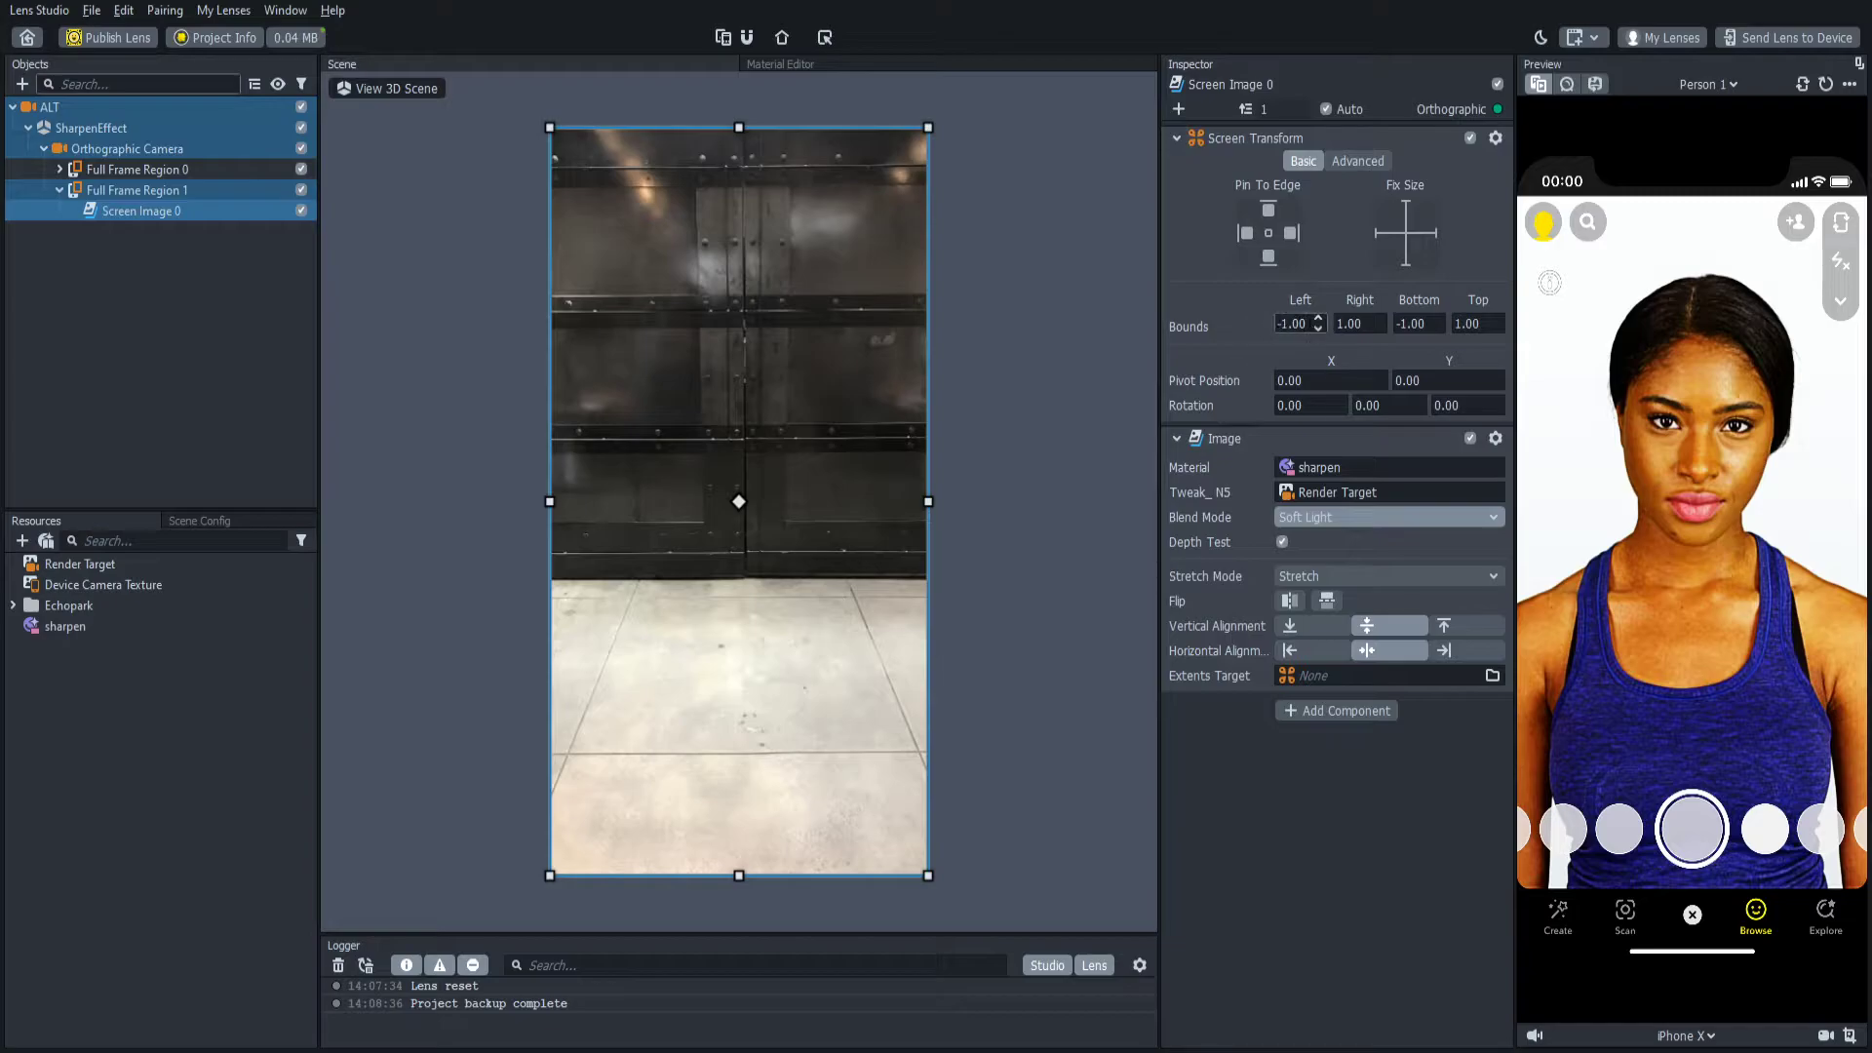
click(1296, 323)
text(-1.015)
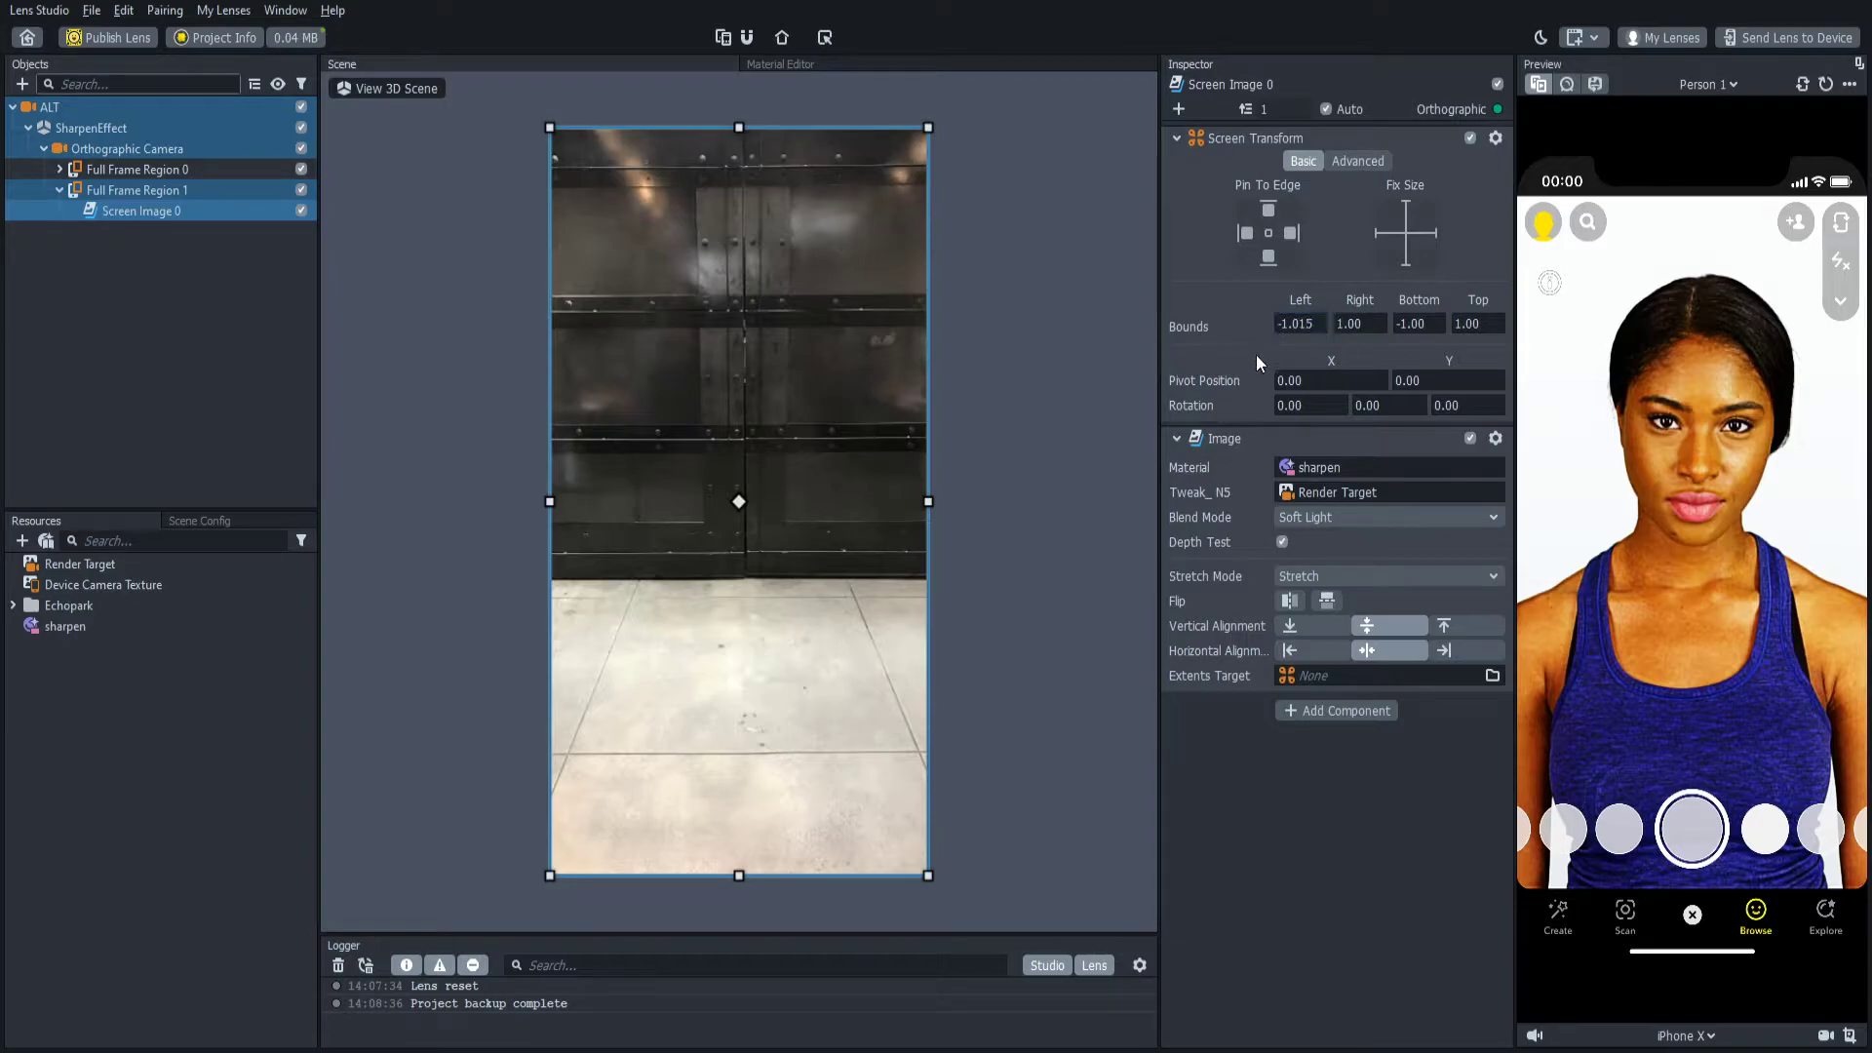
click(1416, 324)
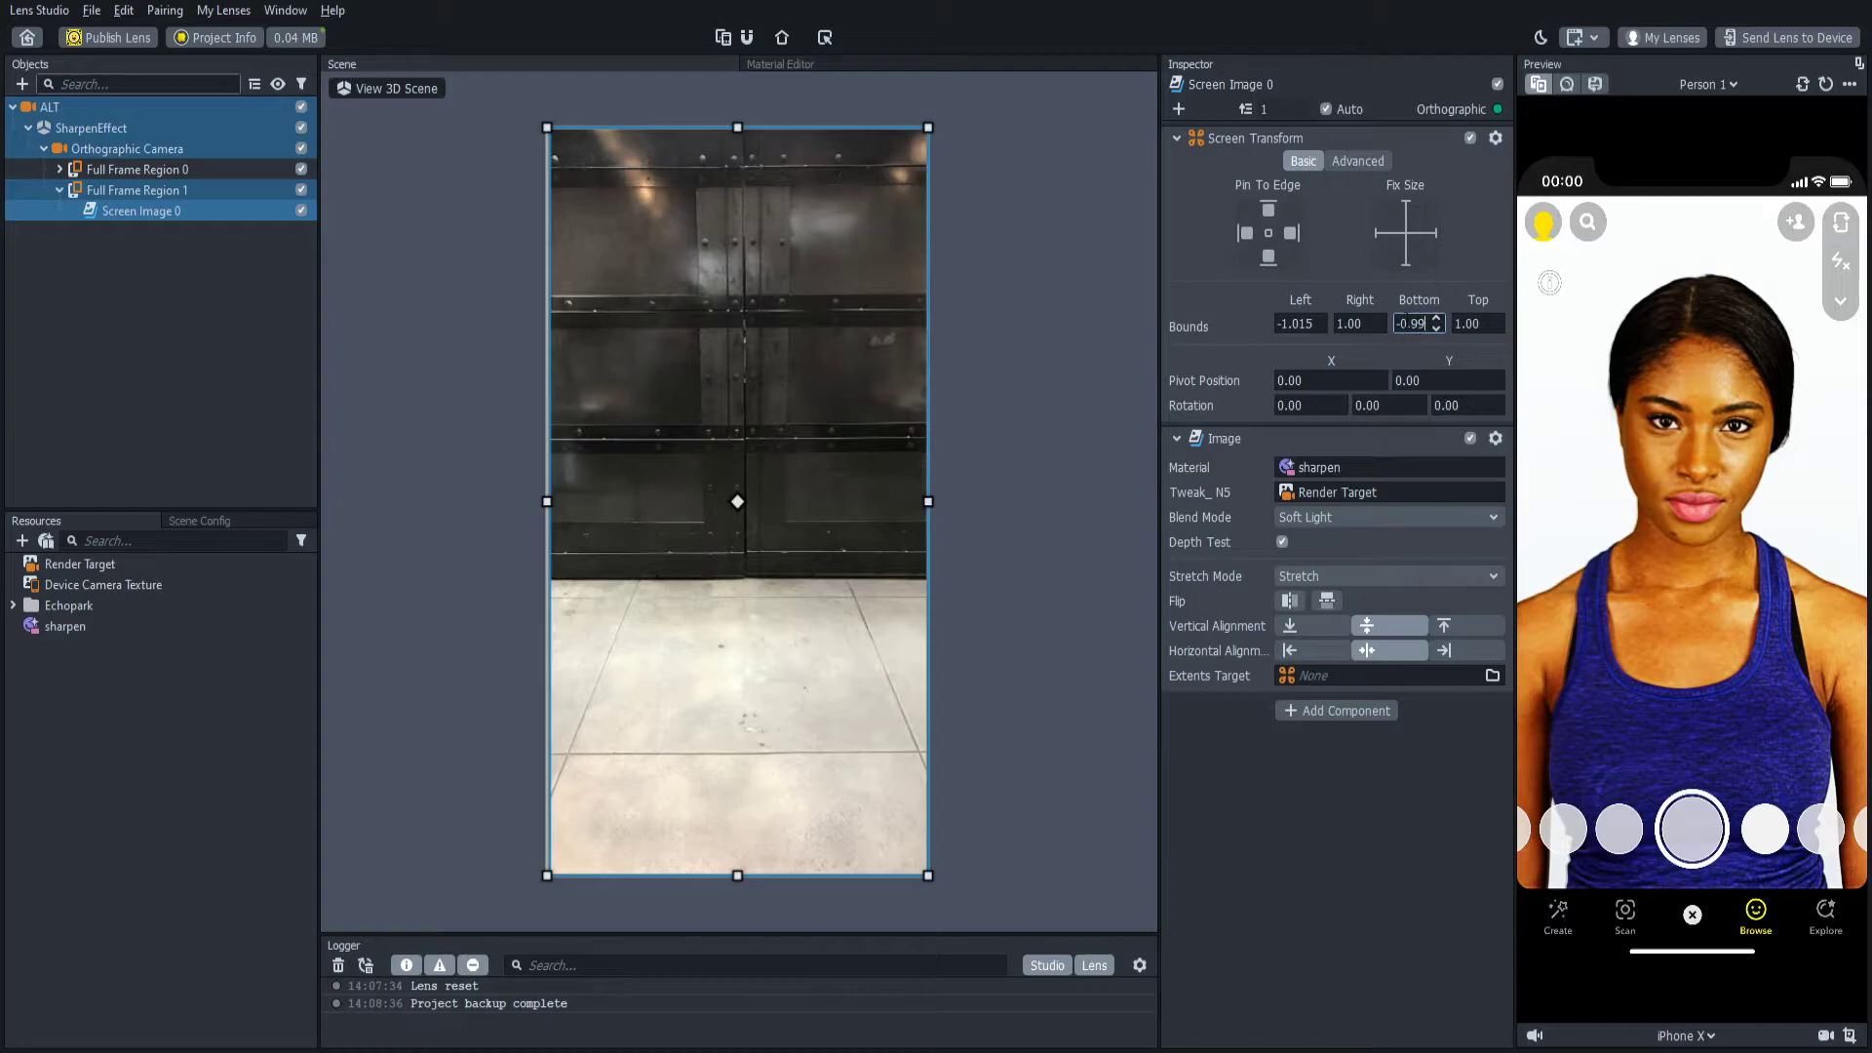
Step: Duplicate the sharpen material as 'sharpen 2' with Sharpen Amount 1.00 and assign it to the Screen Image
click(66, 626)
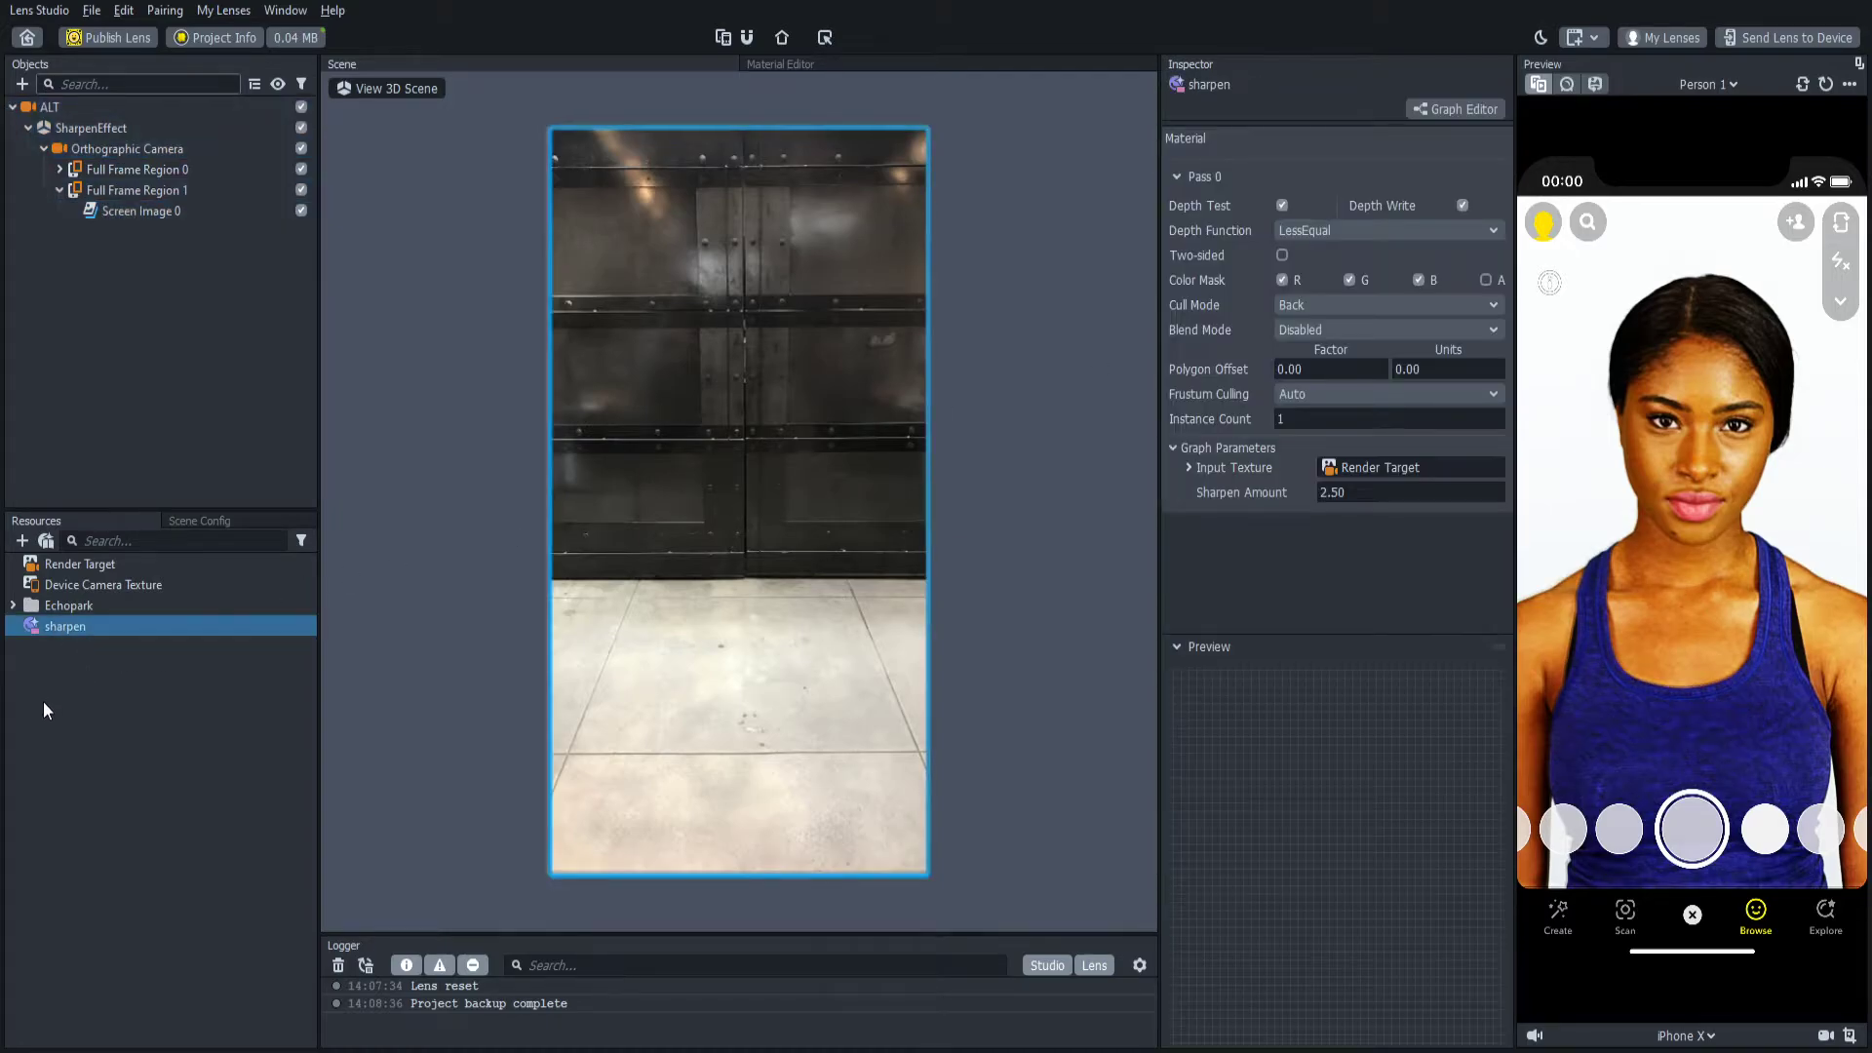
click(989, 642)
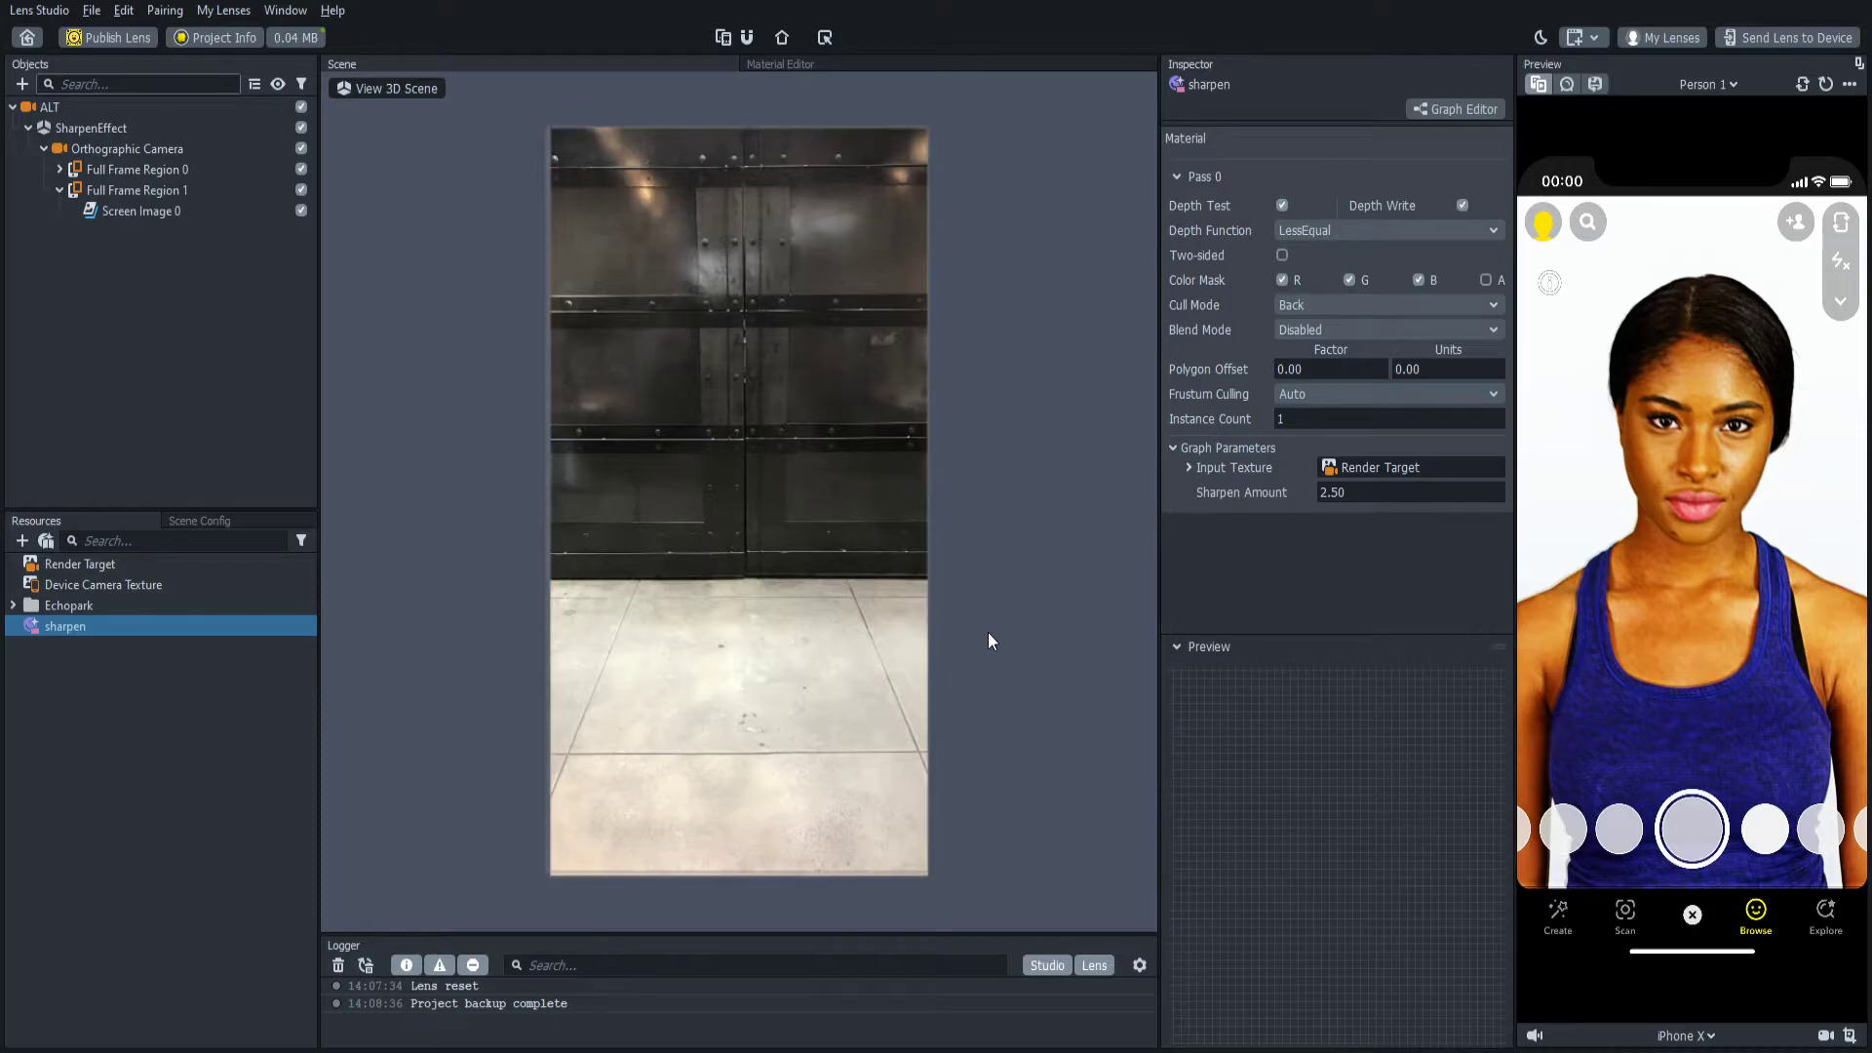
mouse_move(53, 645)
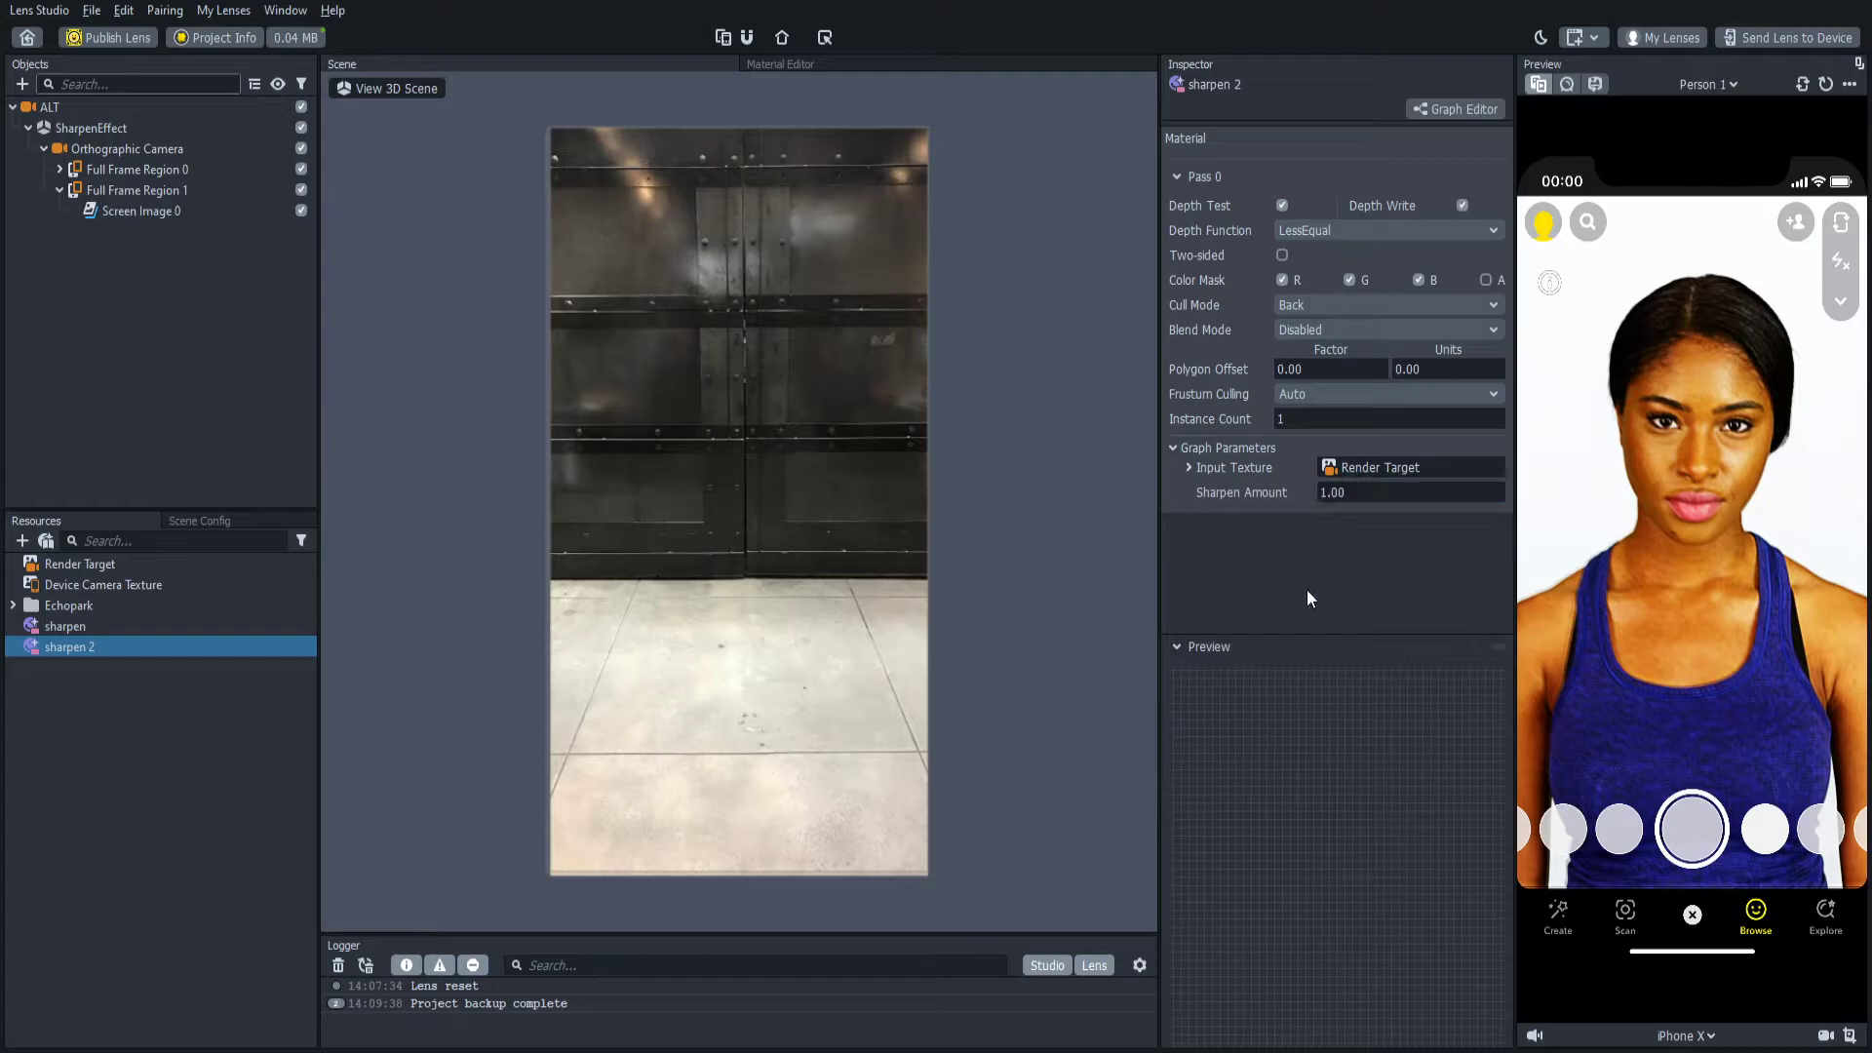
click(142, 212)
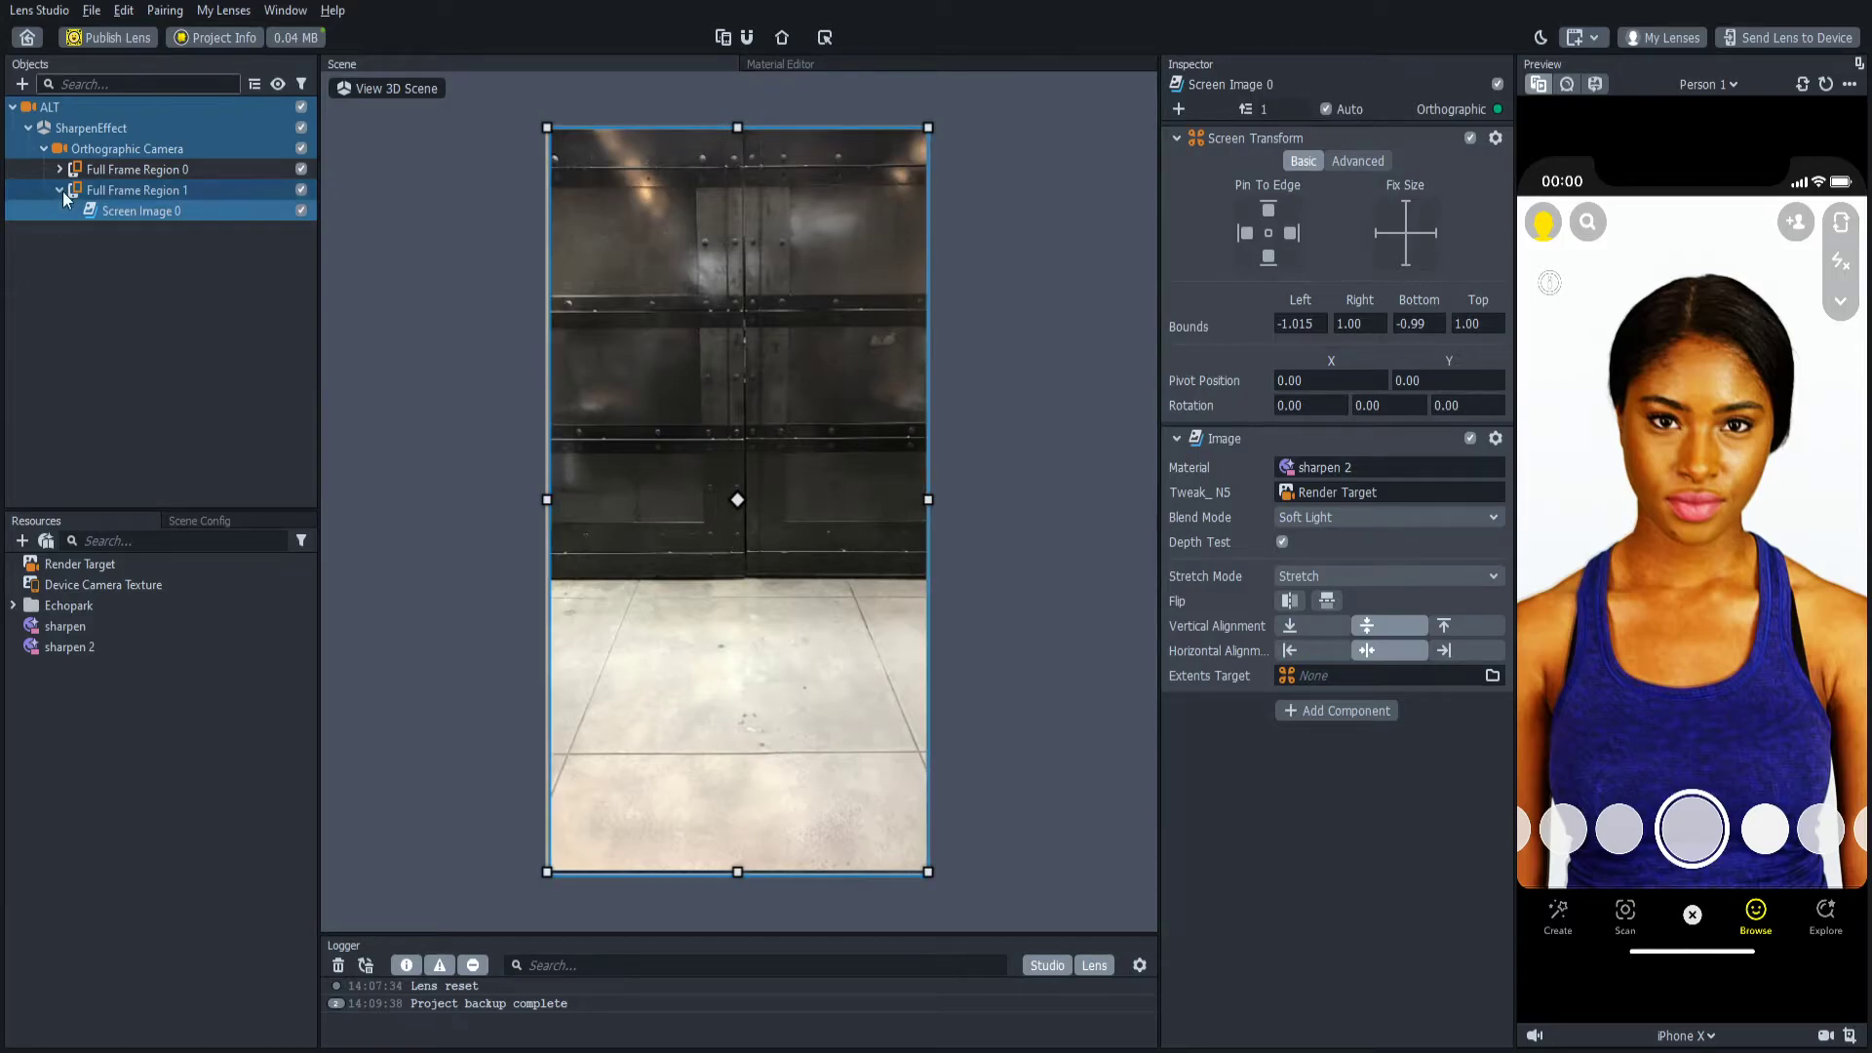
Step: Add a perspective camera named POST EFFECT beside ALT, rendering with order 2
click(11, 107)
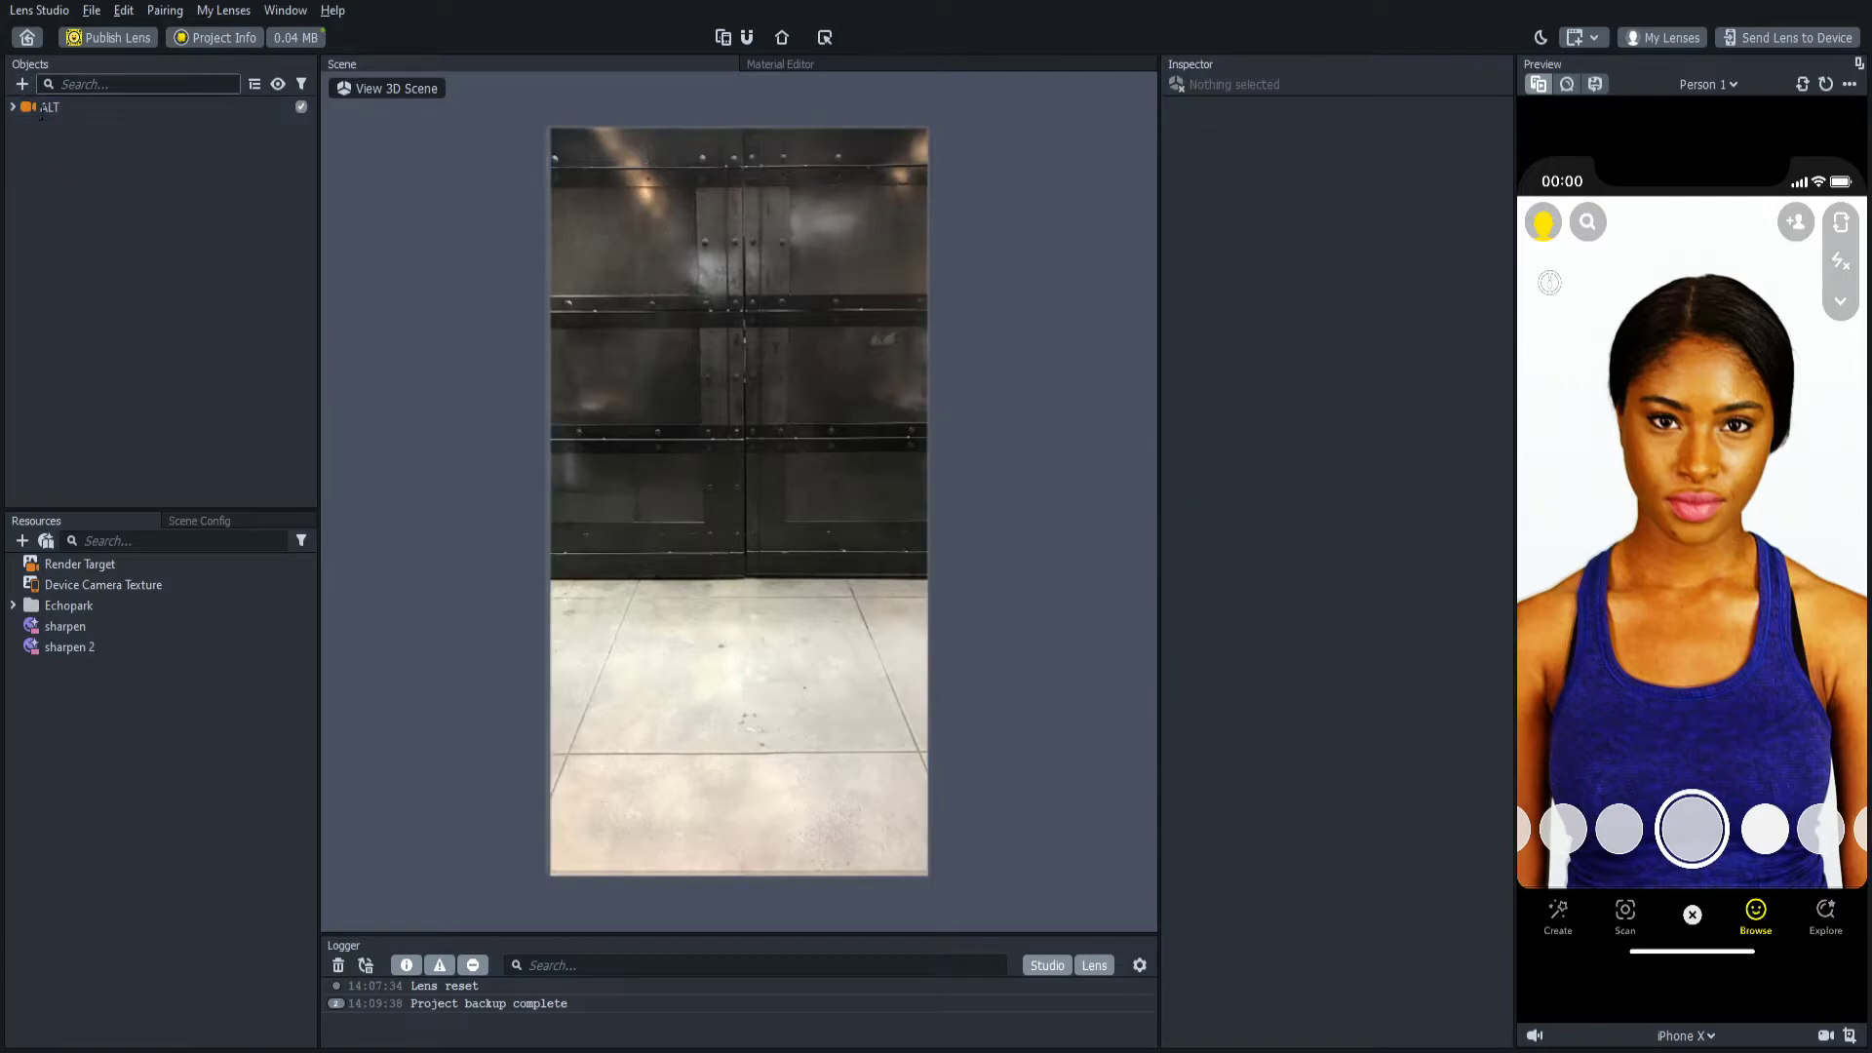
click(60, 127)
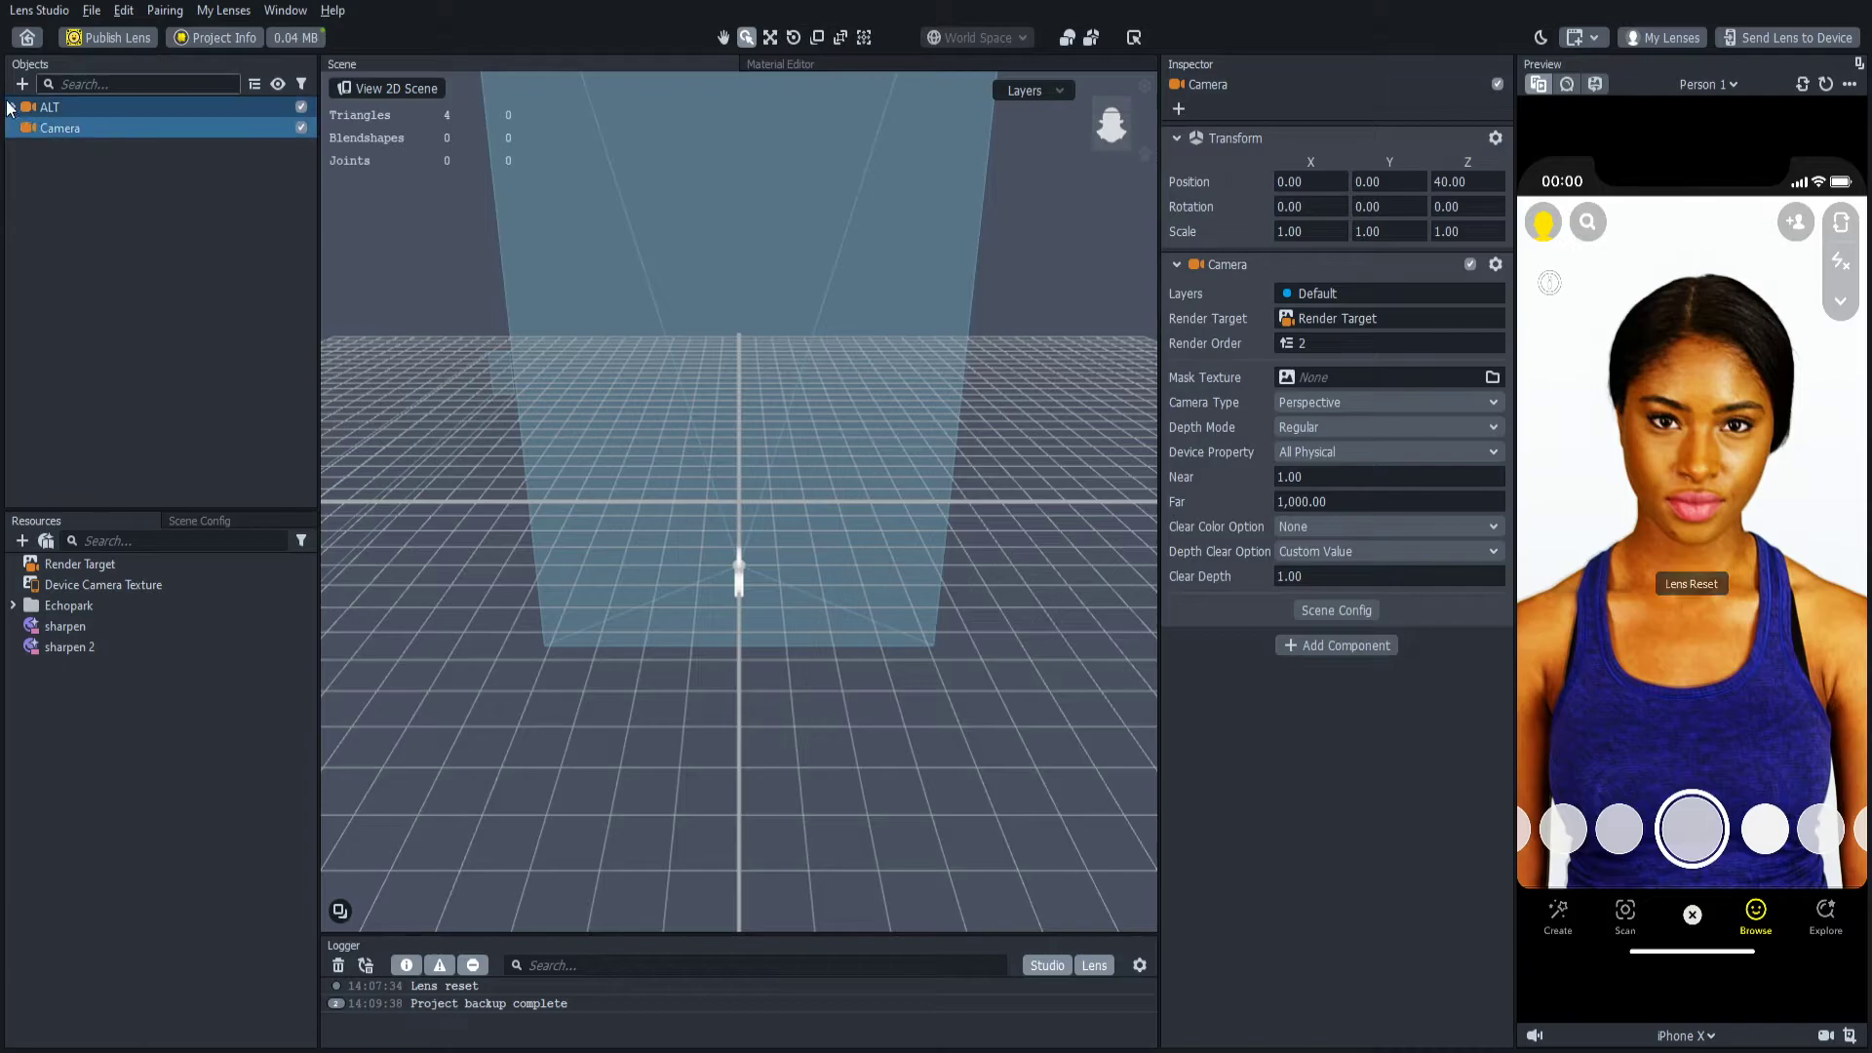
click(10, 106)
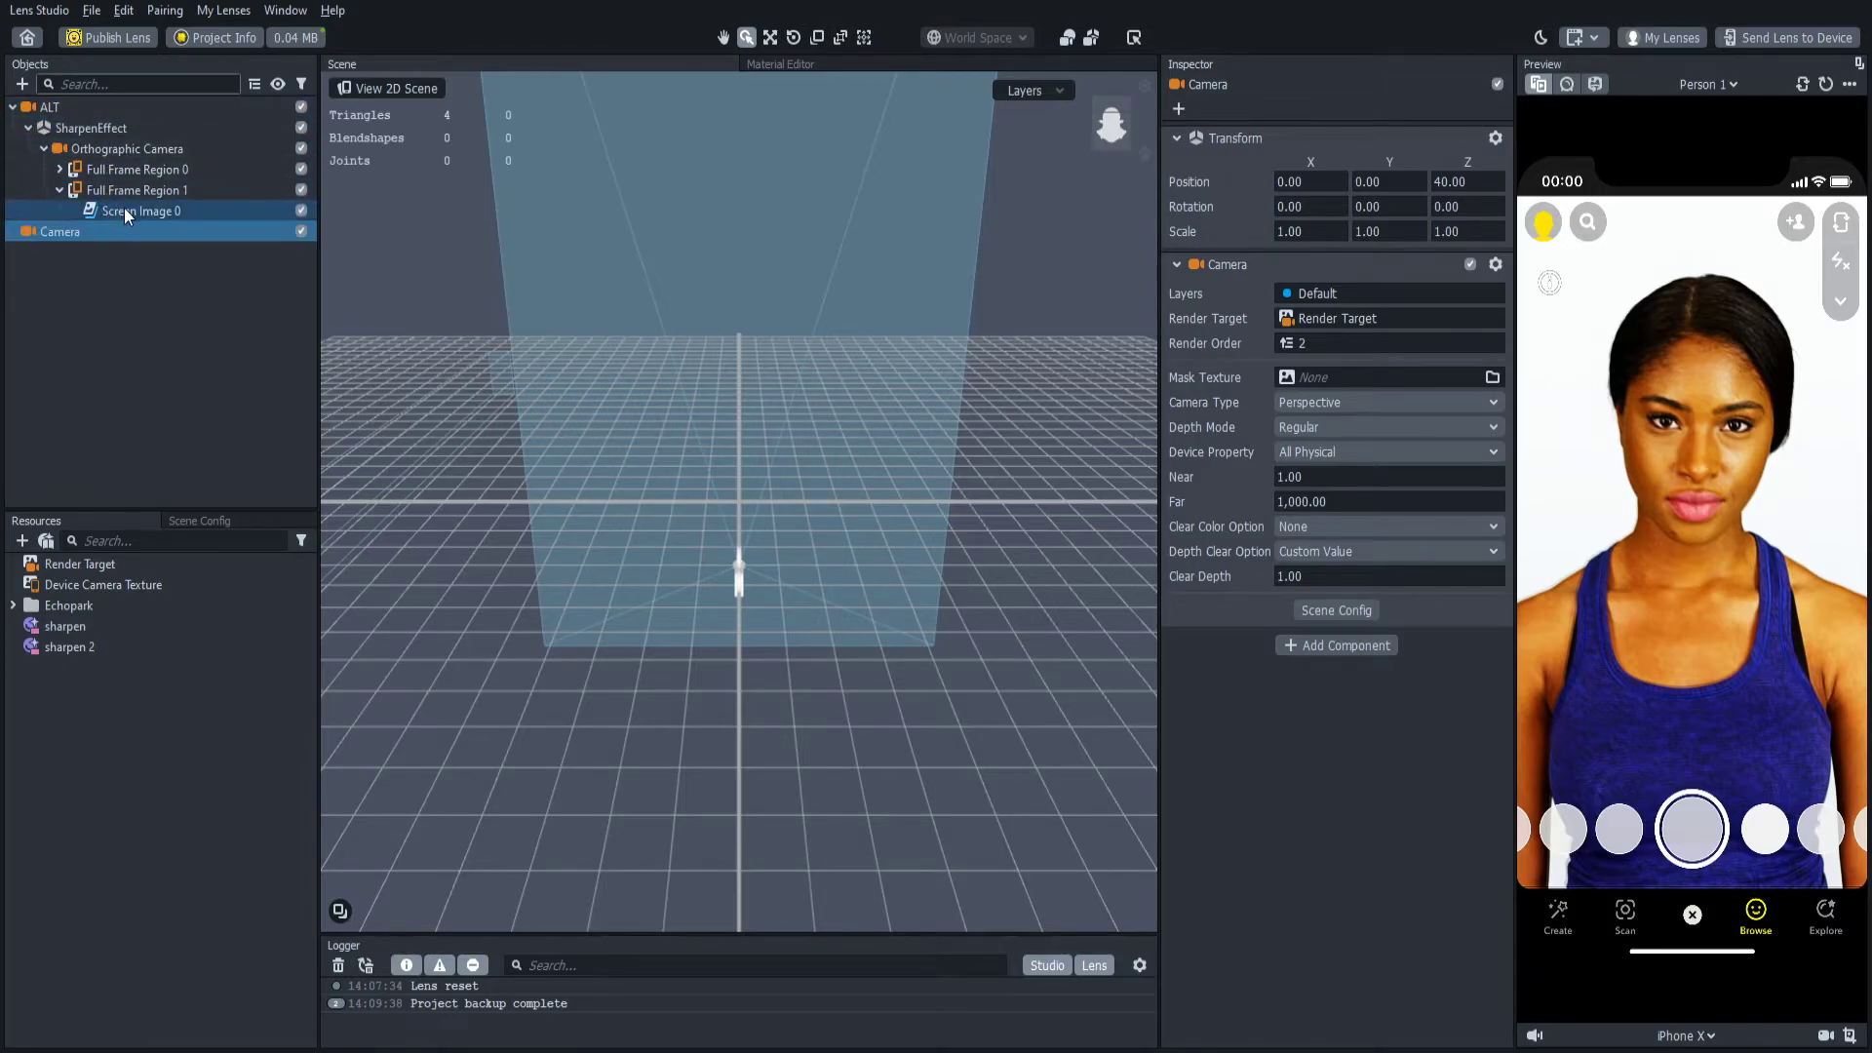
click(138, 191)
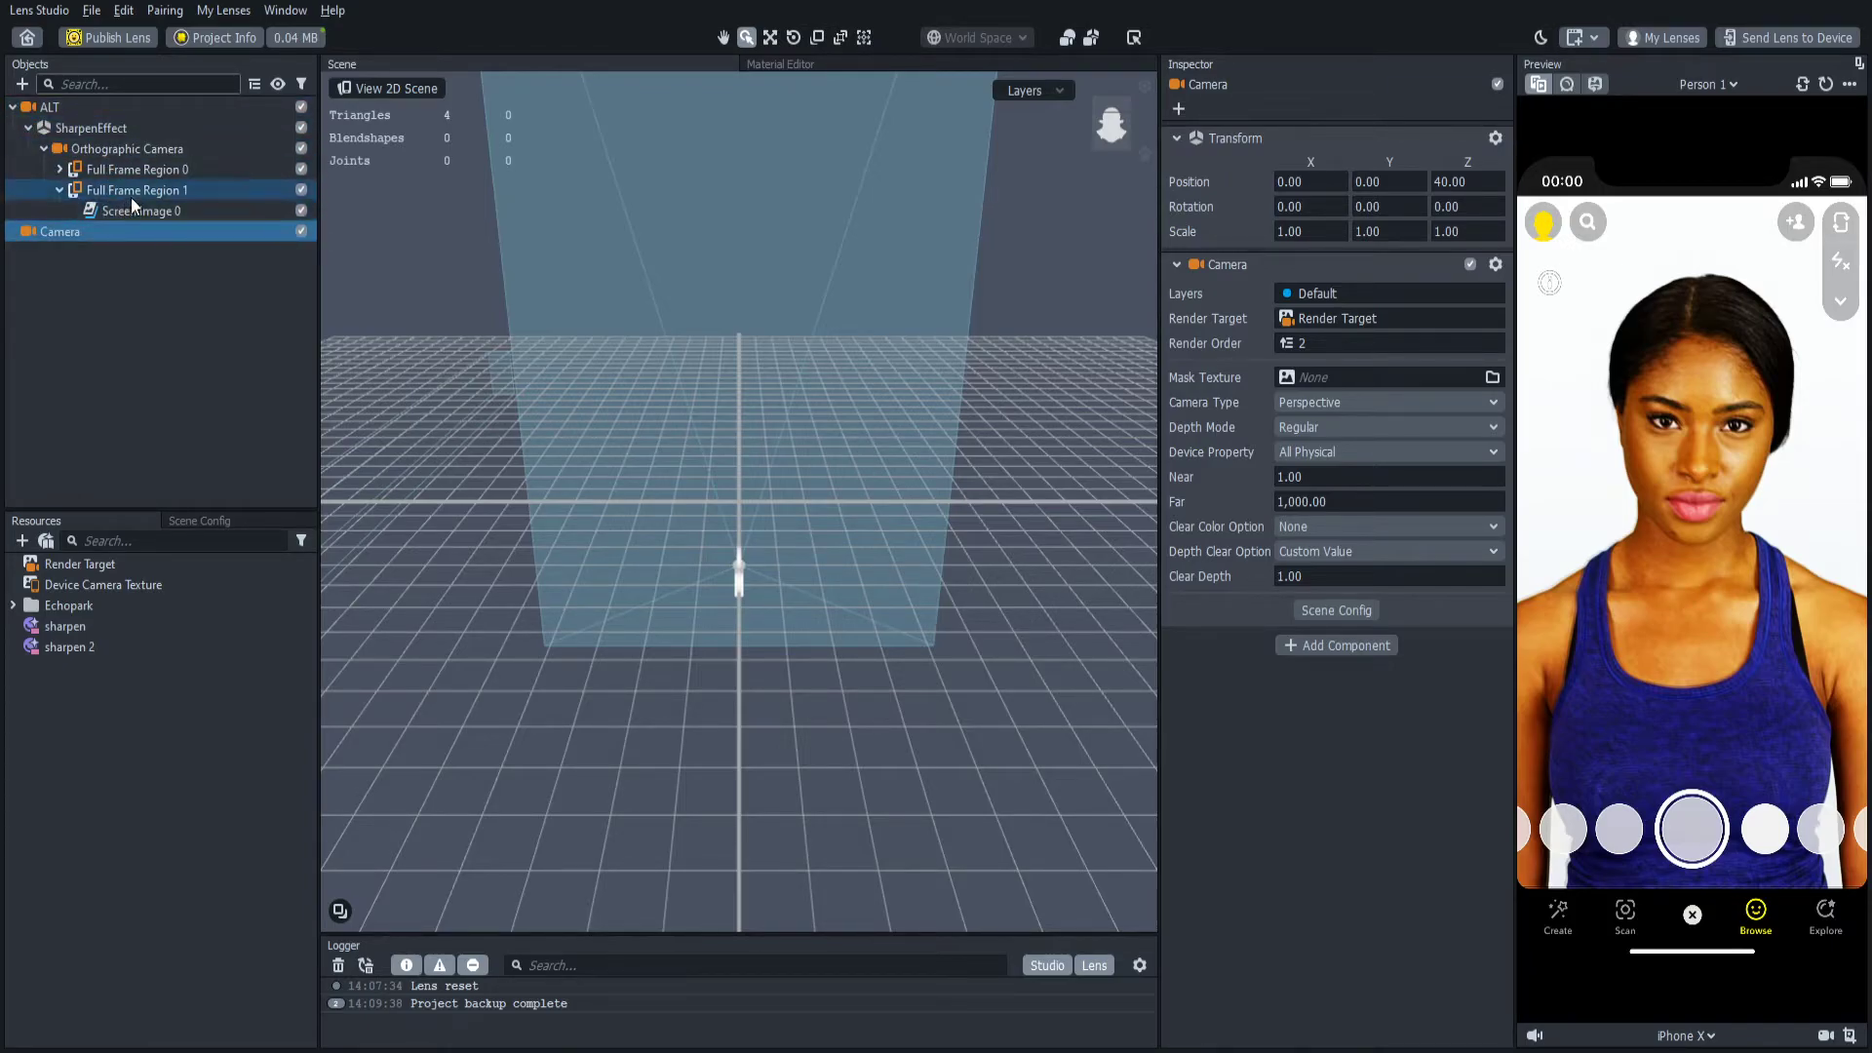
click(12, 106)
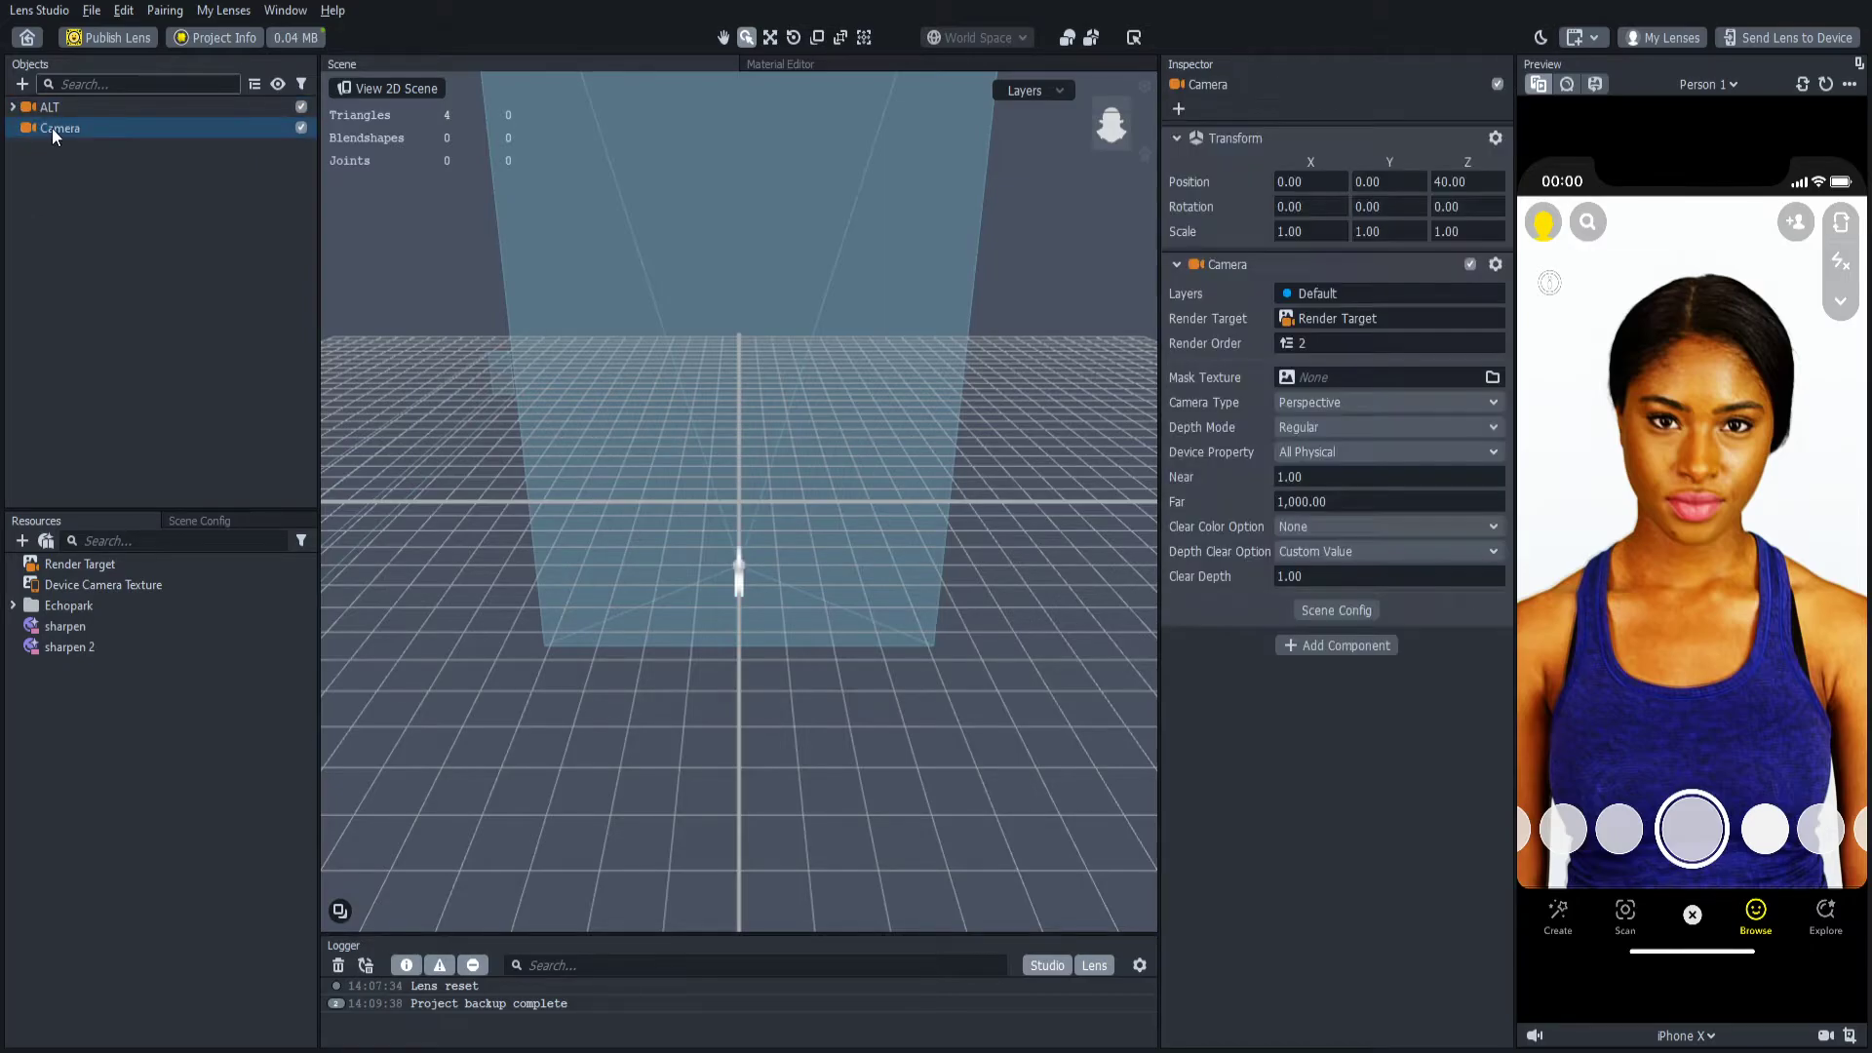
mouse_move(105, 199)
text(POST EFFECT)
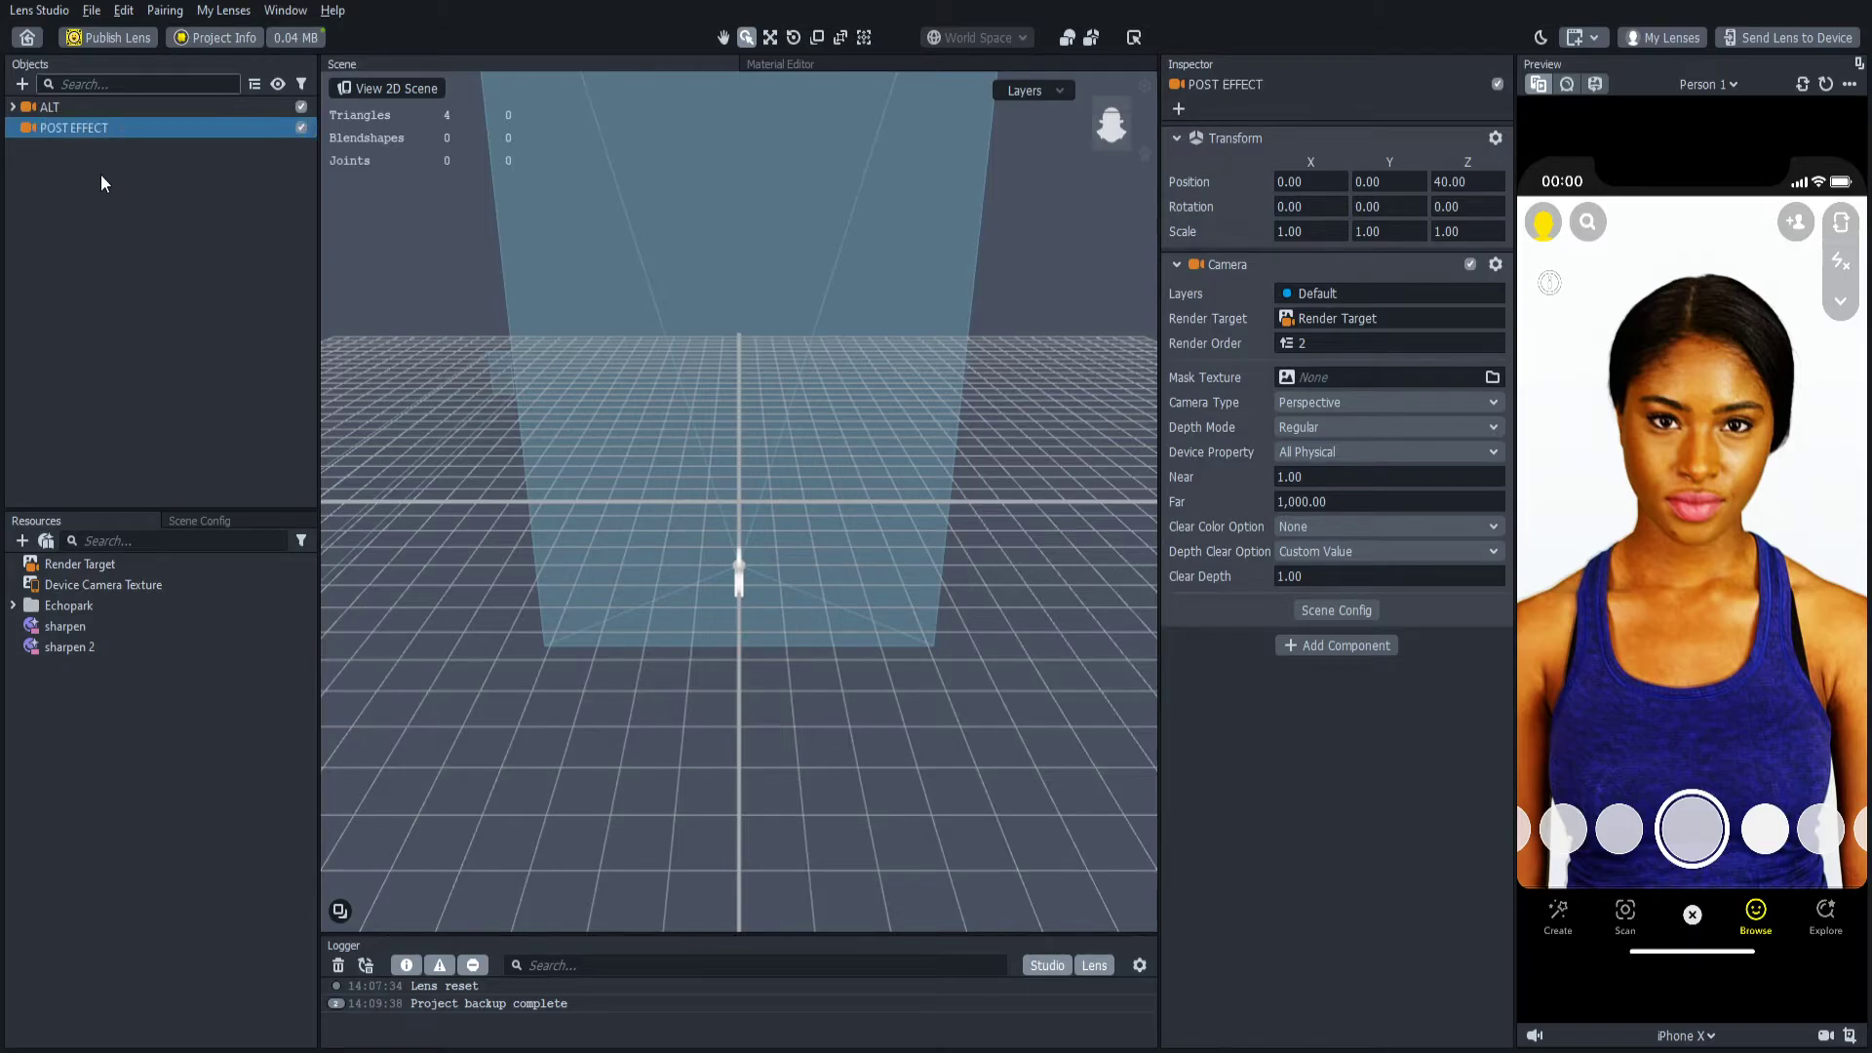
mouse_move(52, 163)
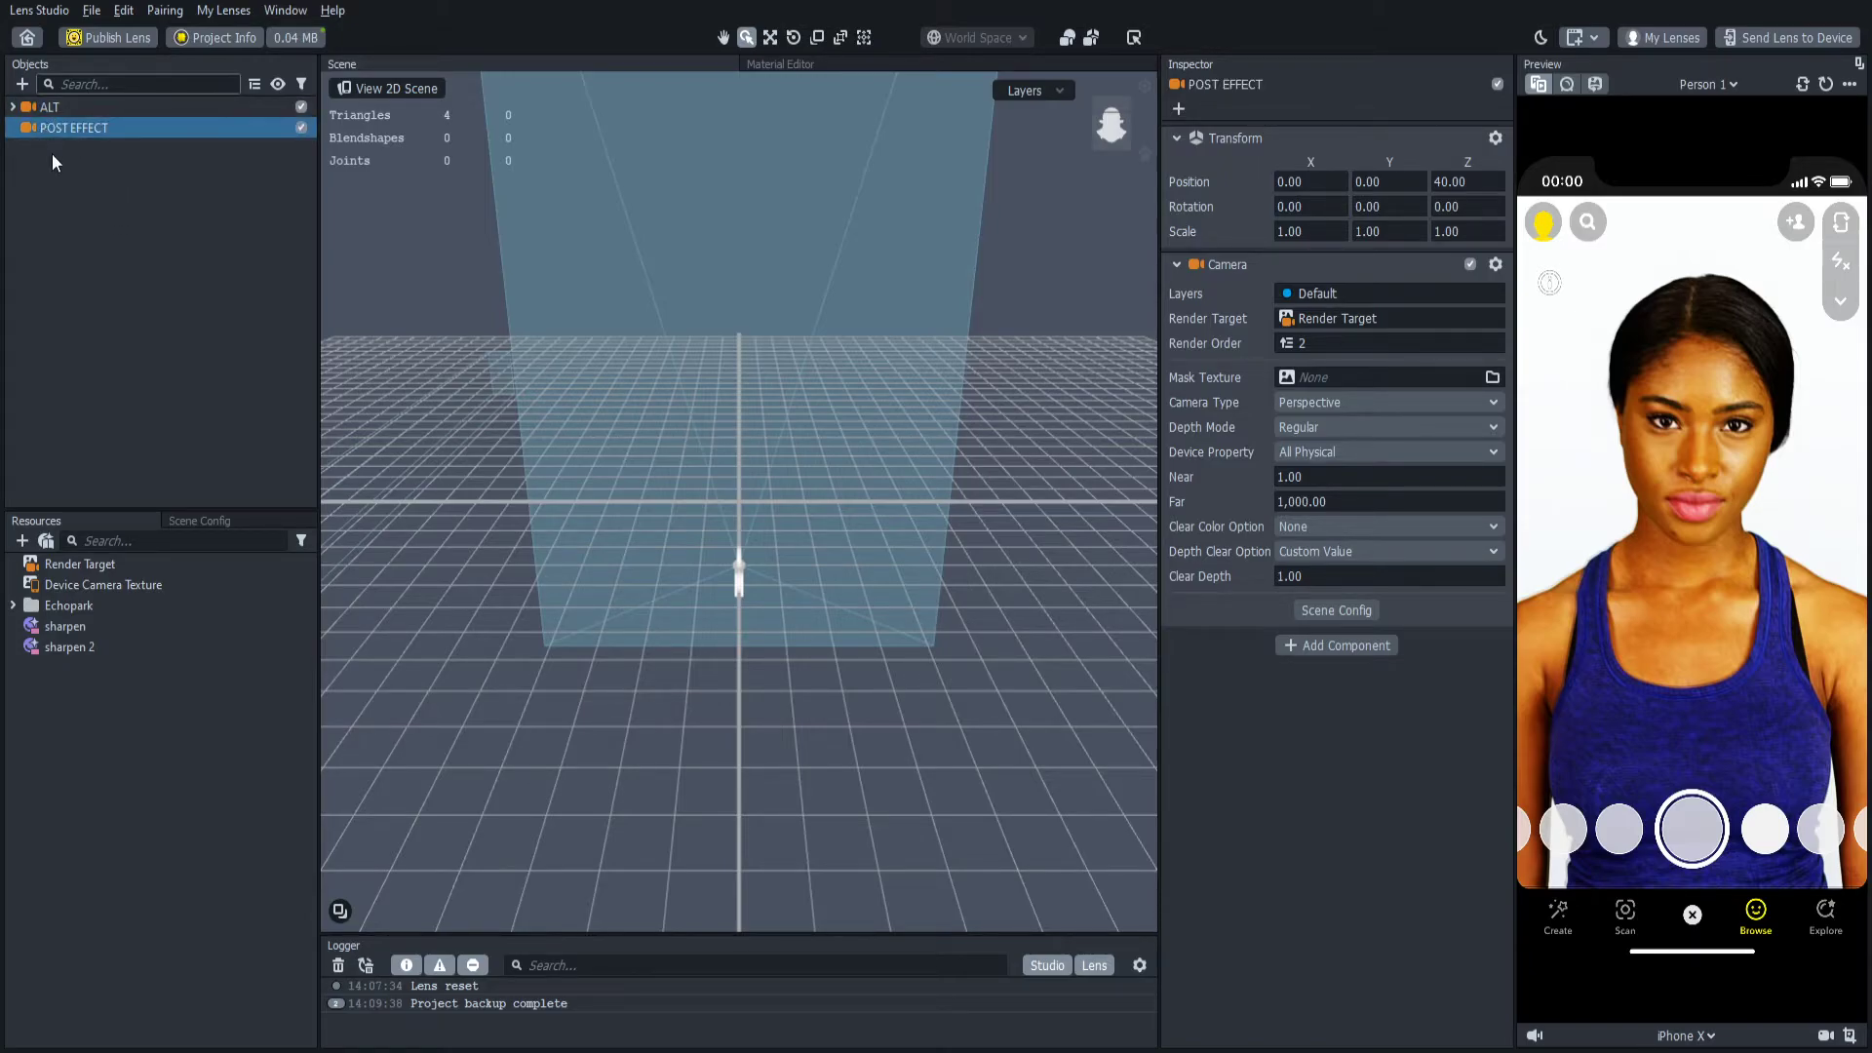
mouse_move(95, 379)
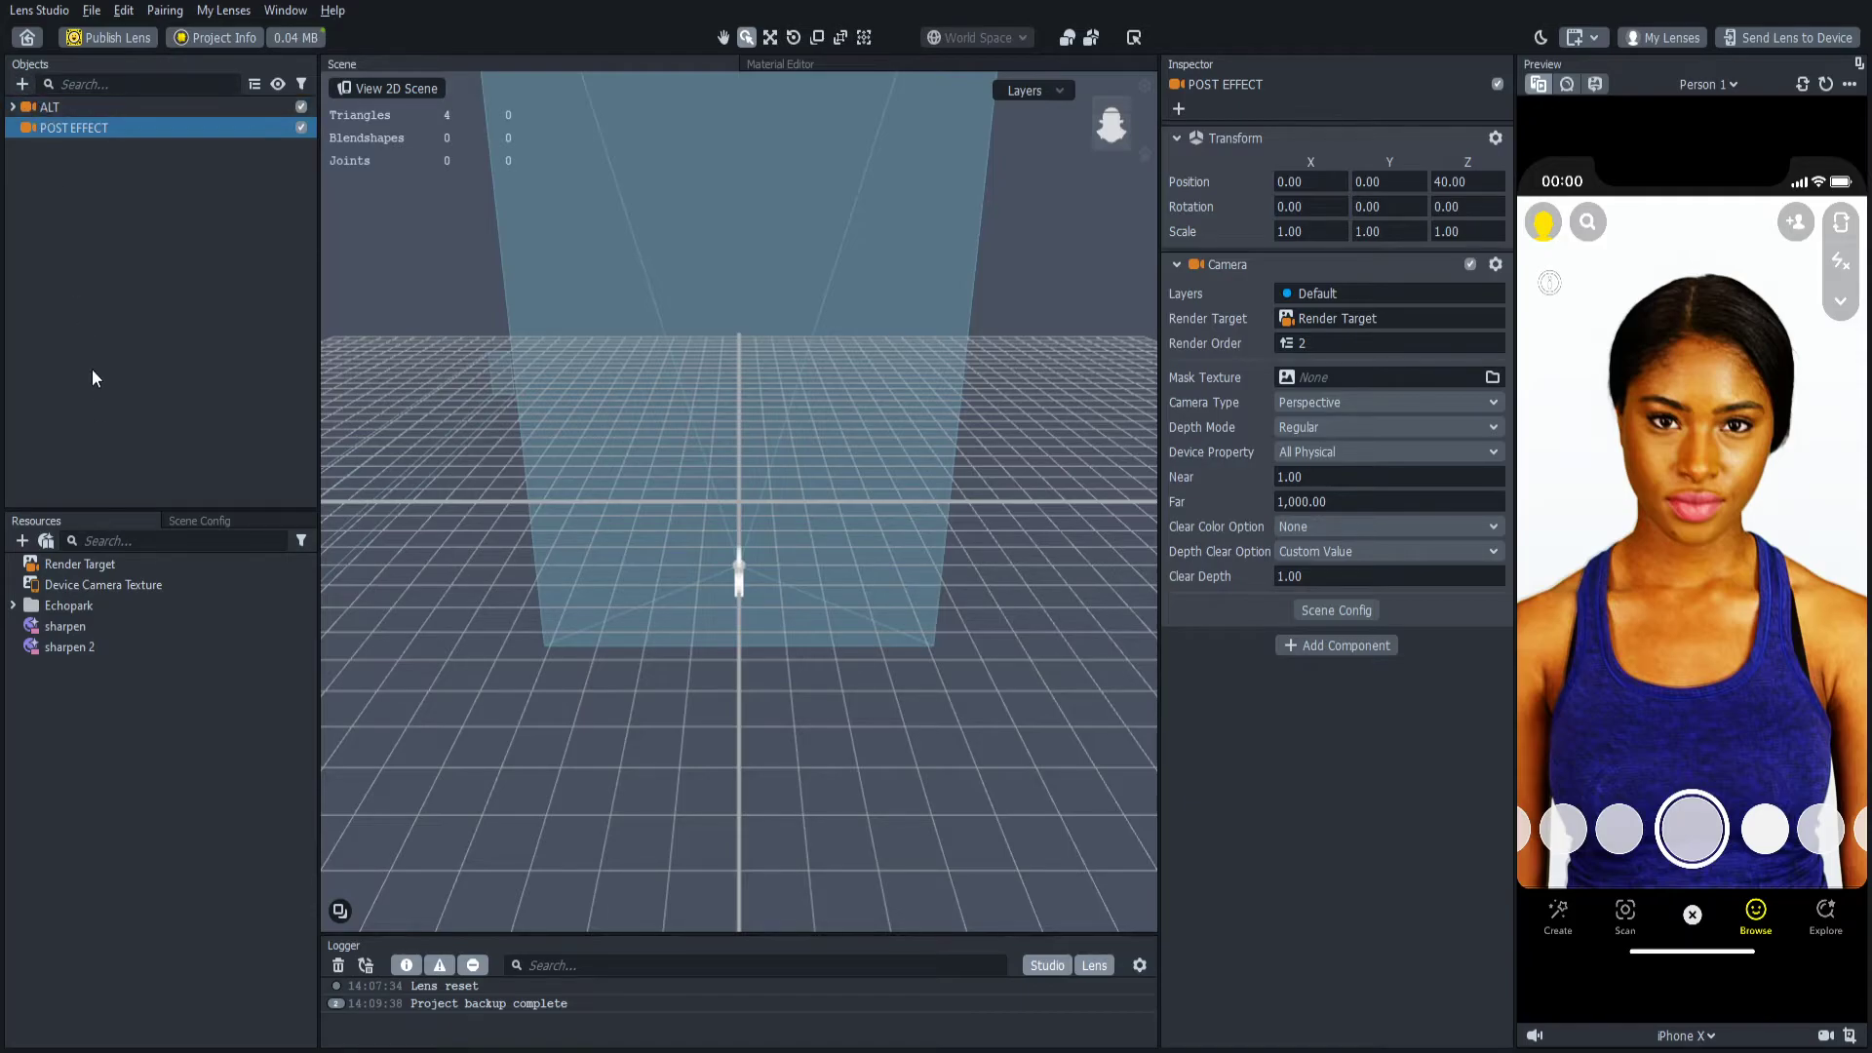
mouse_move(115, 425)
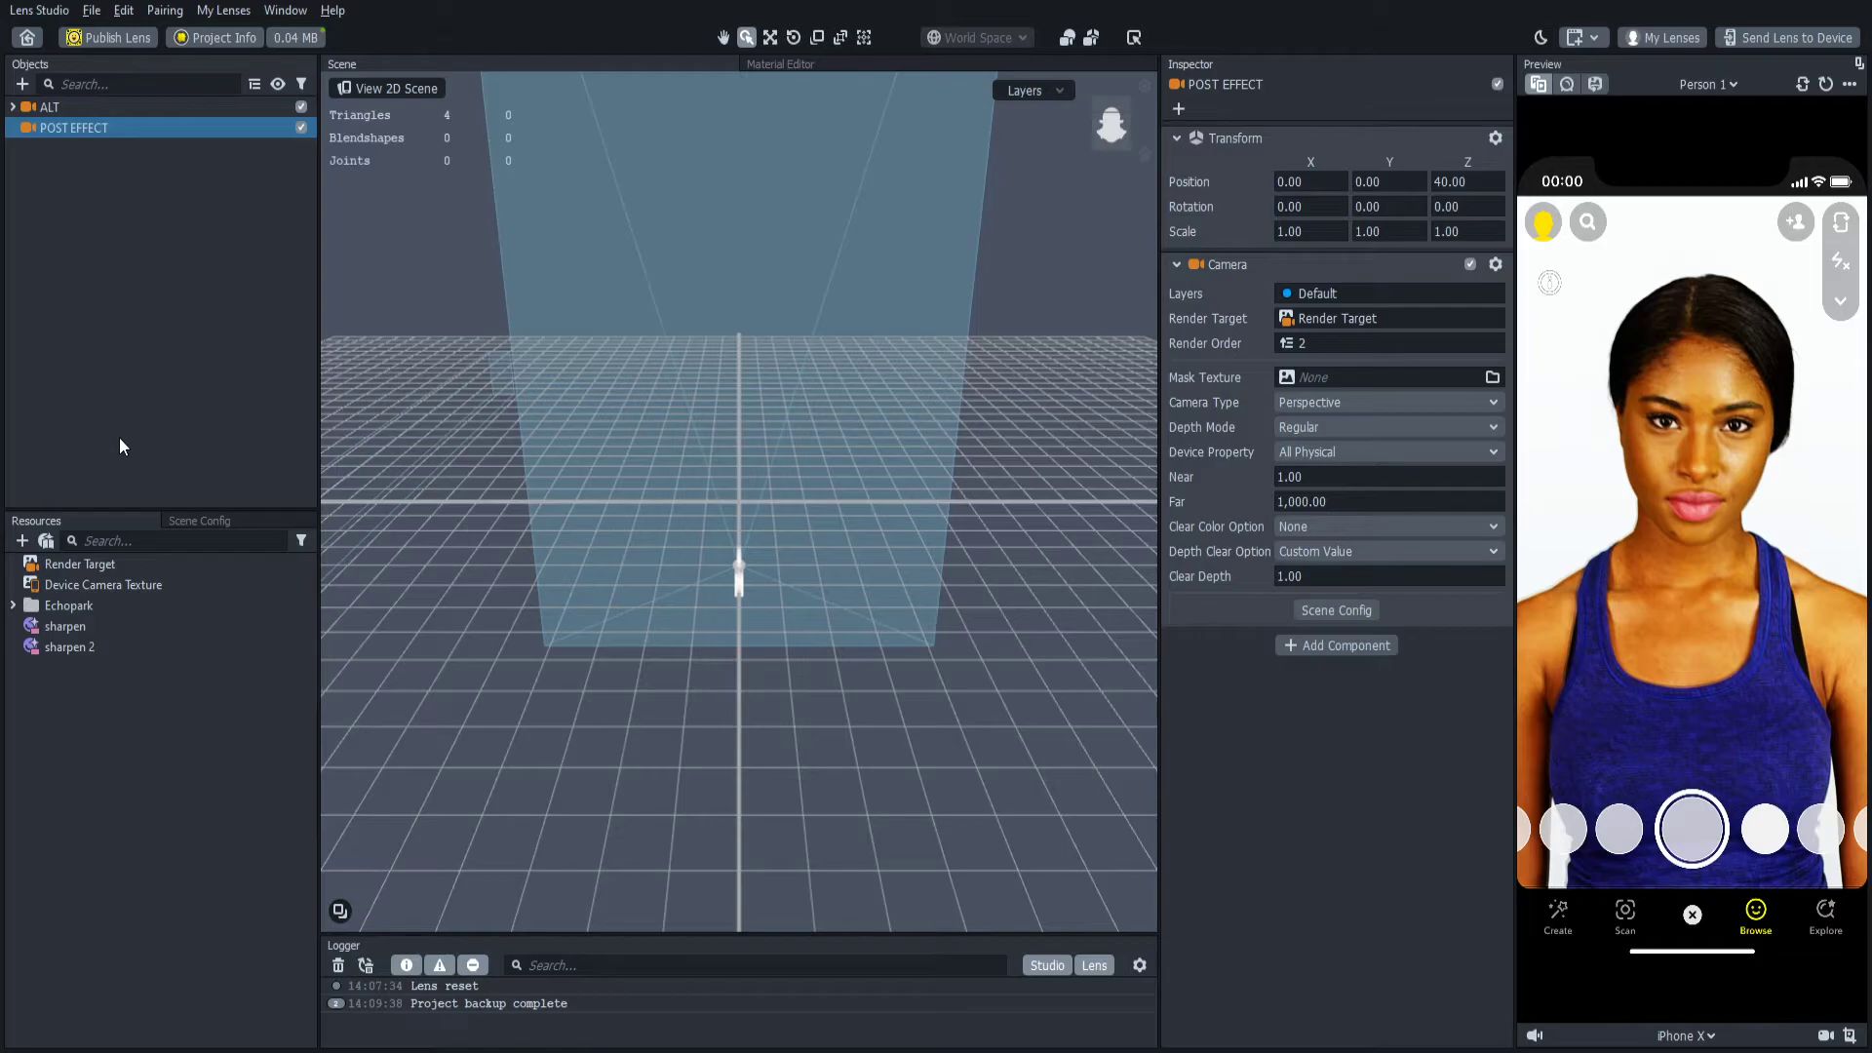
mouse_move(287, 740)
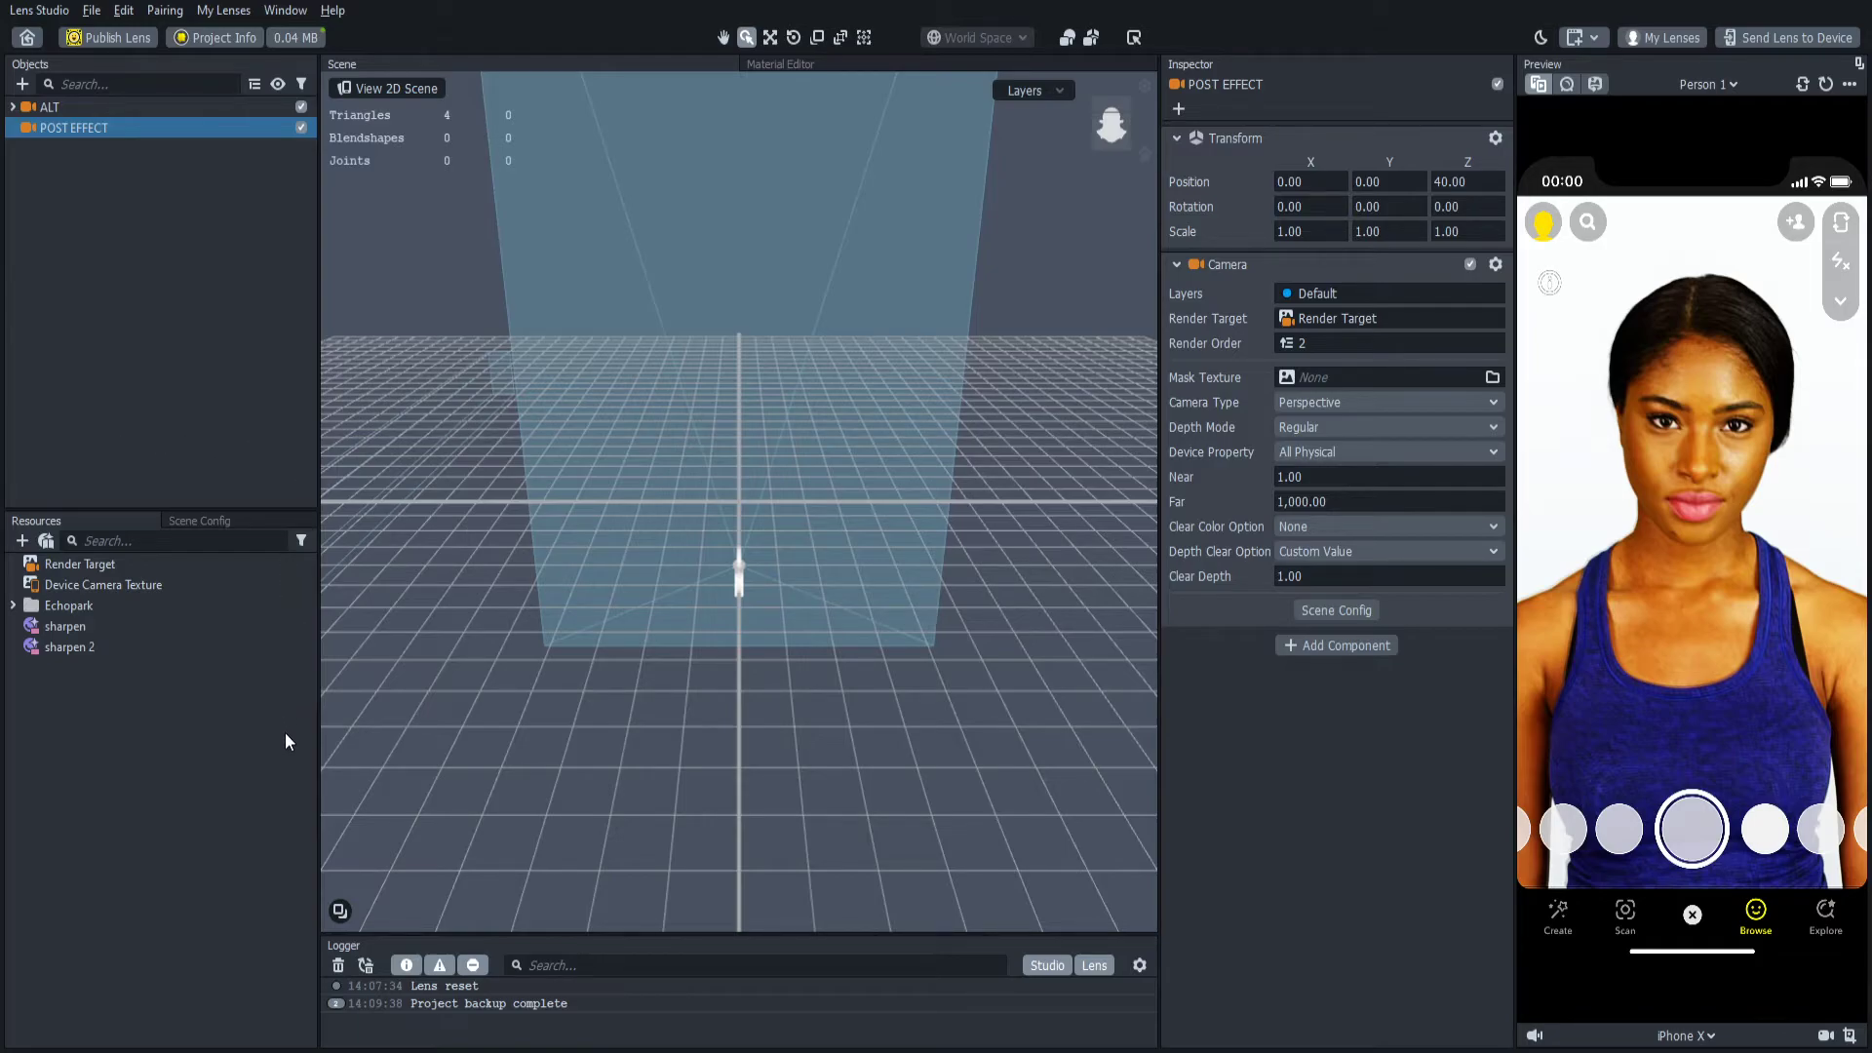
mouse_move(113, 217)
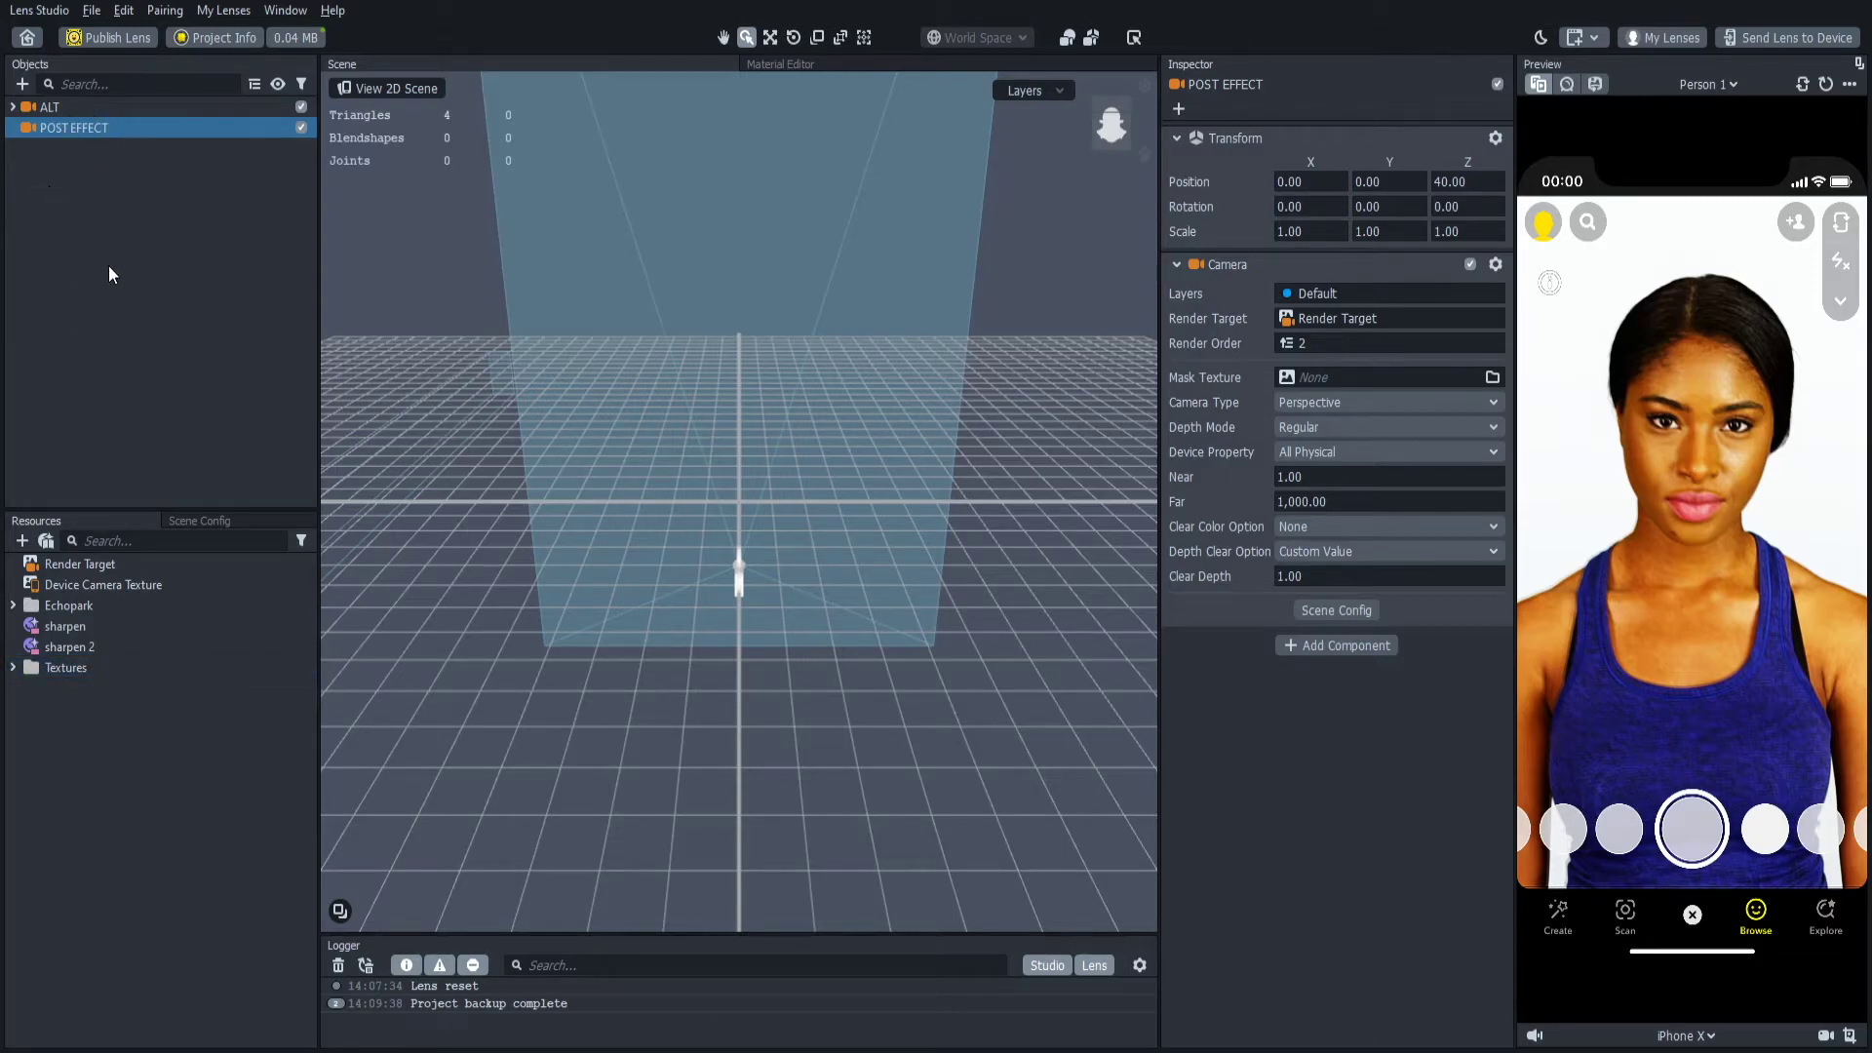
mouse_move(119, 153)
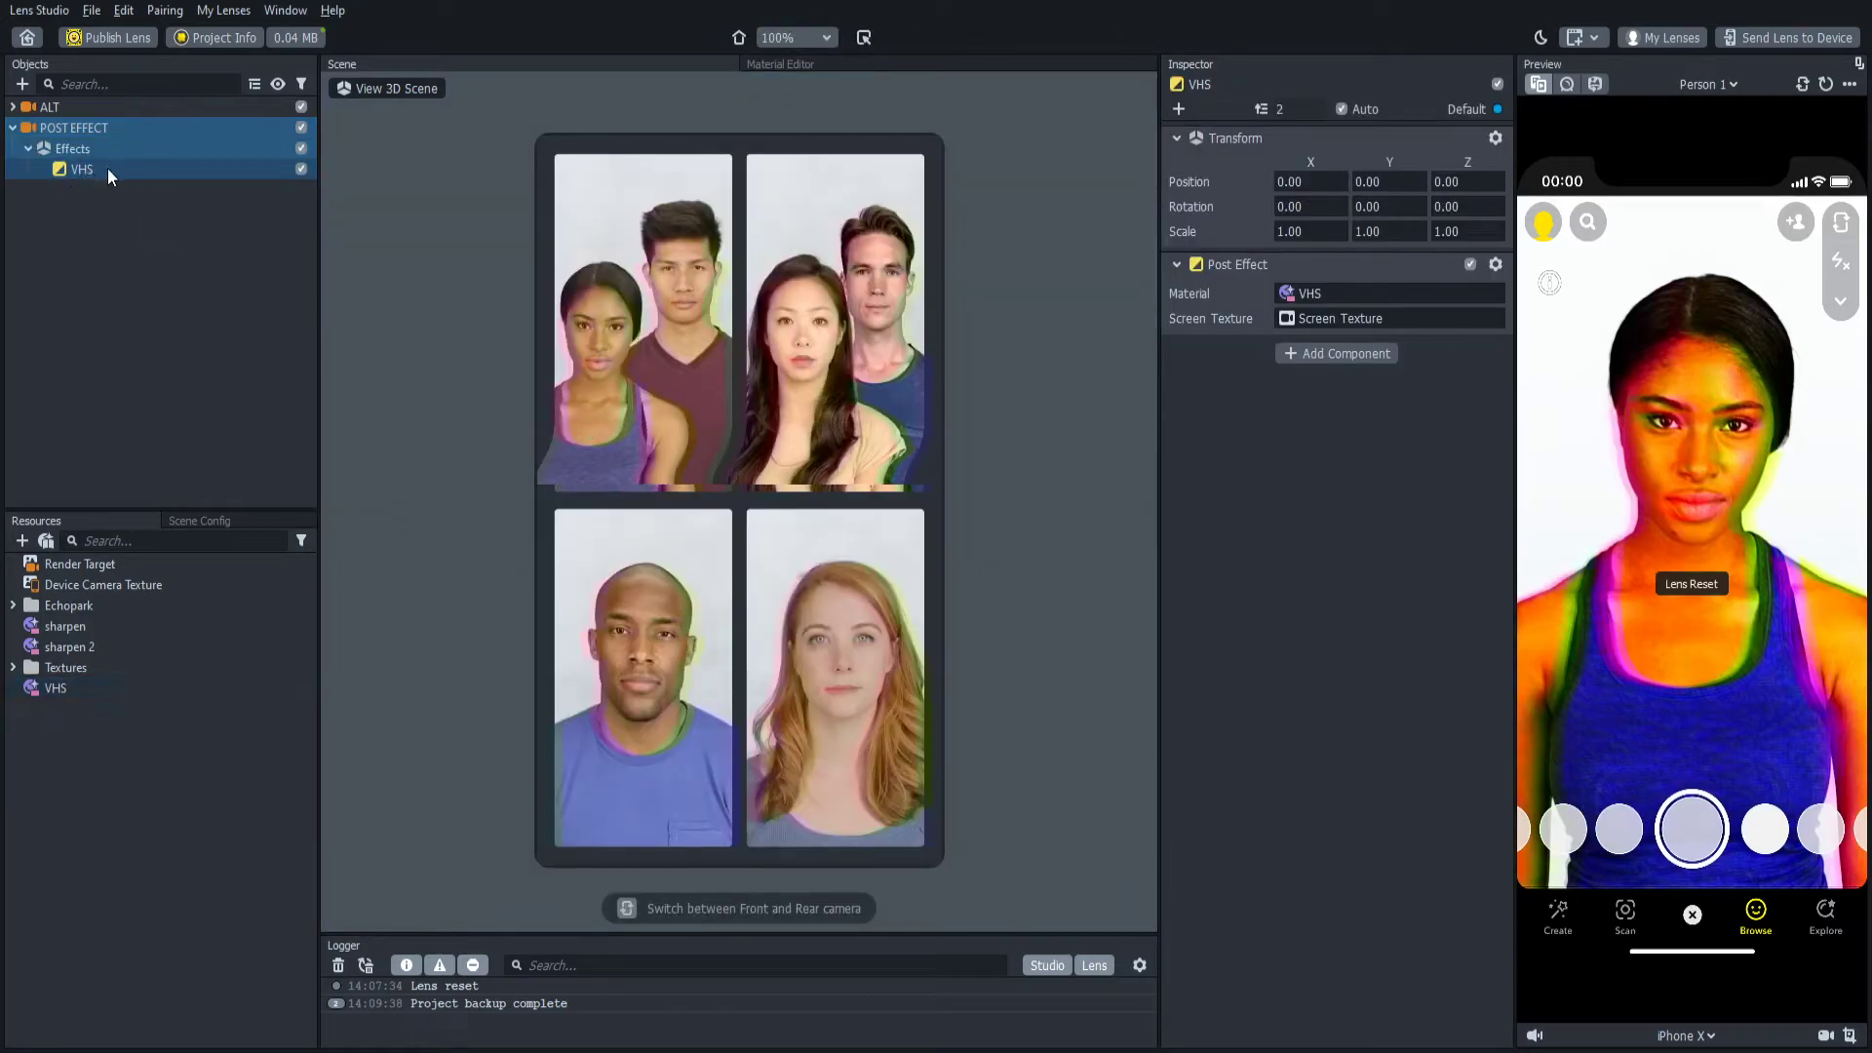
Step: Add a VHS post effect under POST EFFECT with Chromatic Aberration 0.003
click(55, 689)
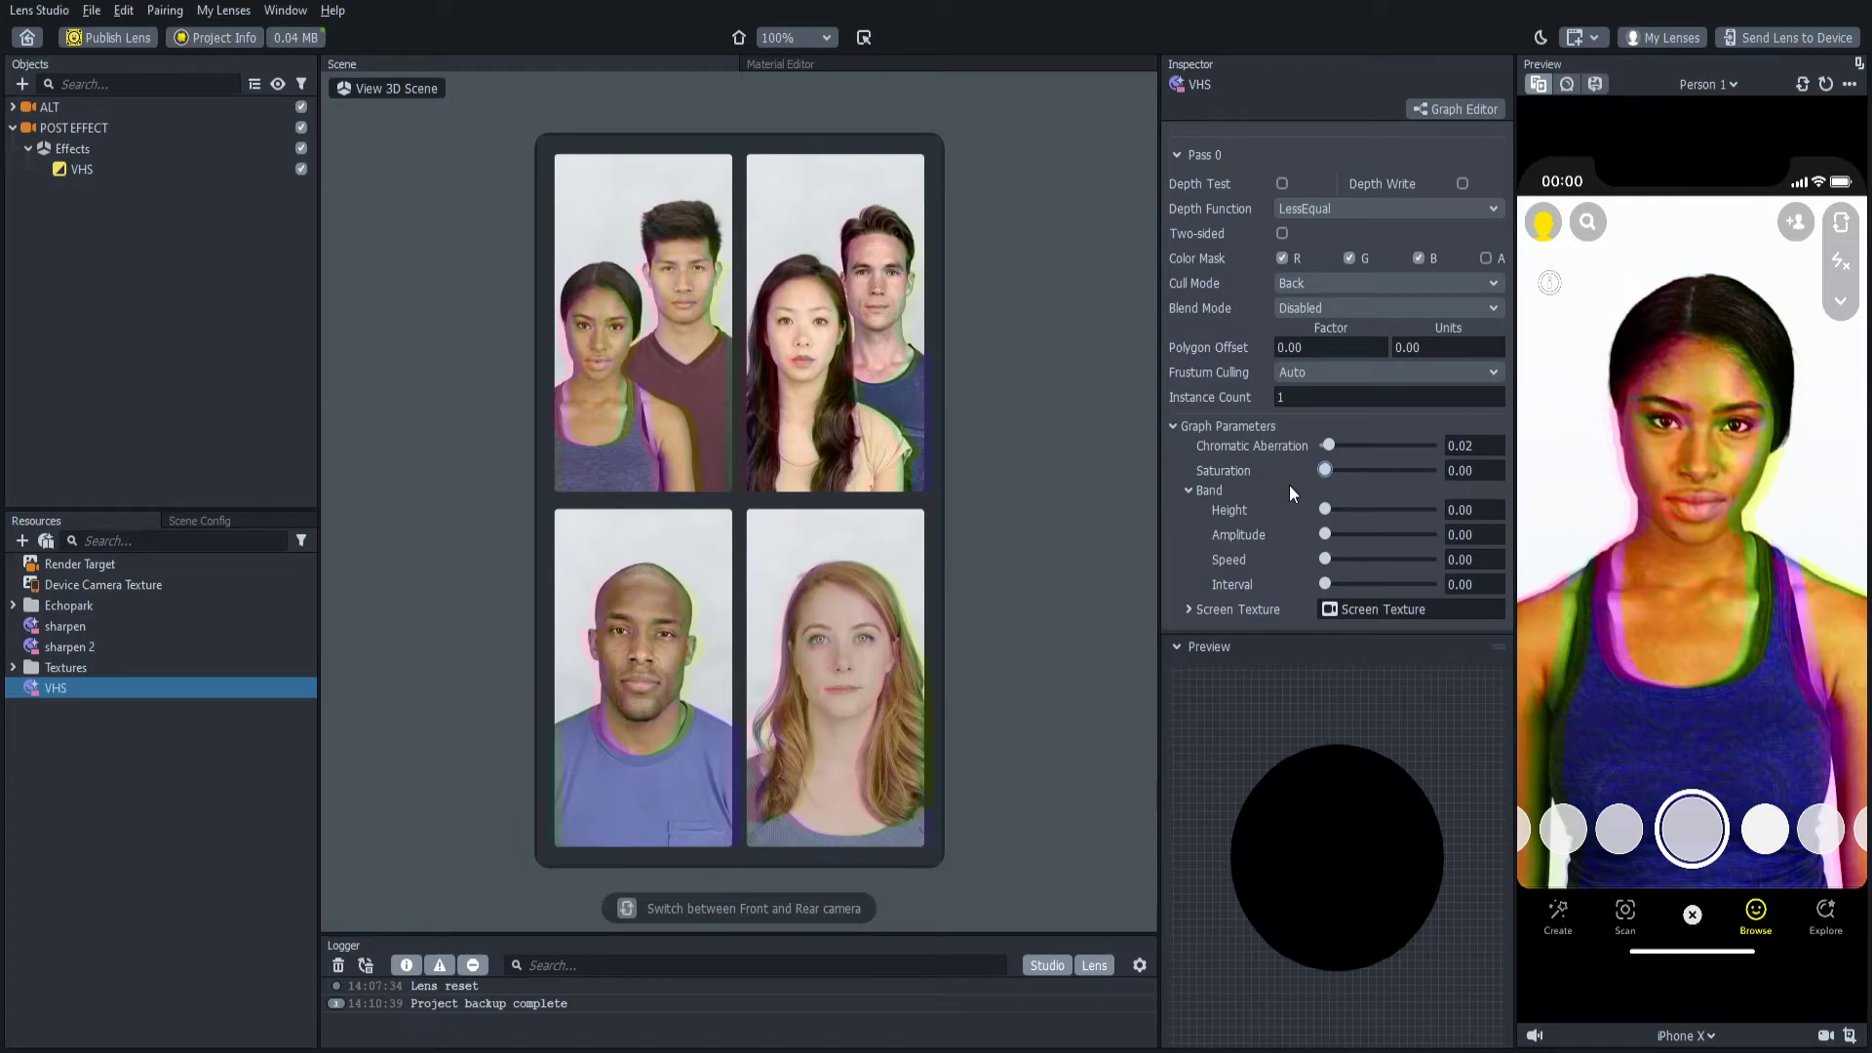
click(1458, 446)
text(0.003)
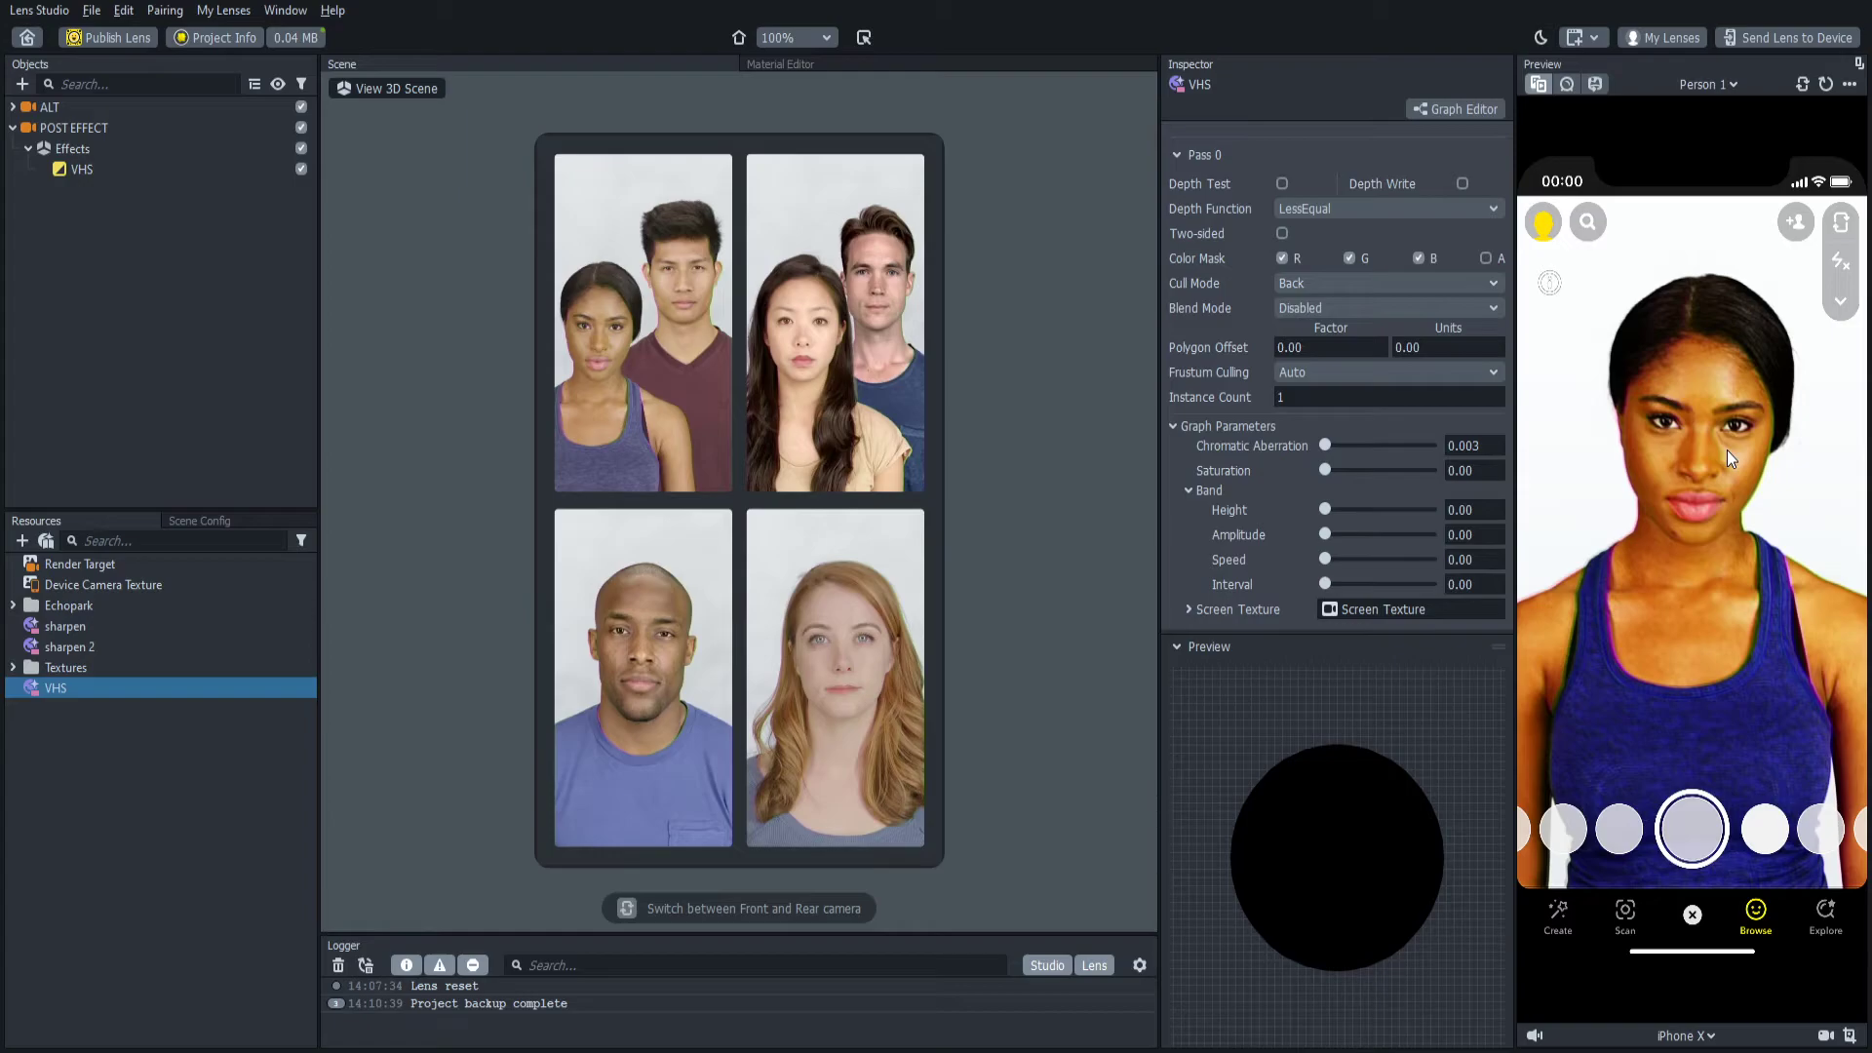
click(49, 106)
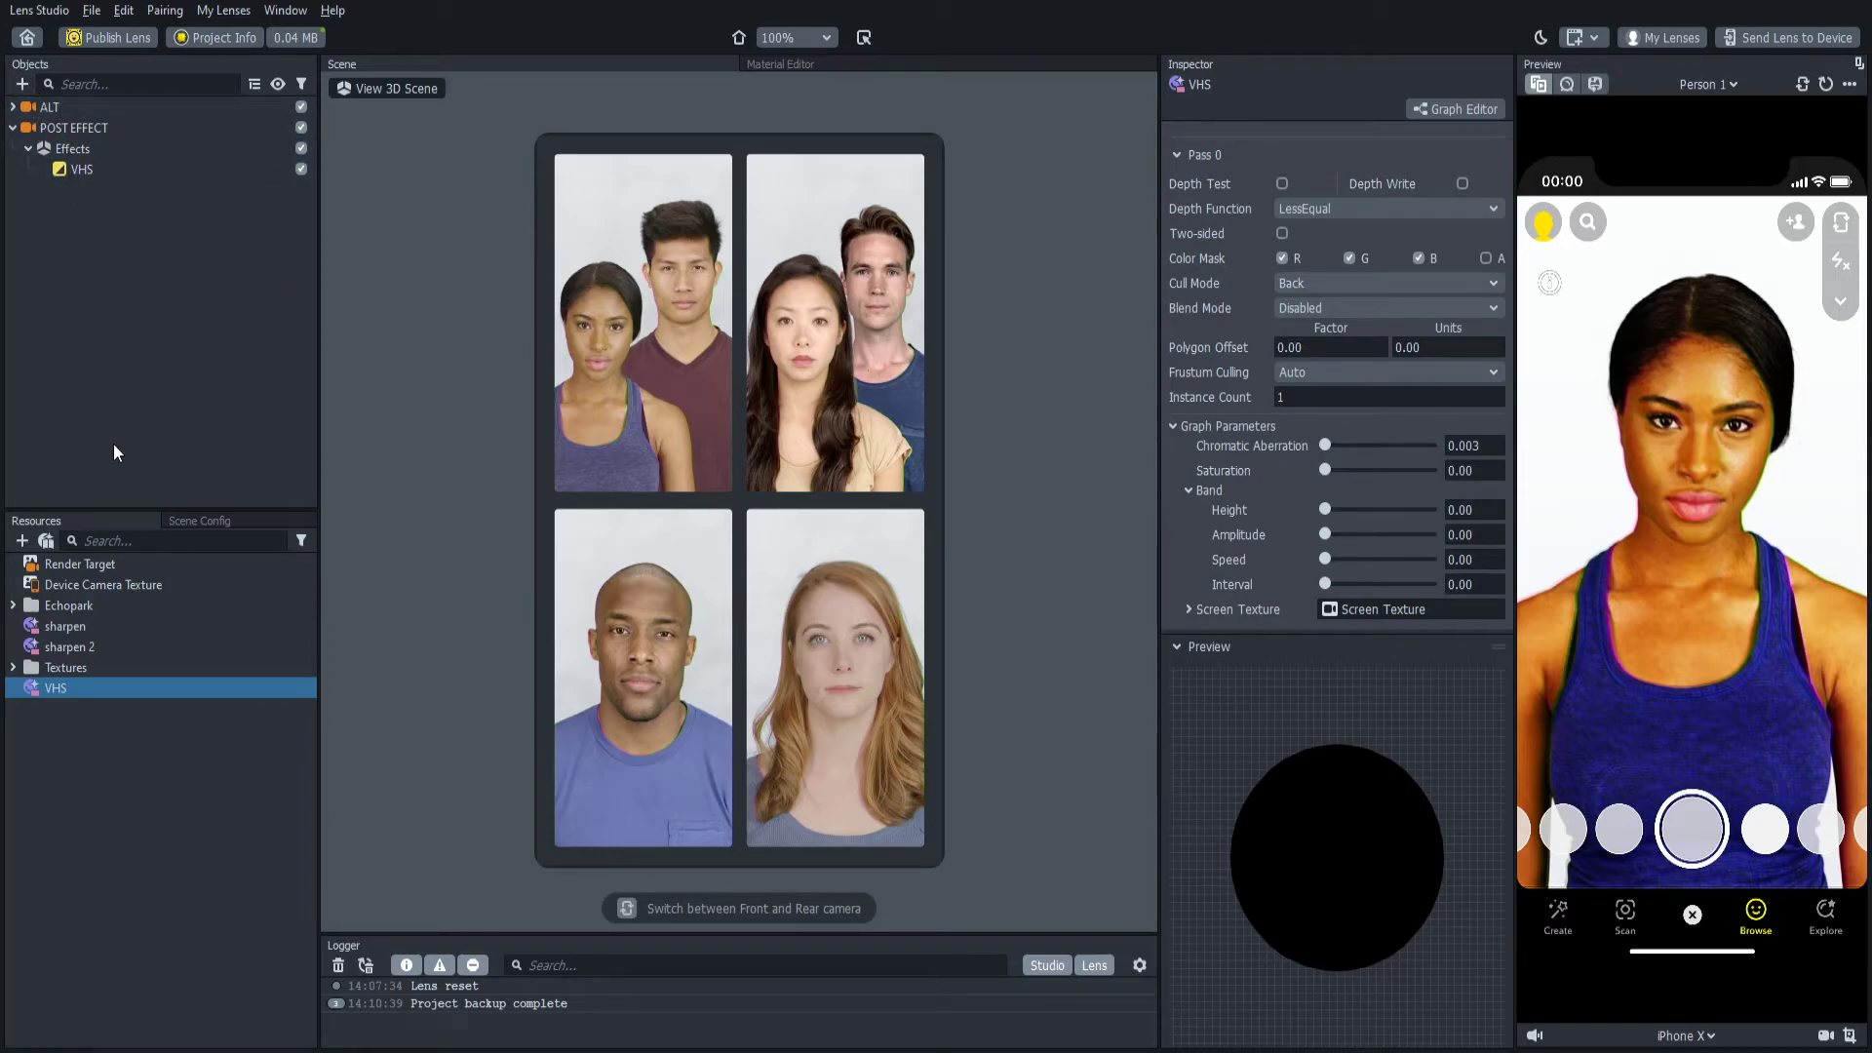
mouse_move(107, 346)
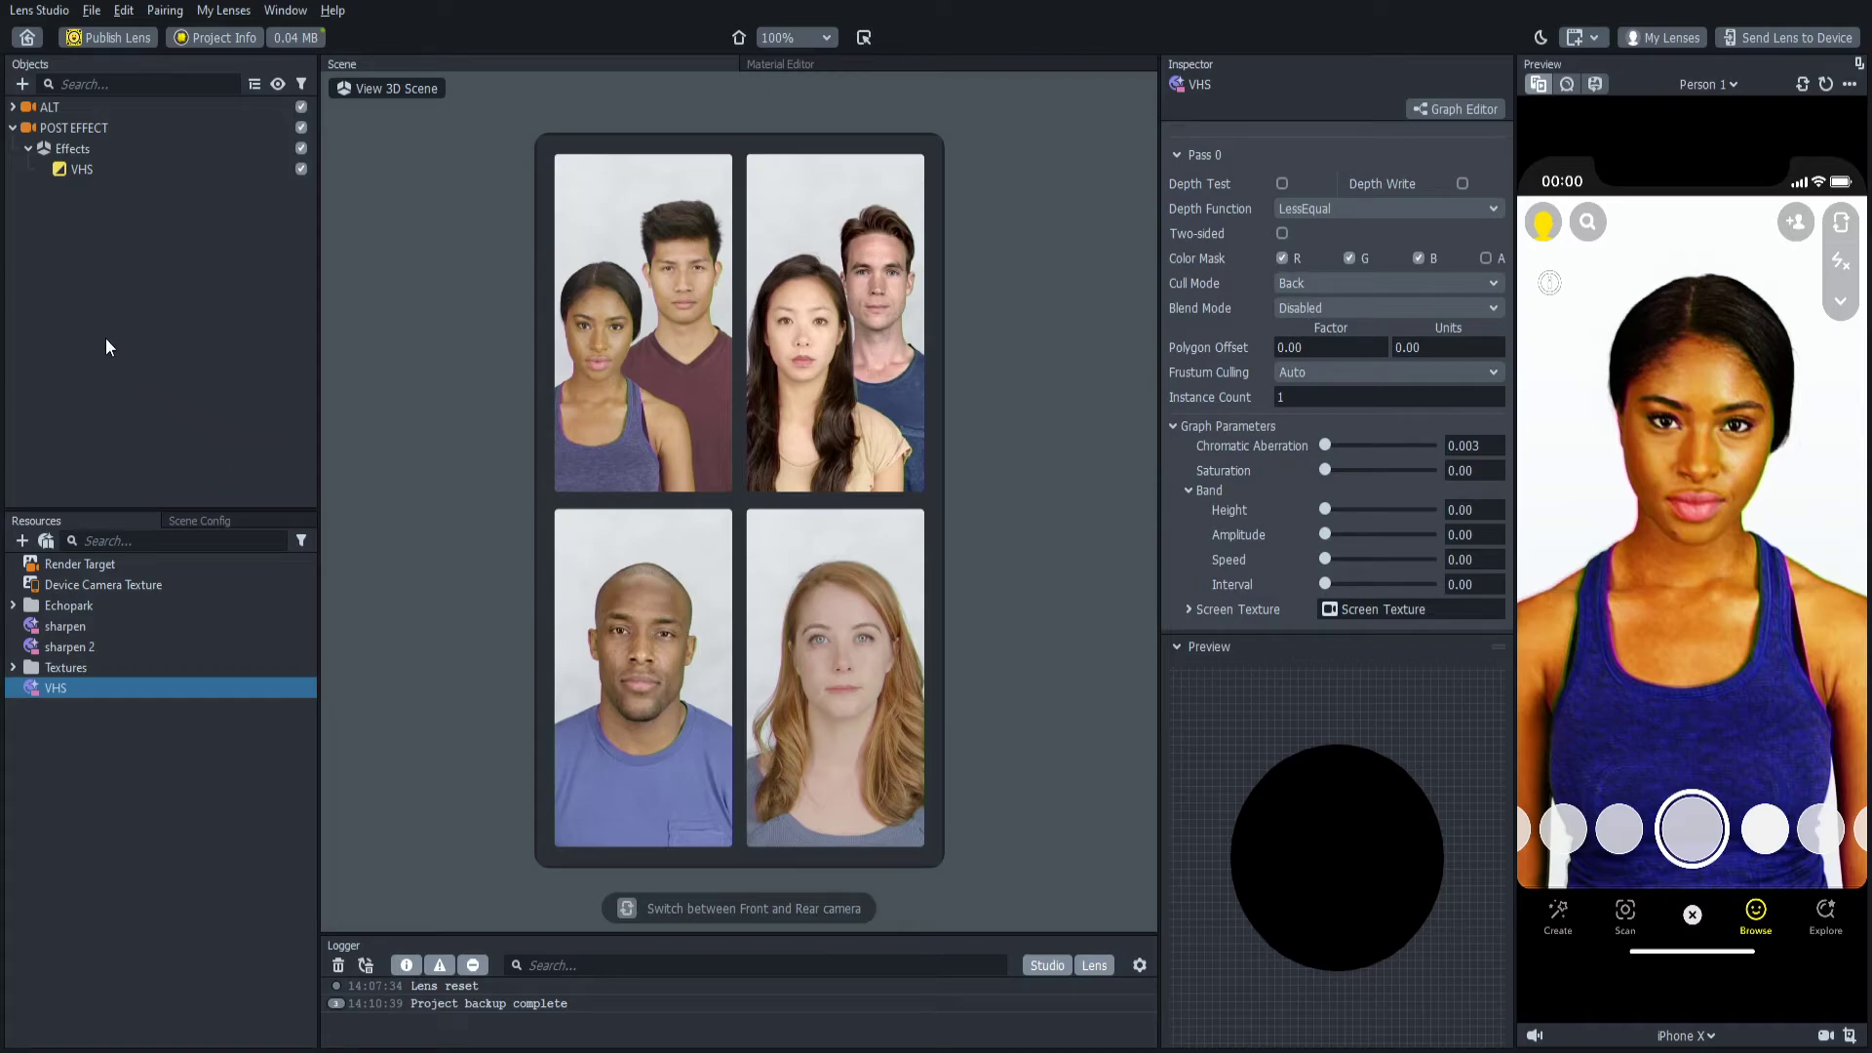
mouse_move(124, 229)
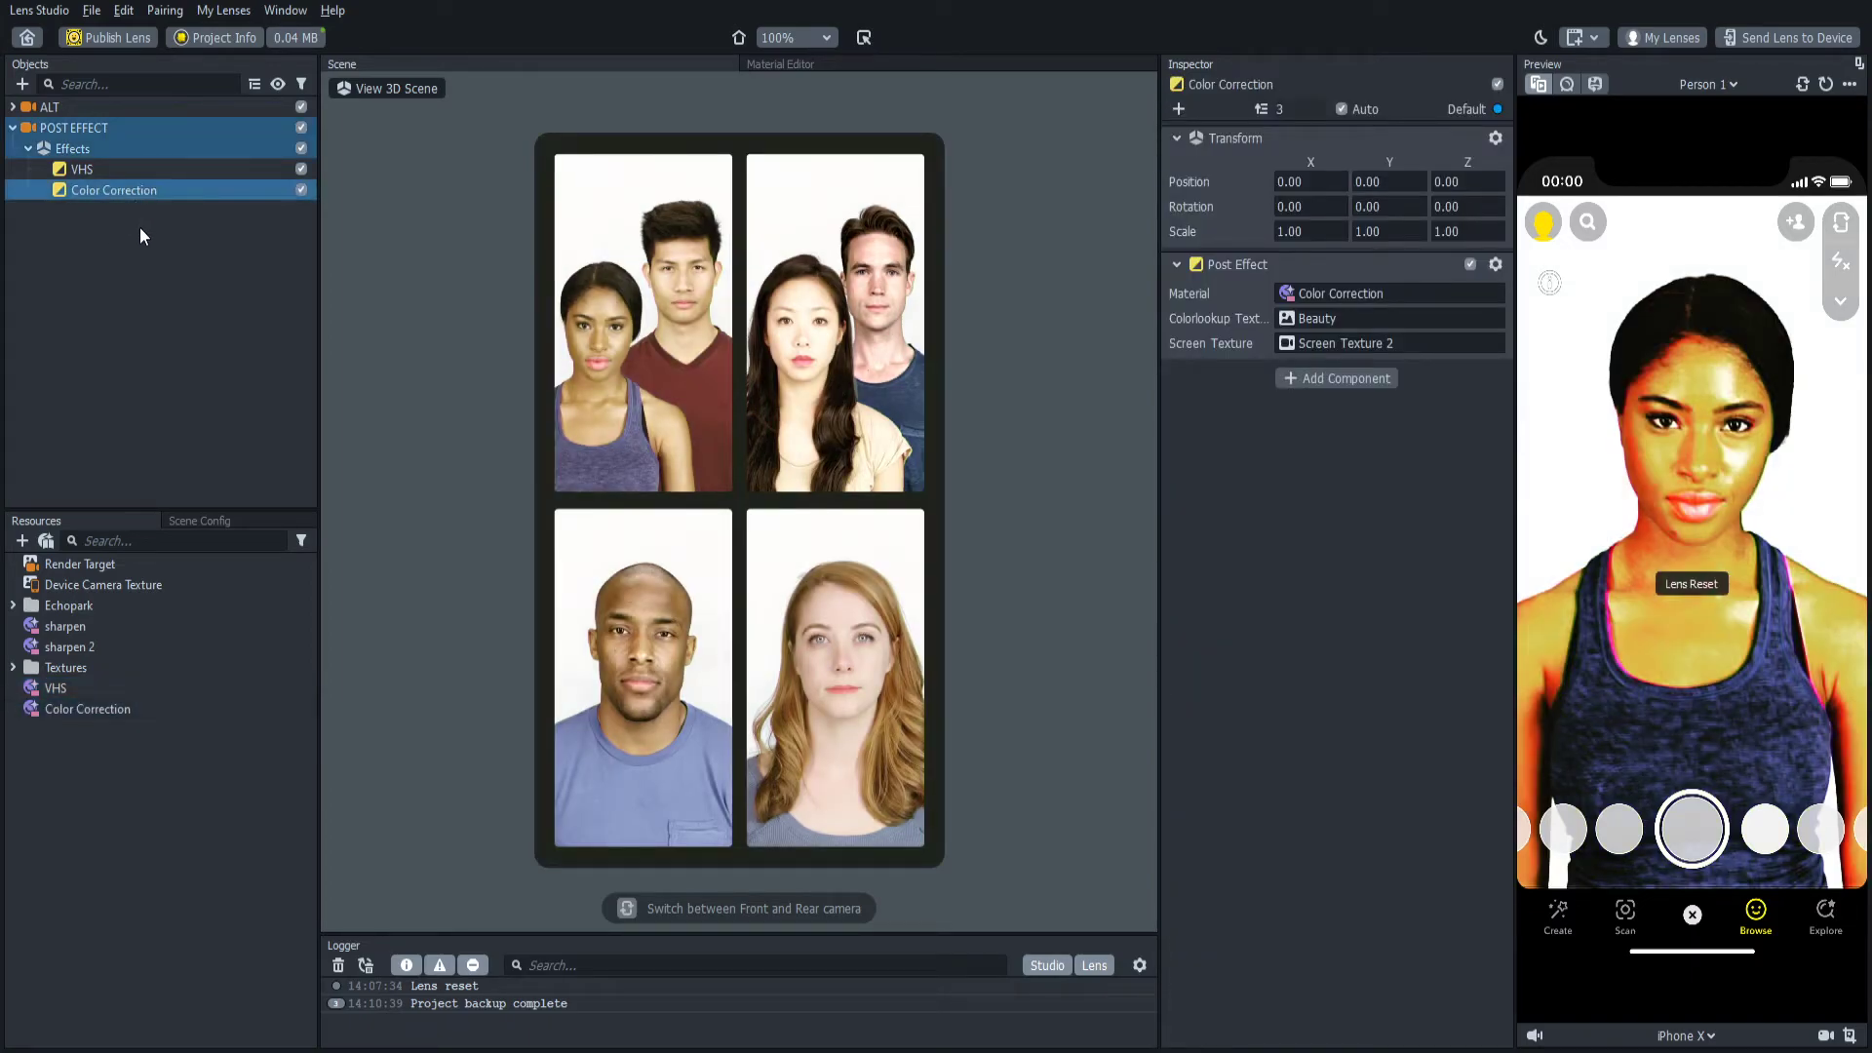
Step: Place a disabled Color Correction effect above VHS and collapse POST EFFECT
double_click(113, 191)
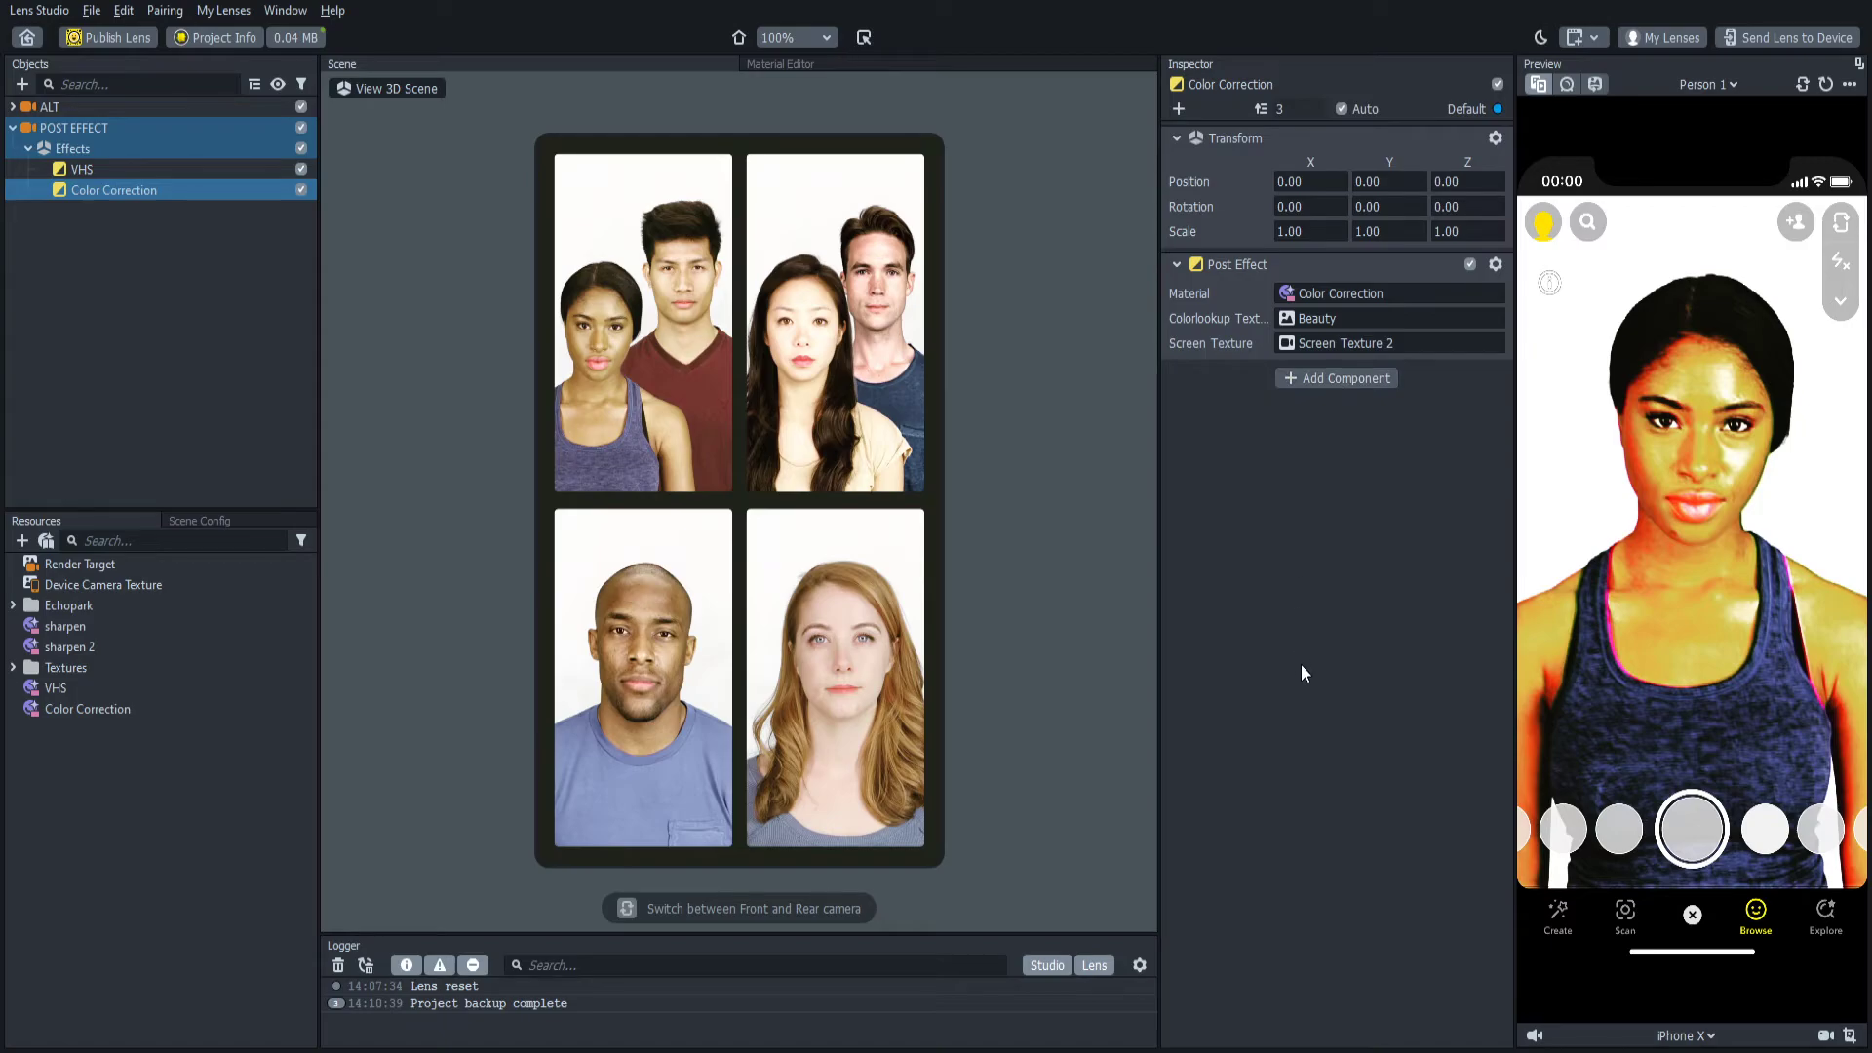
mouse_move(1271, 749)
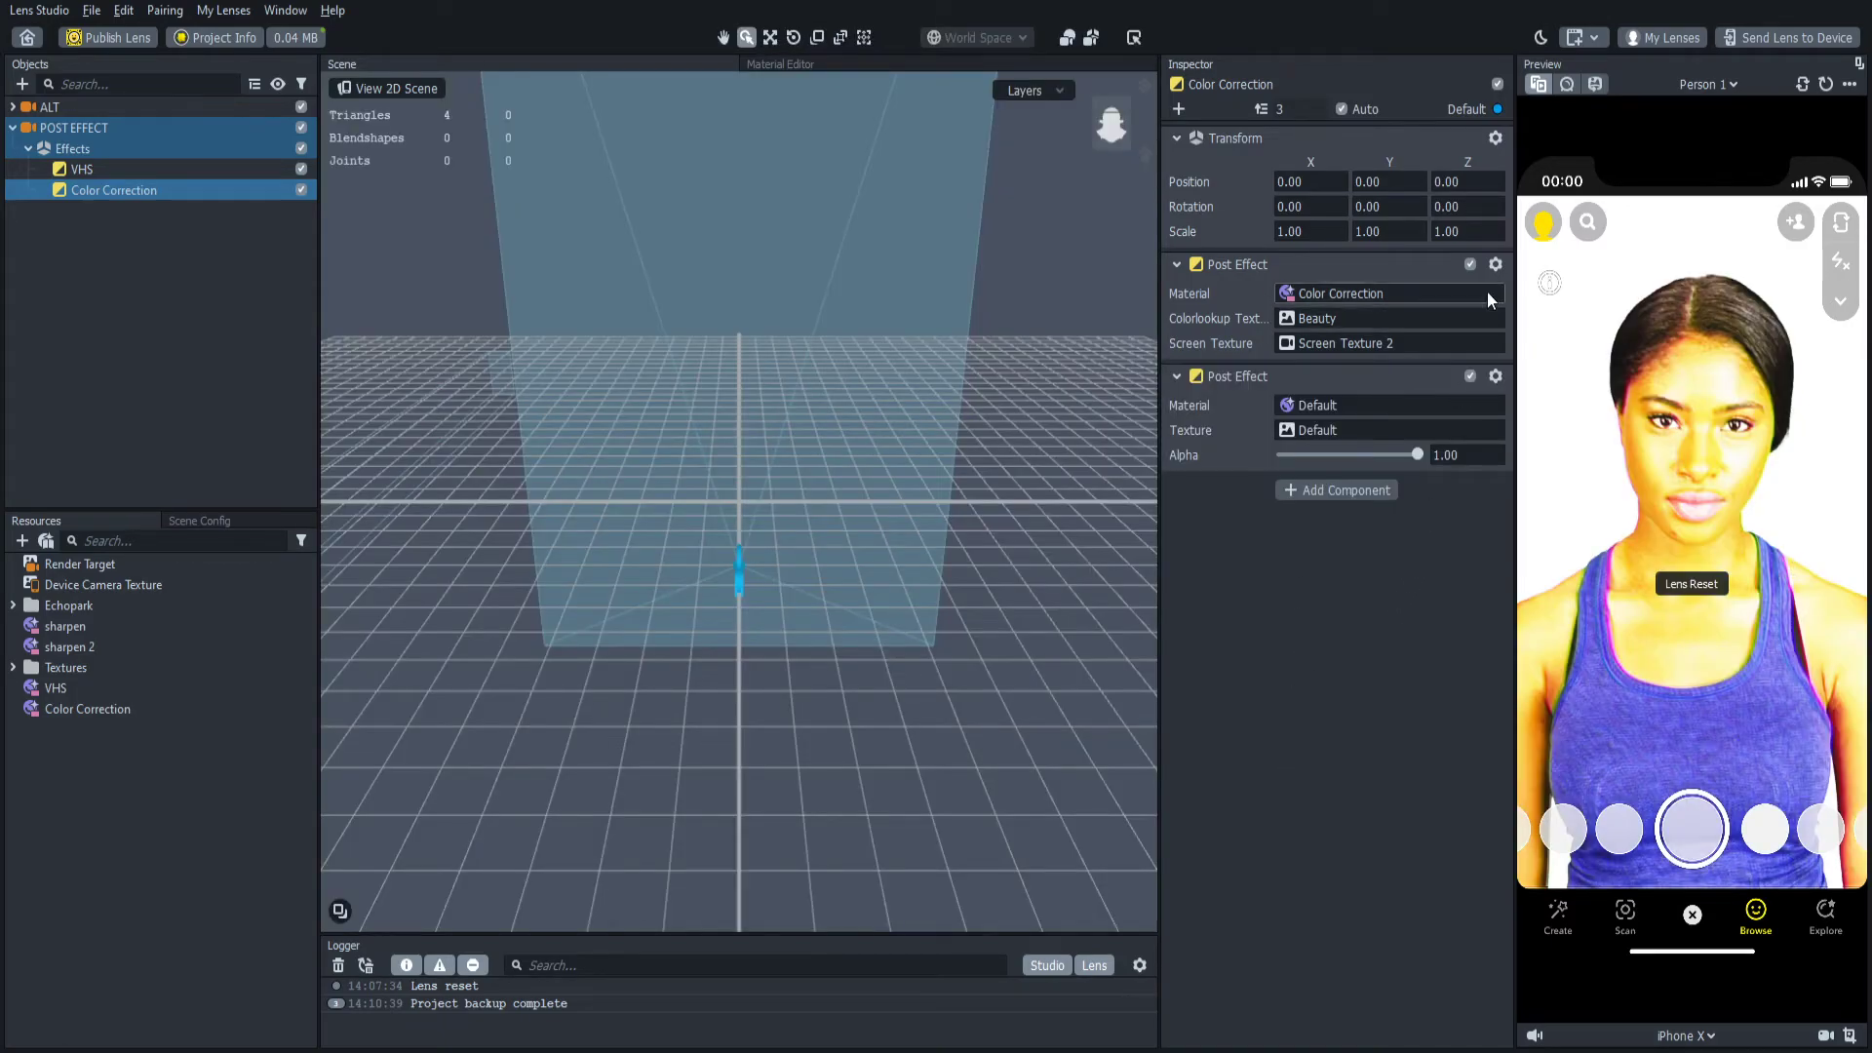
mouse_move(1537, 308)
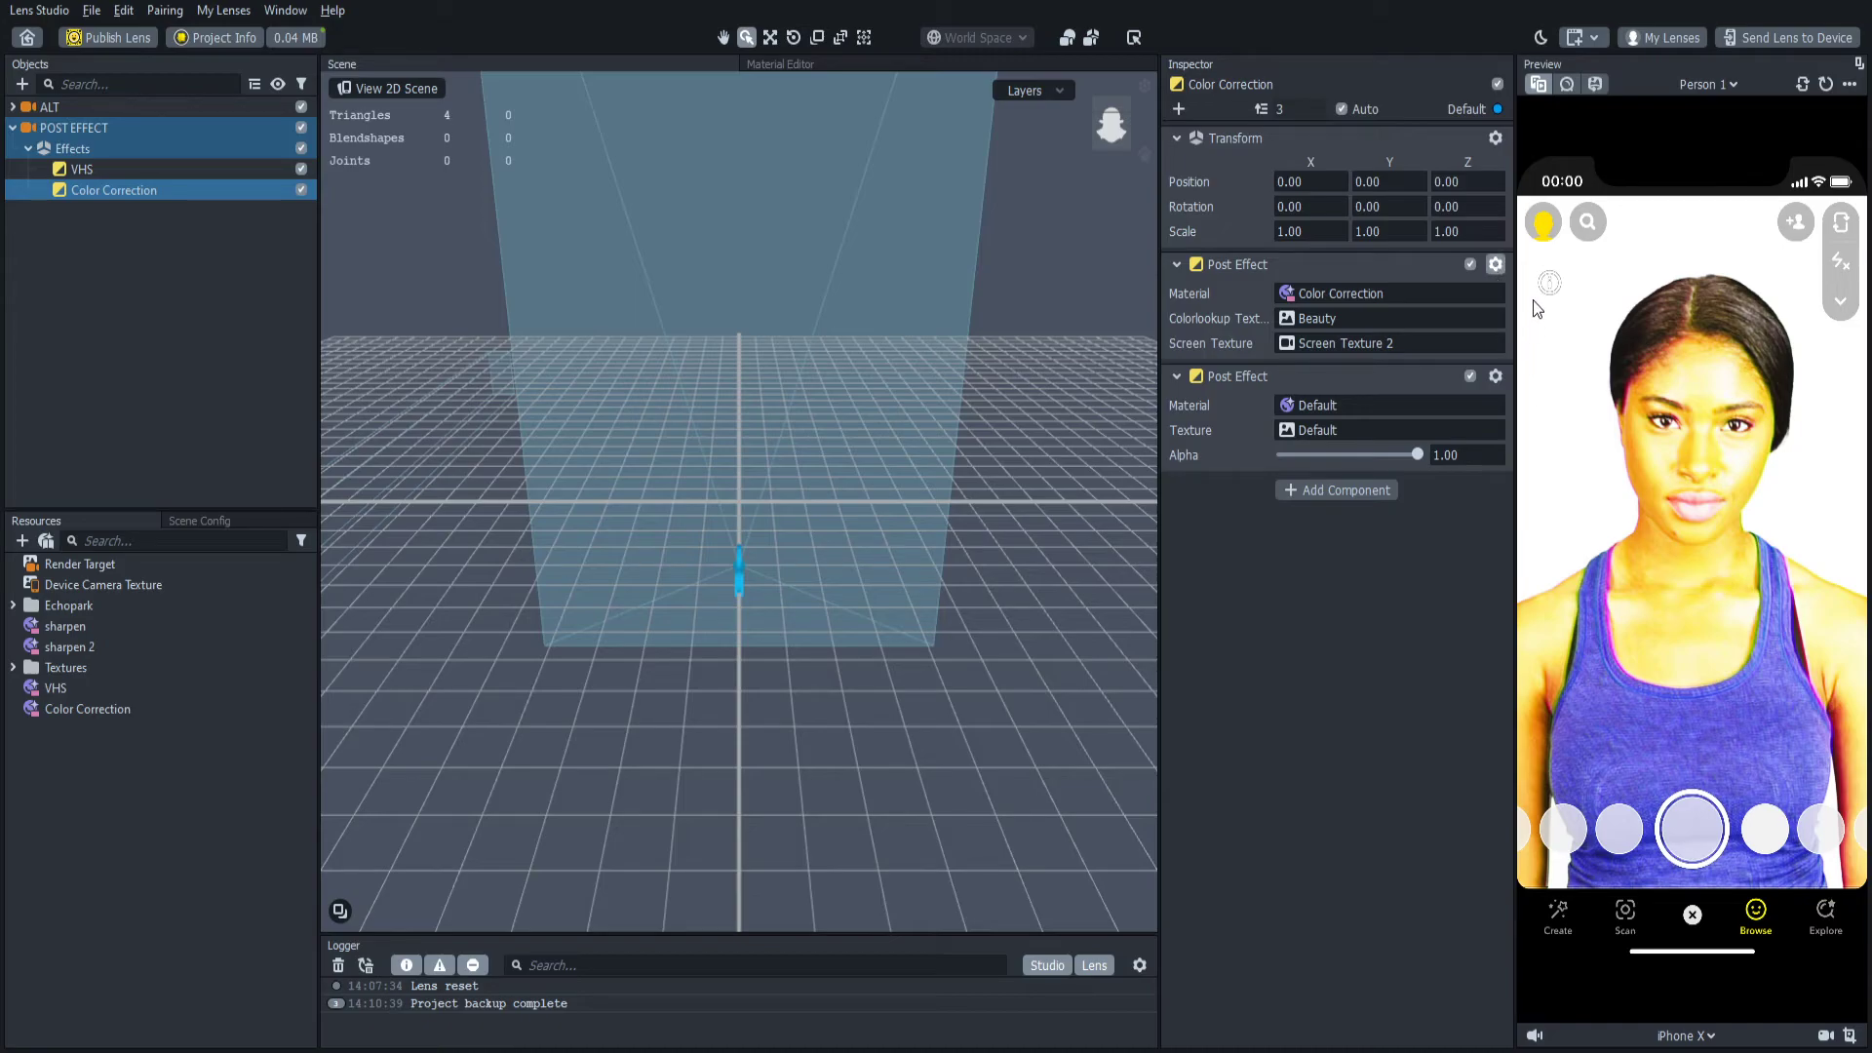
click(394, 86)
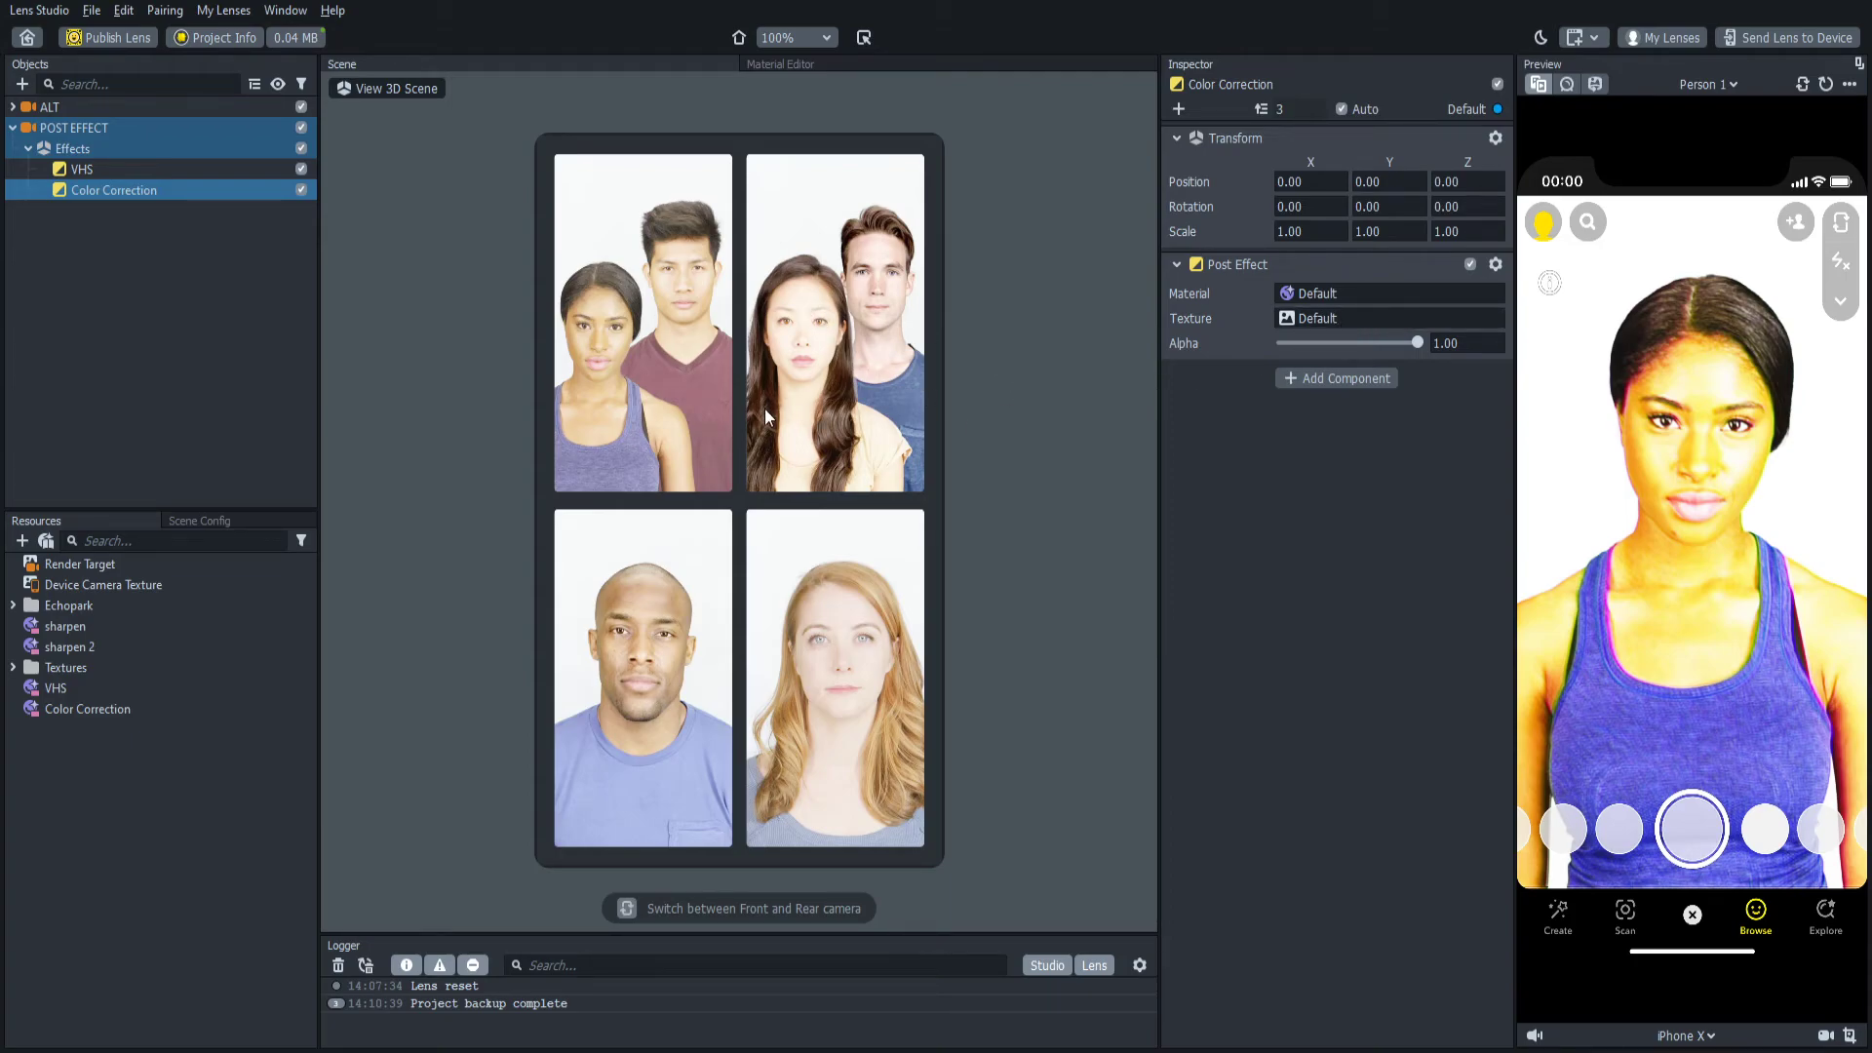
mouse_move(873, 520)
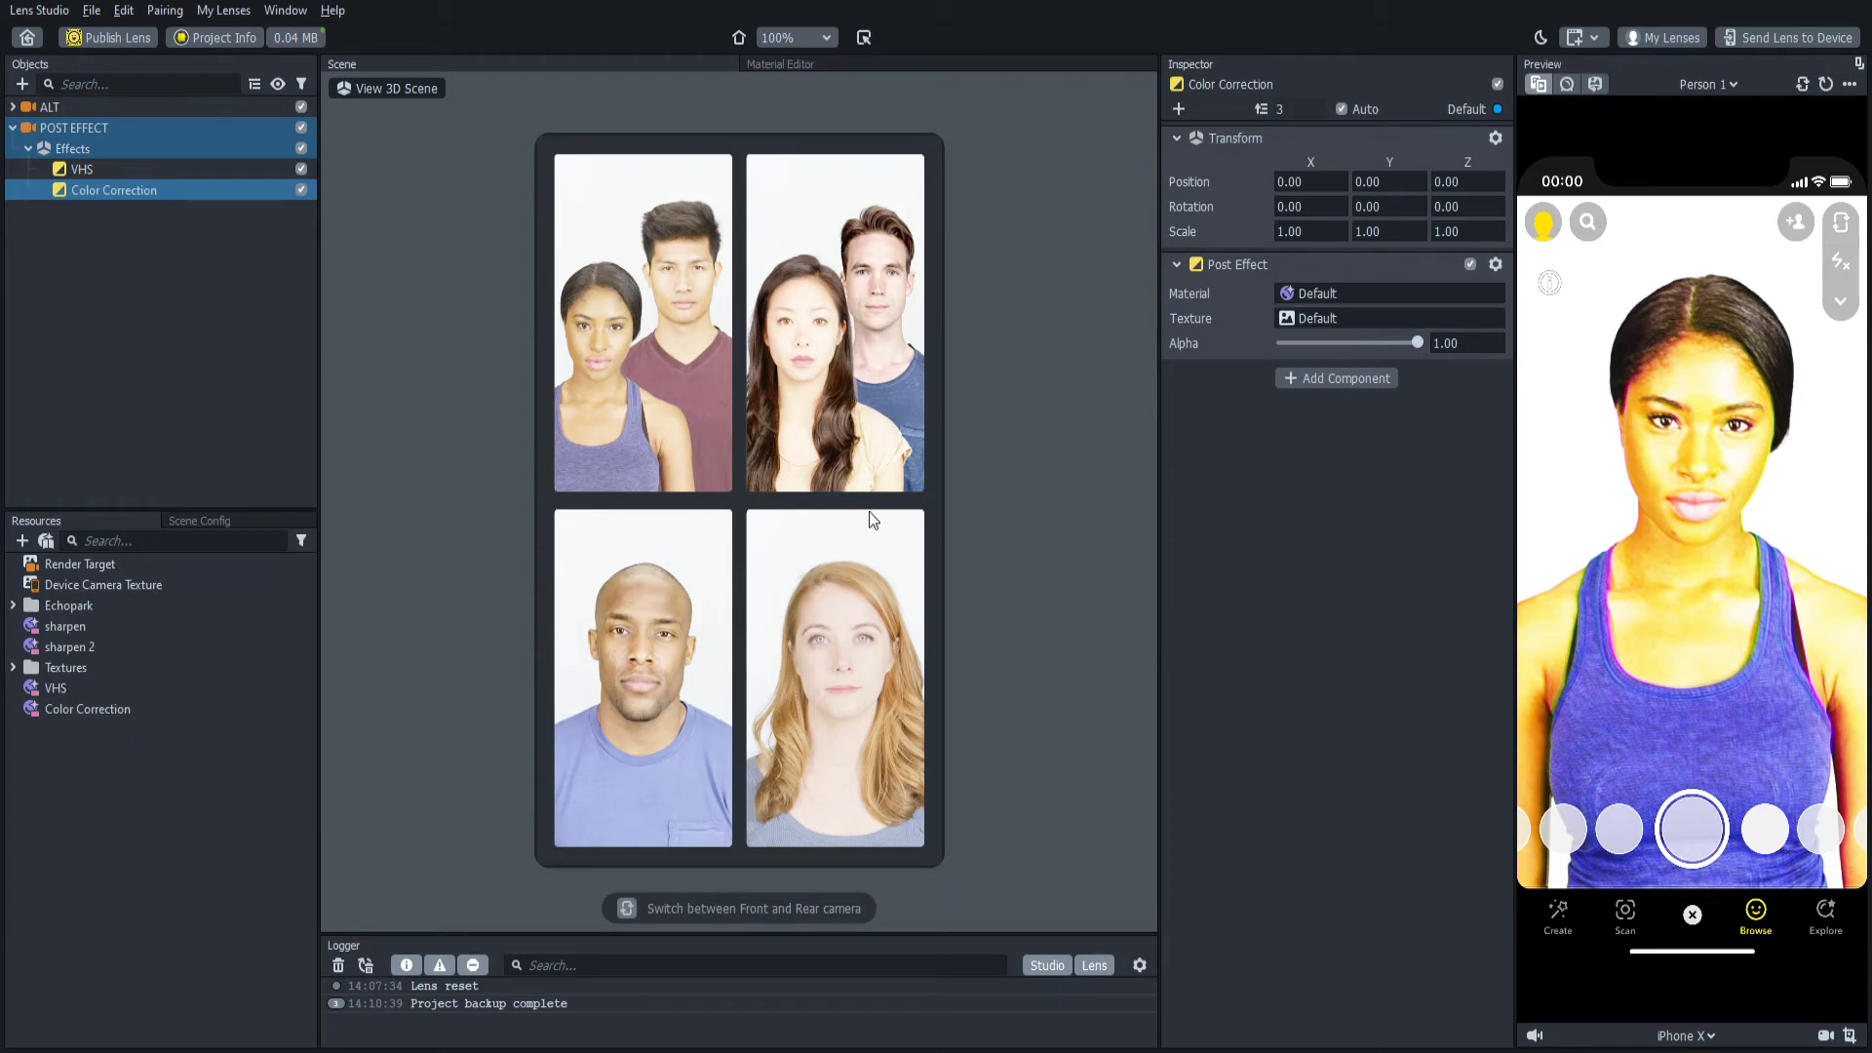
mouse_move(822, 720)
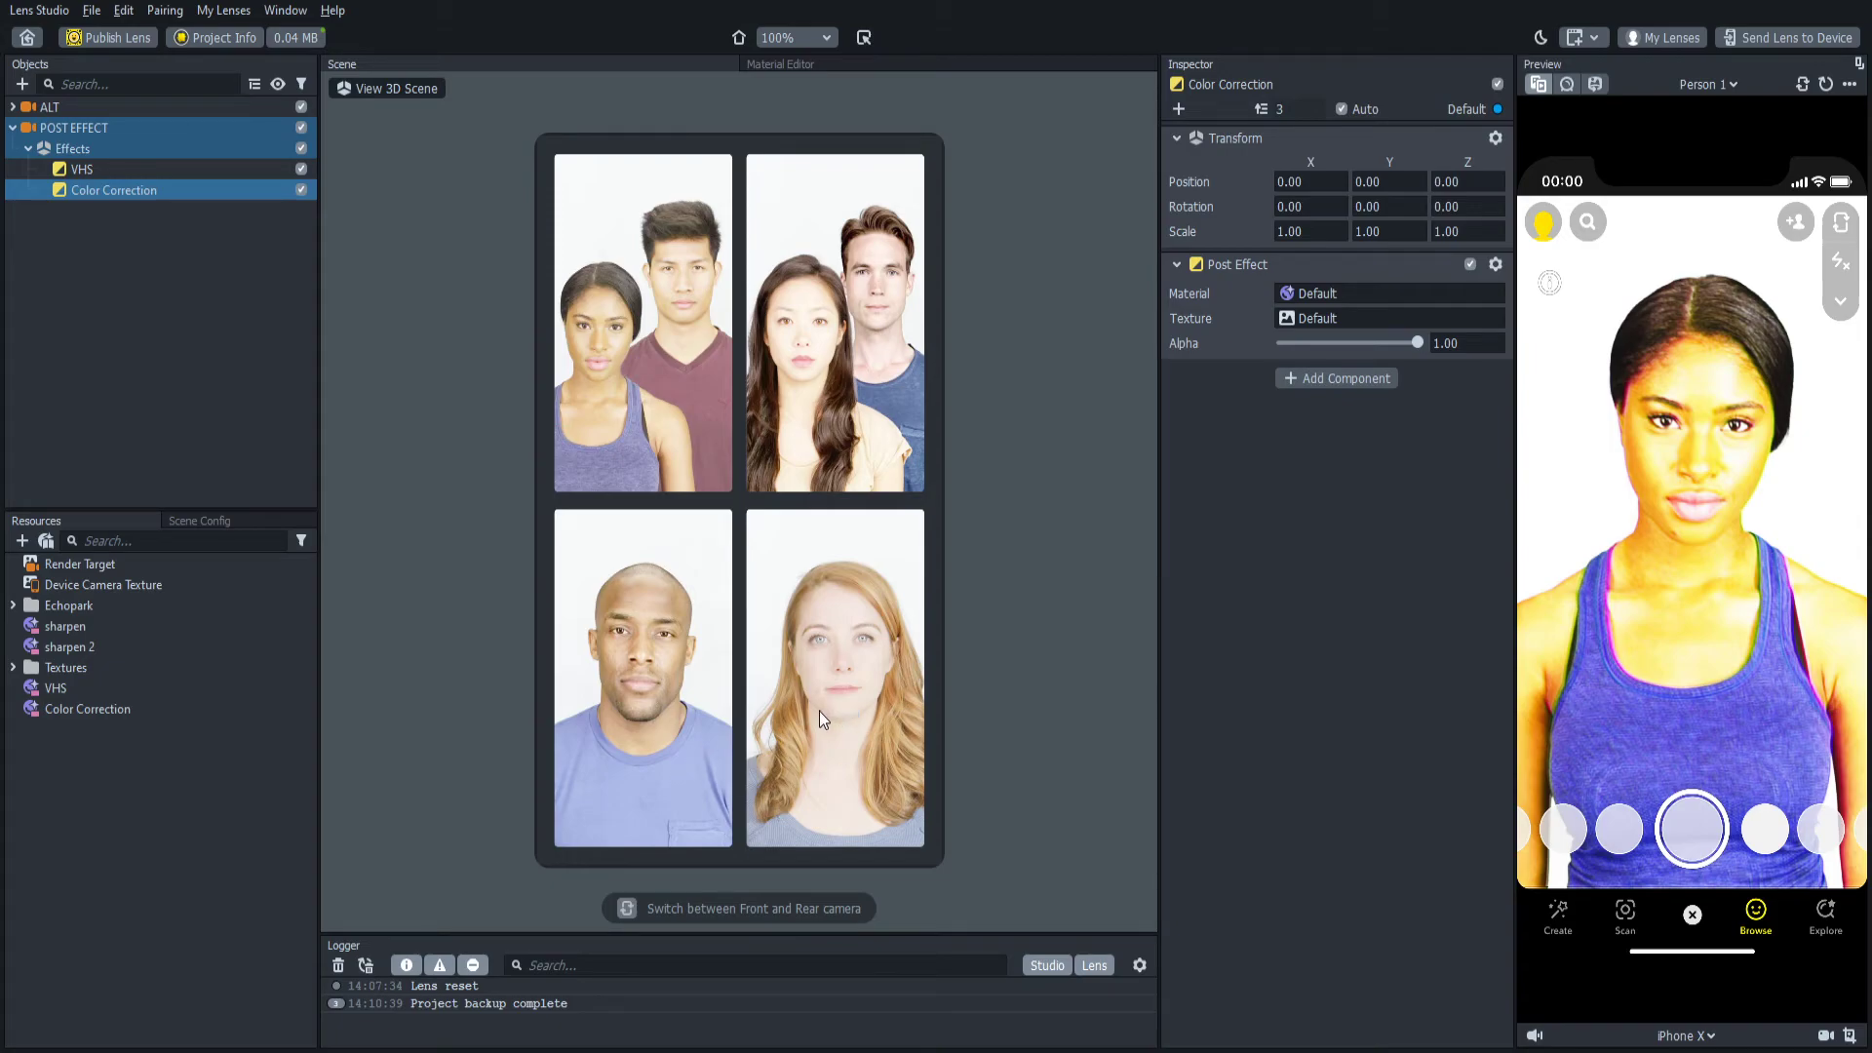
mouse_move(1161, 486)
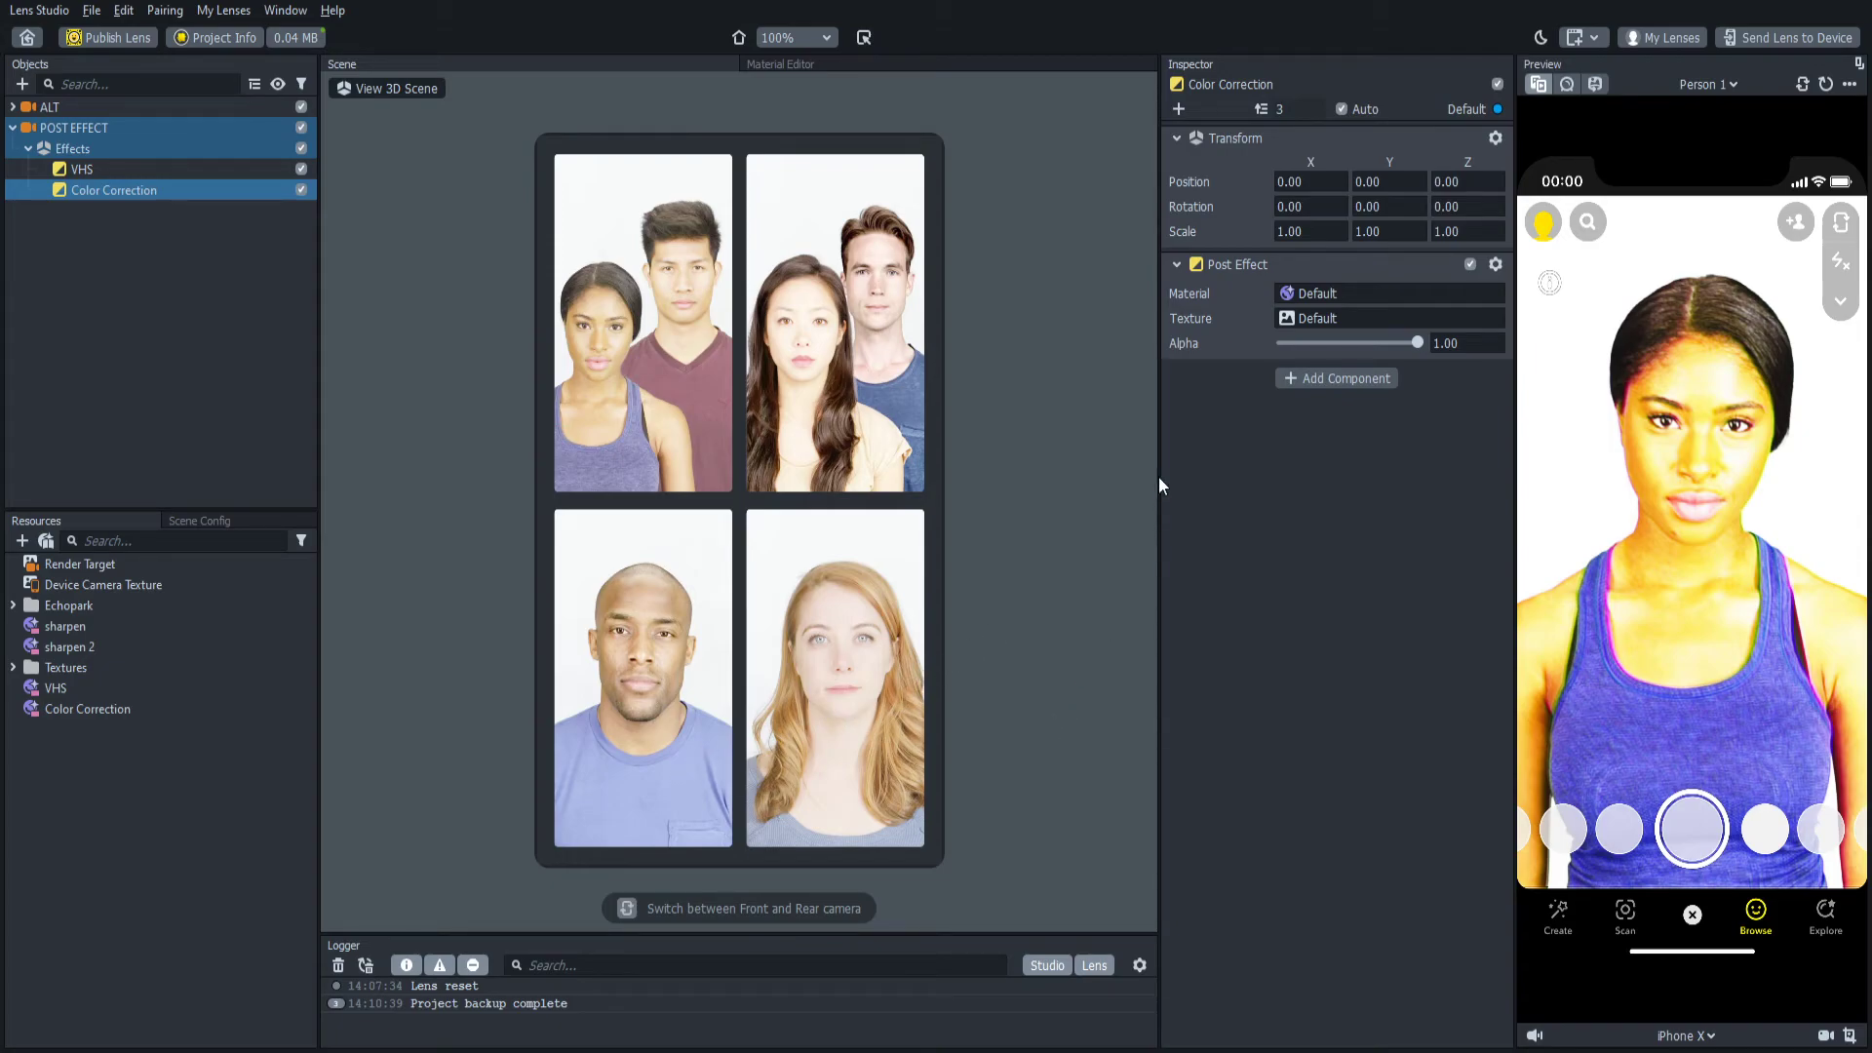
mouse_move(1020, 383)
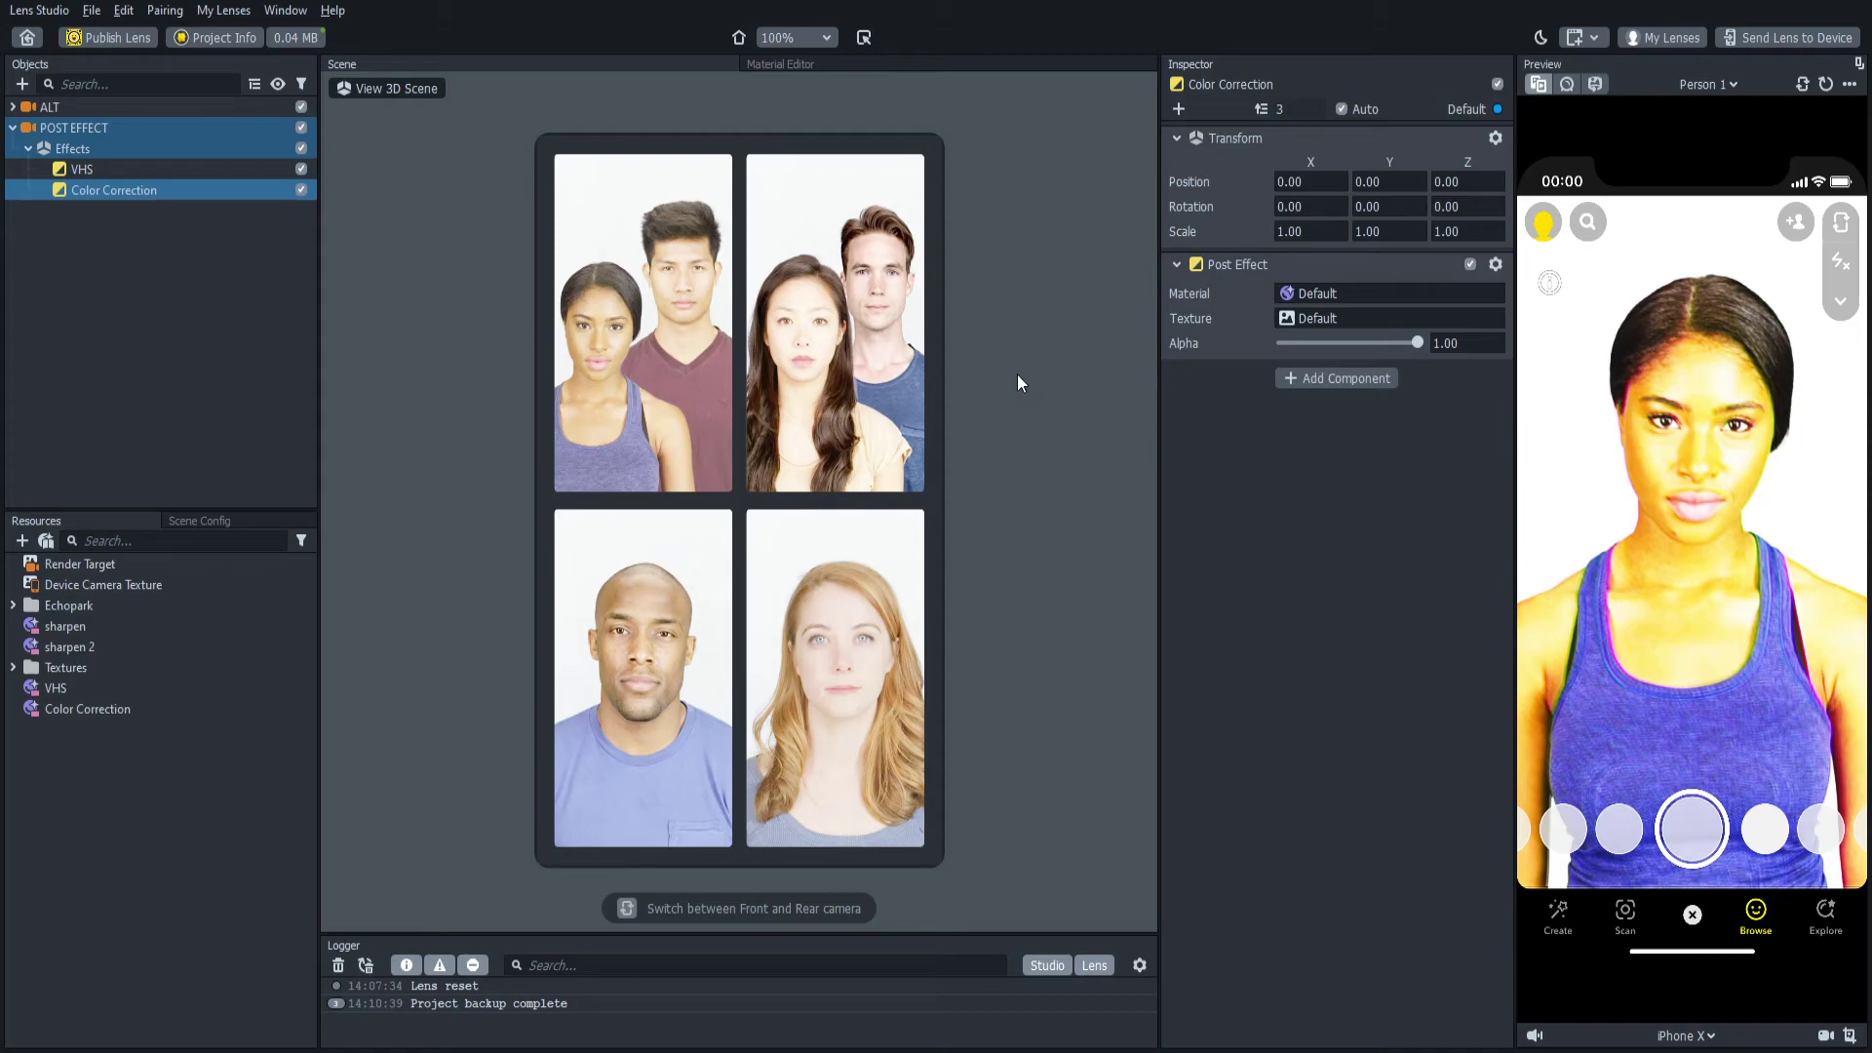
mouse_move(1441, 336)
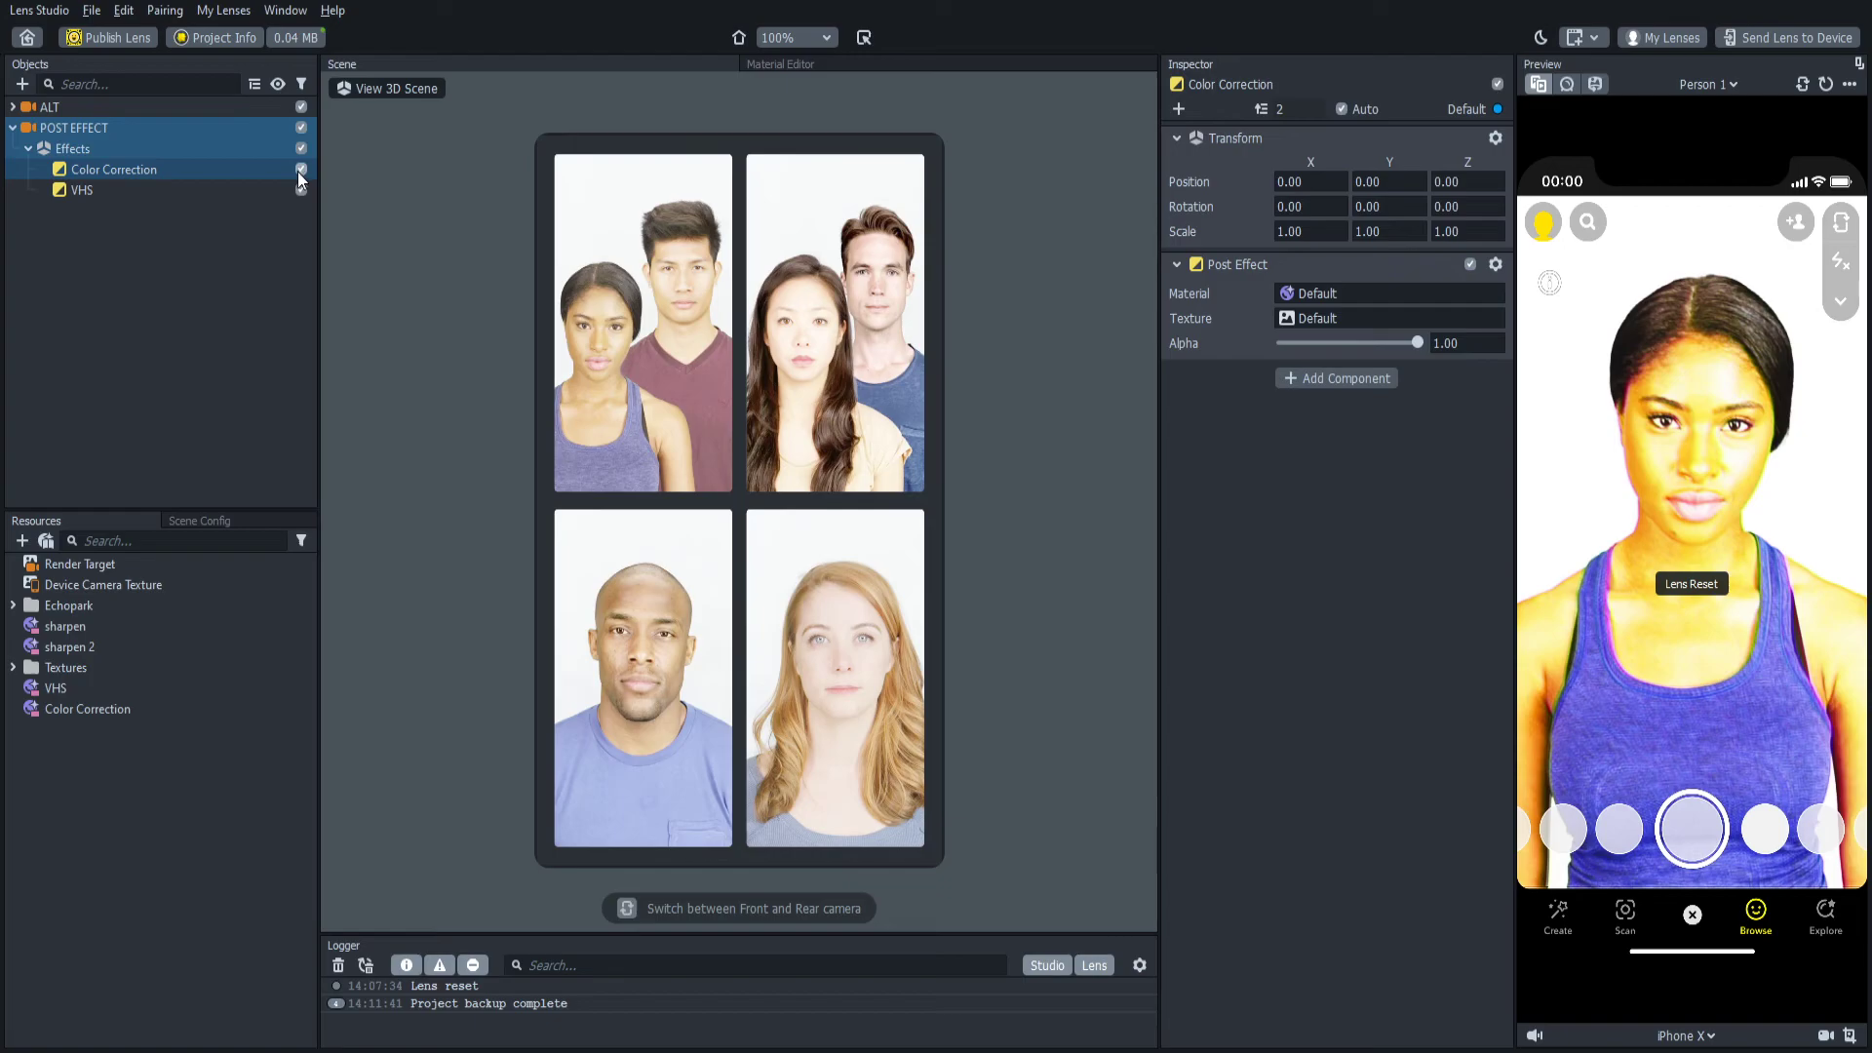
click(301, 170)
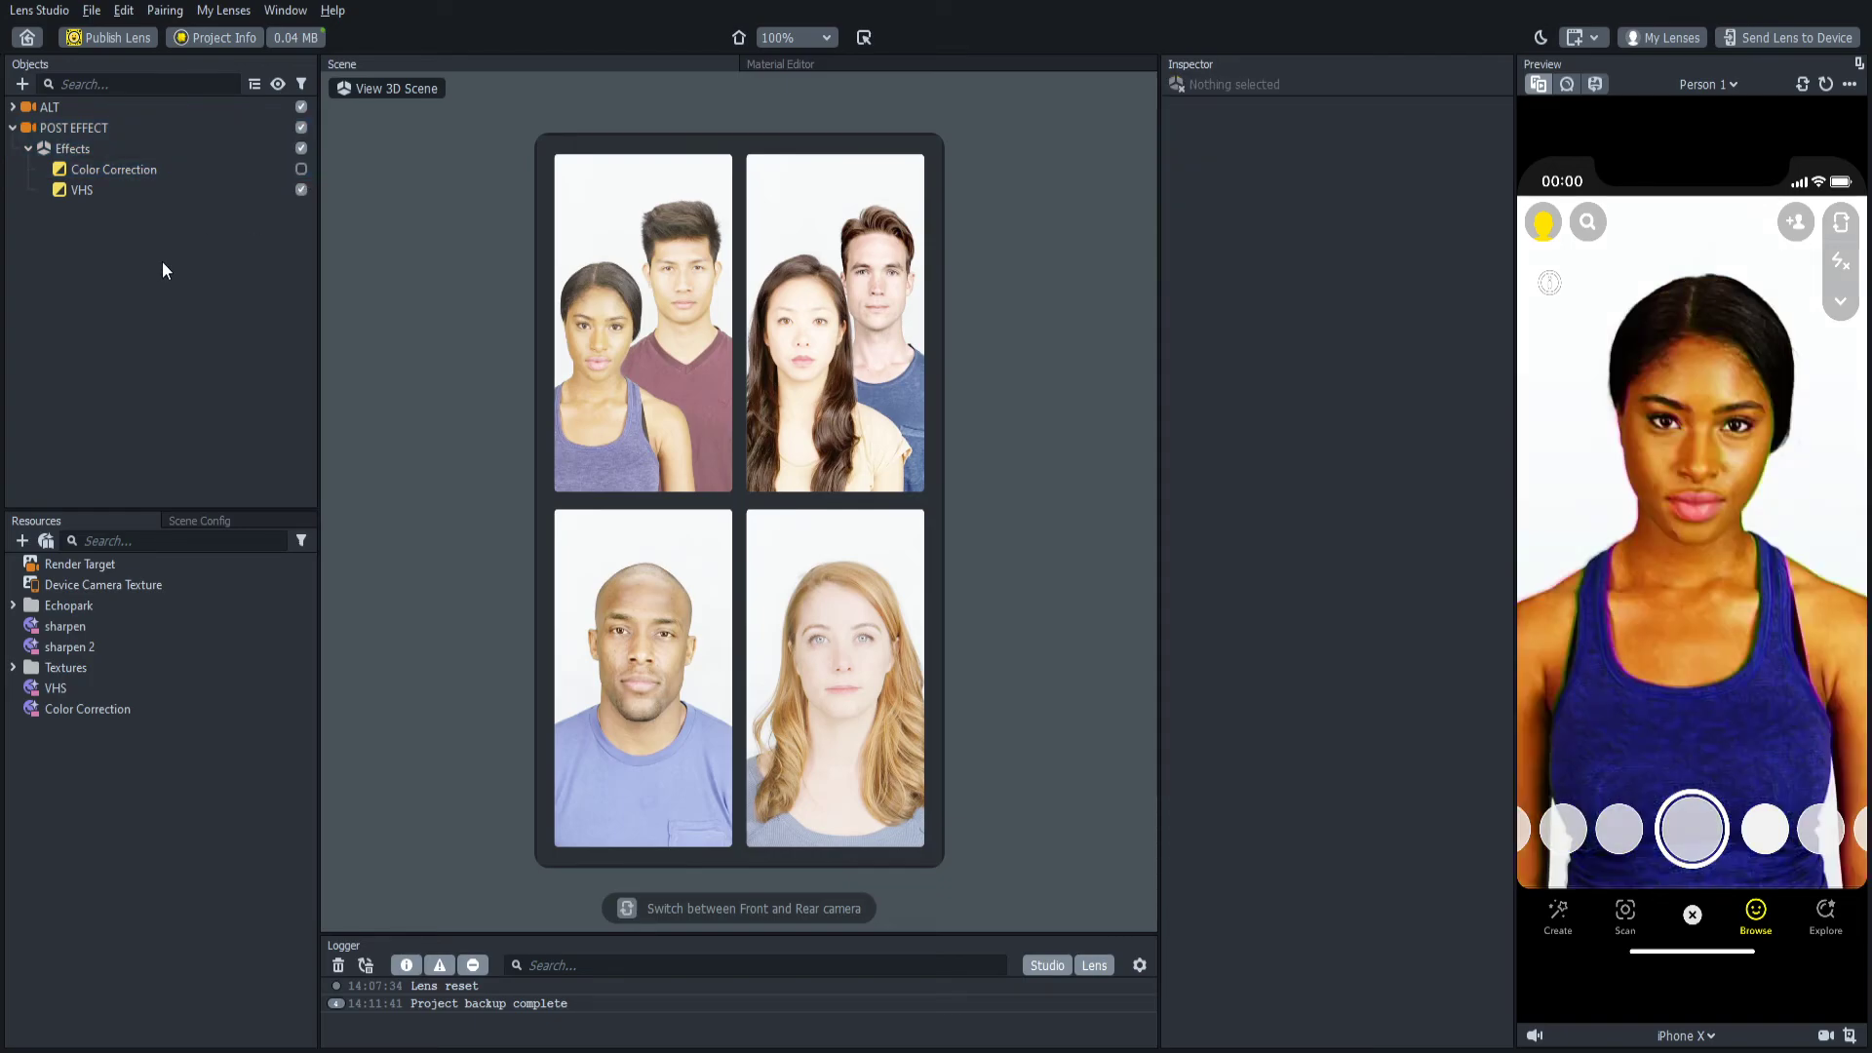
click(12, 128)
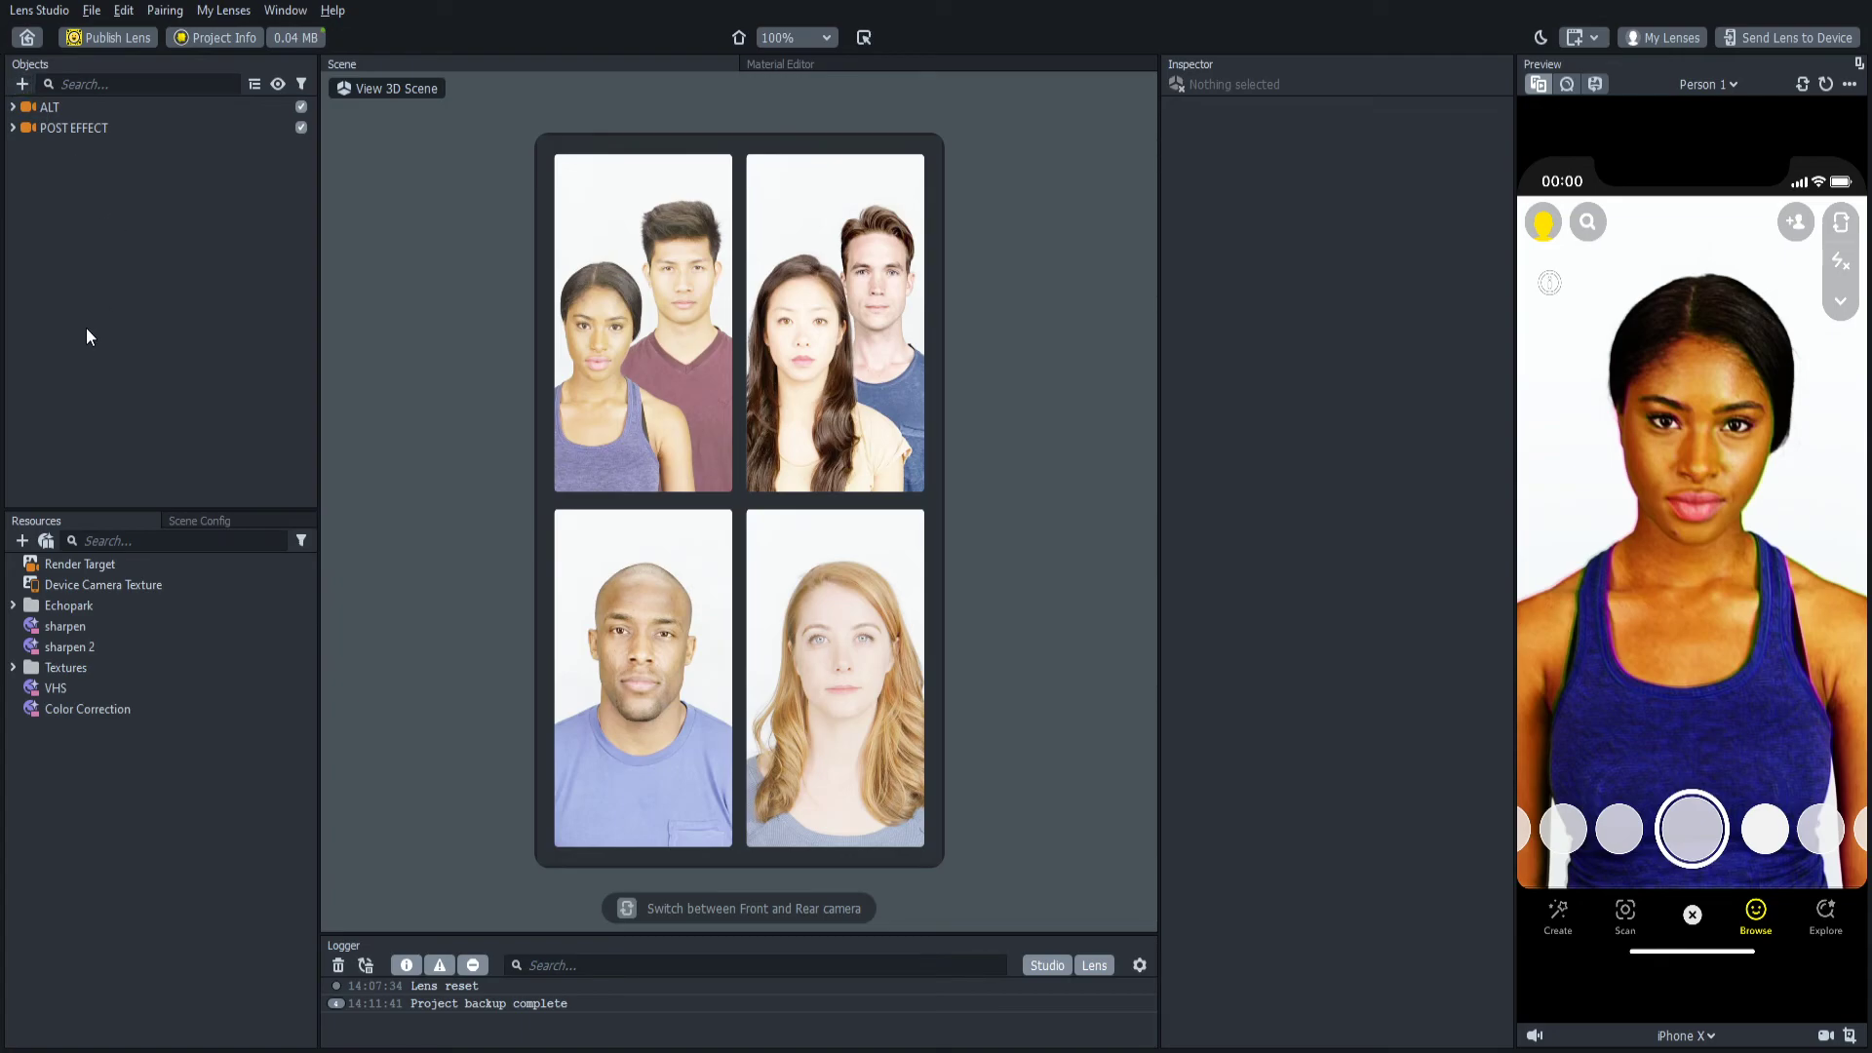
mouse_move(61, 282)
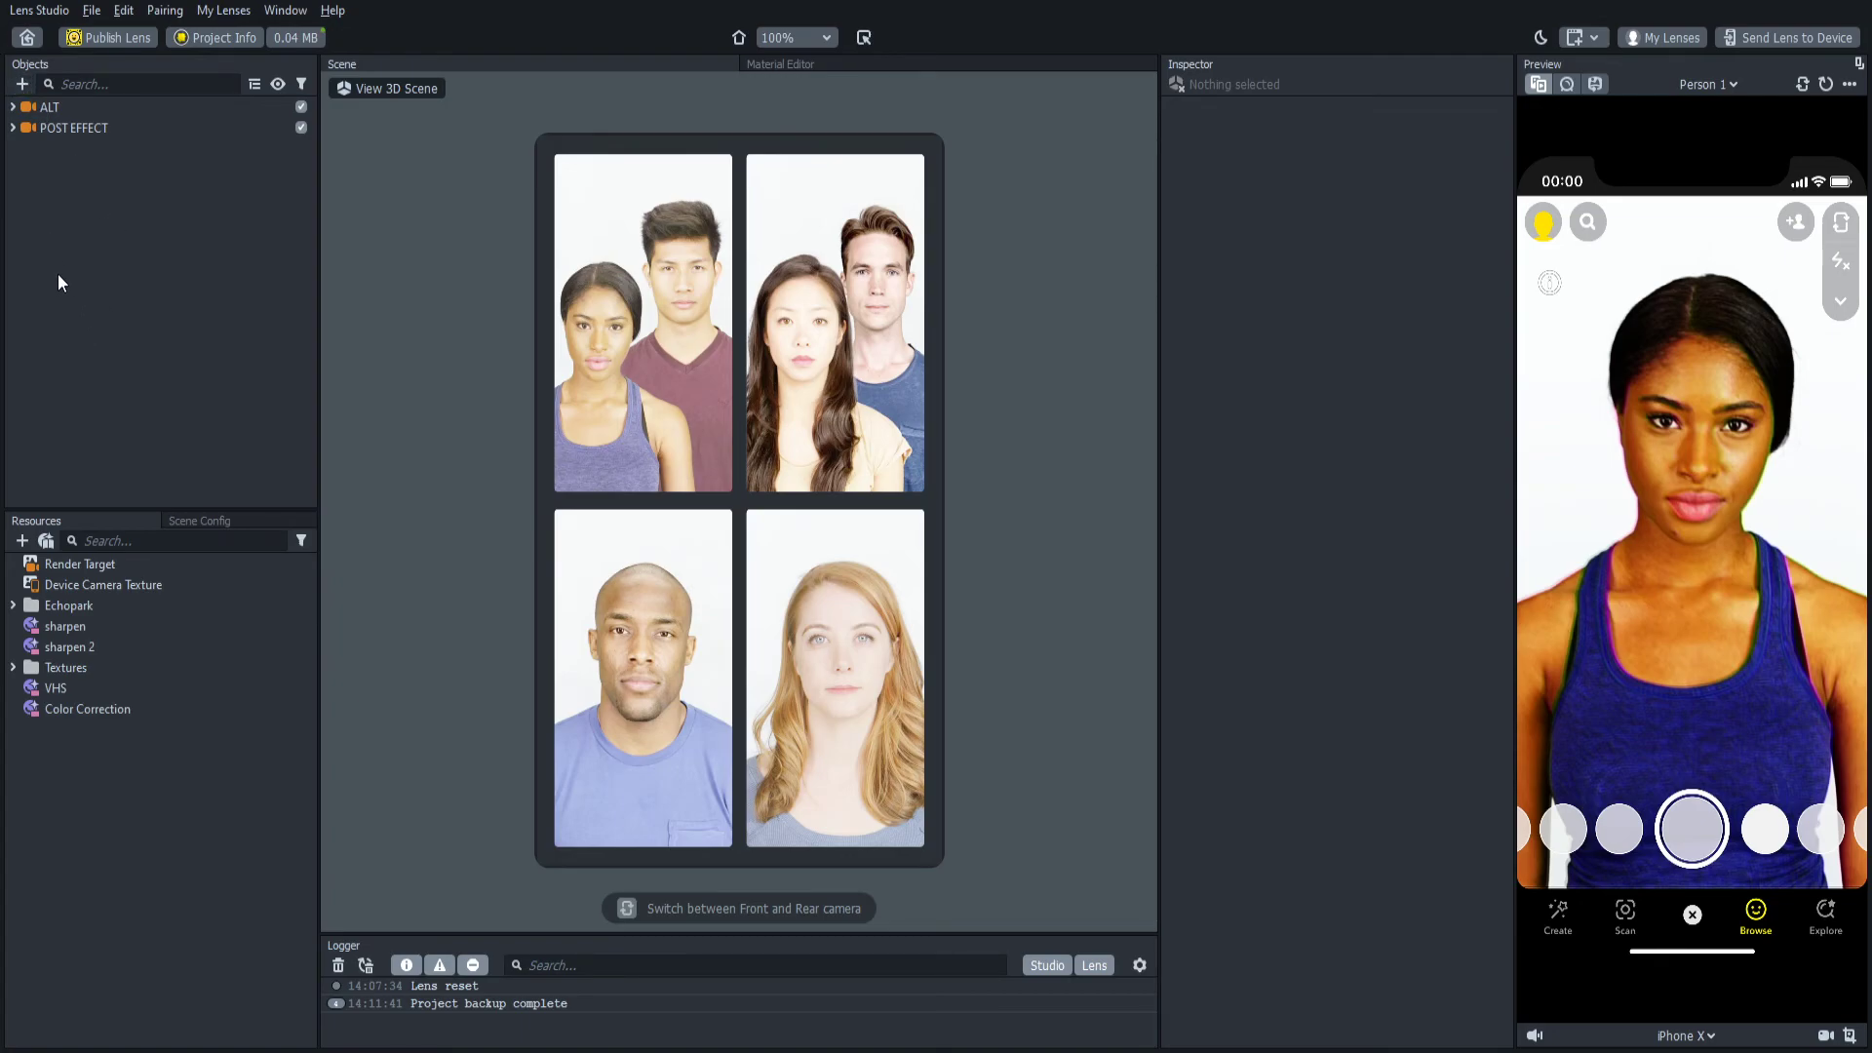
Step: Add a Camera object named KIRA KIRA rendering to Render Target with order 3
click(54, 107)
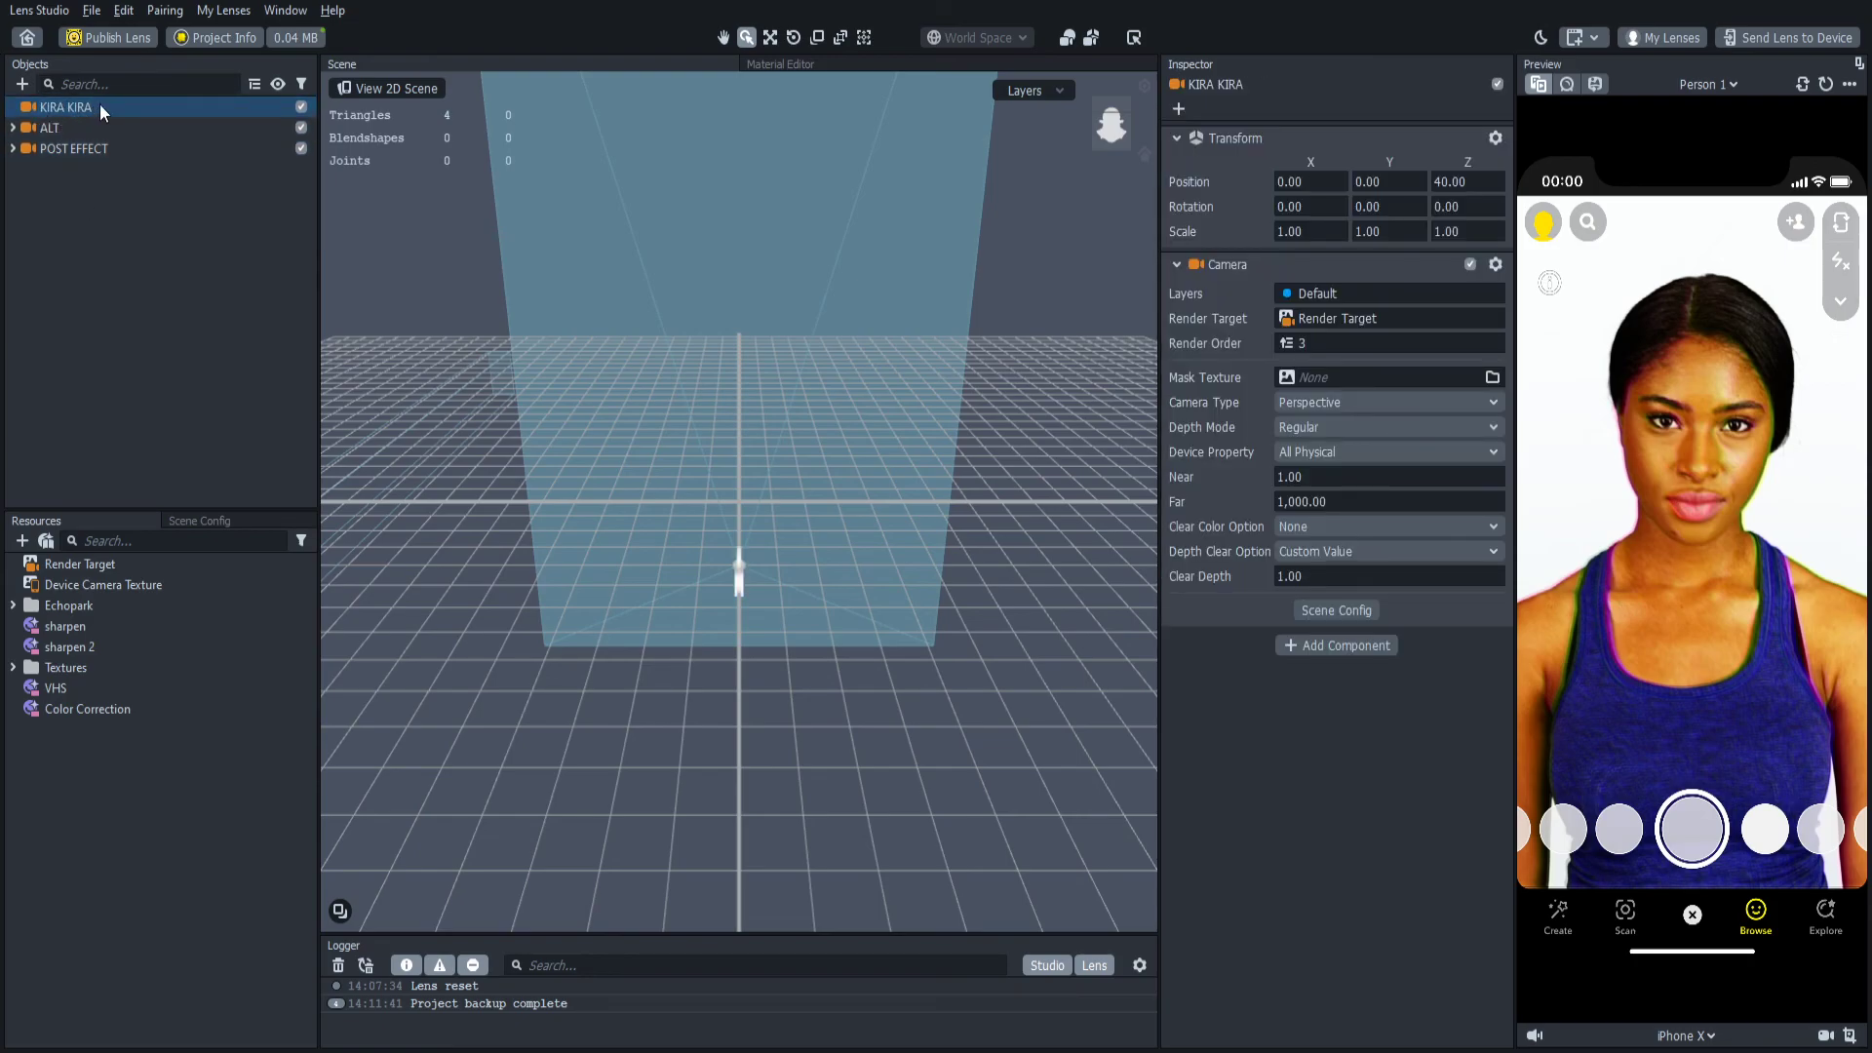
mouse_move(84, 223)
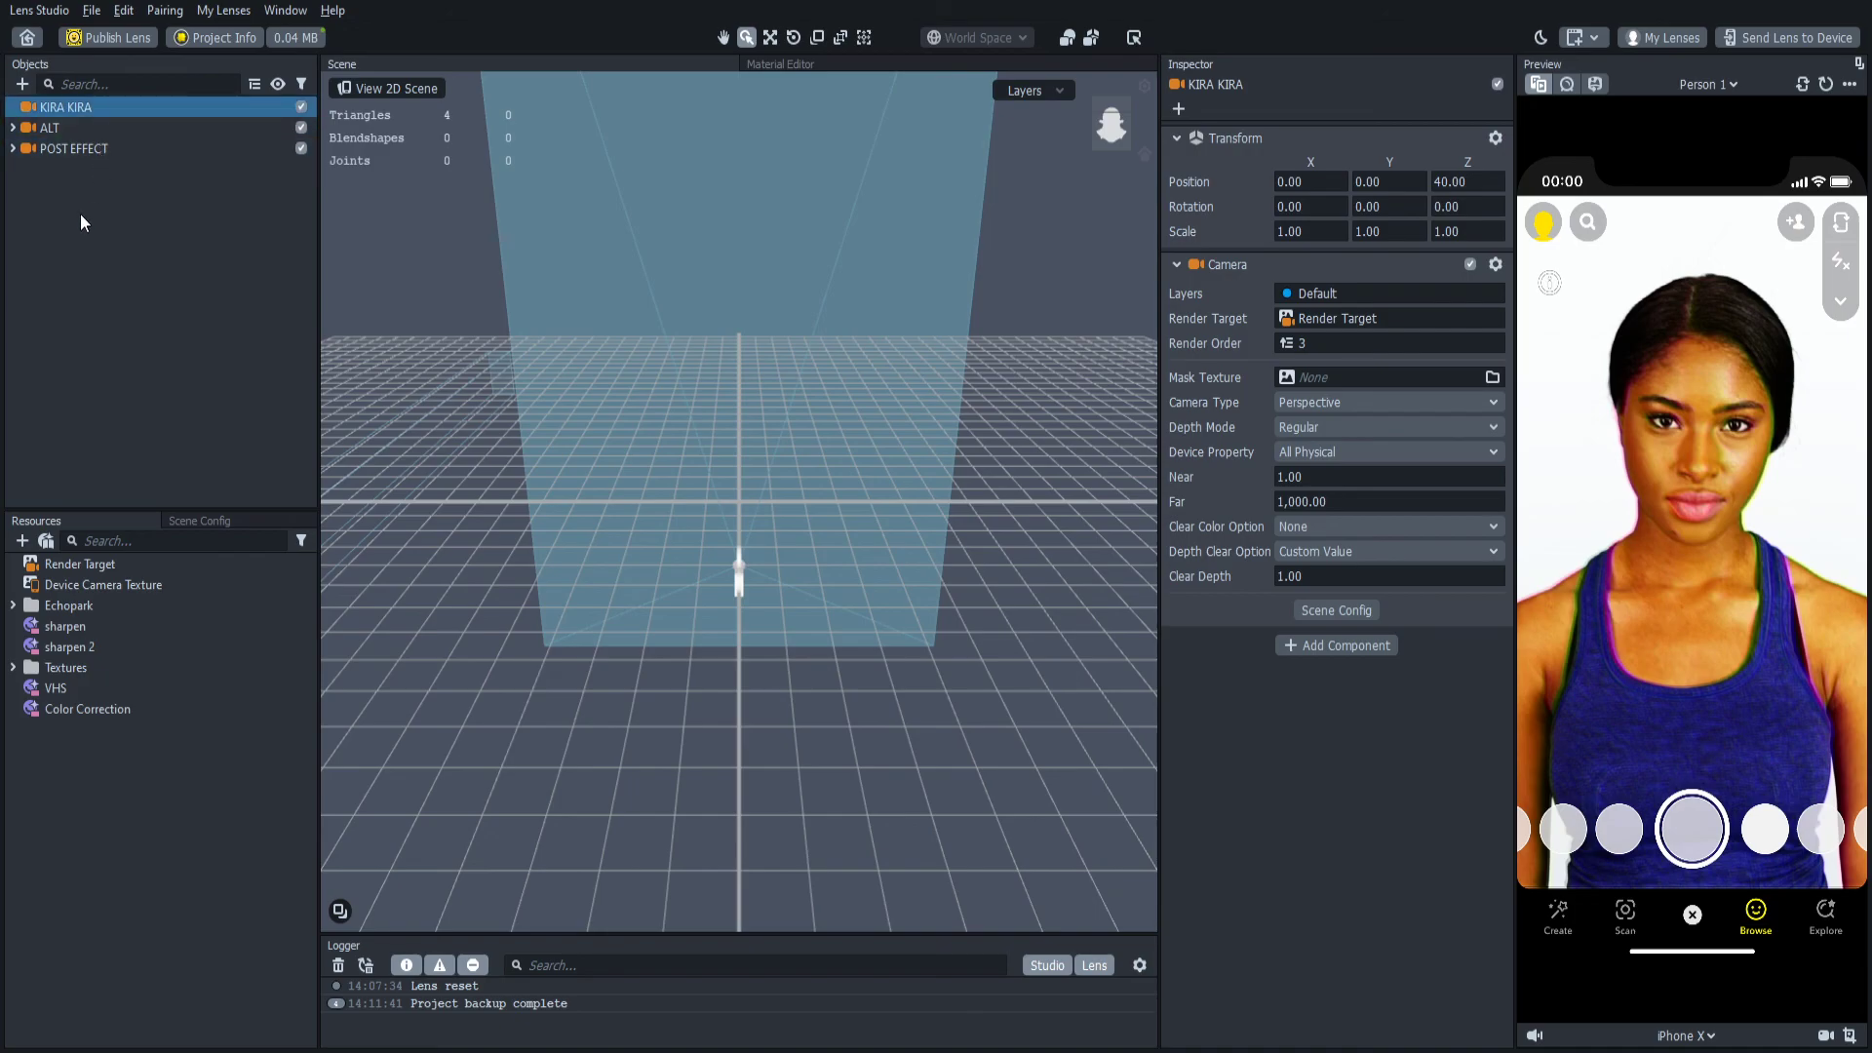
mouse_move(153, 397)
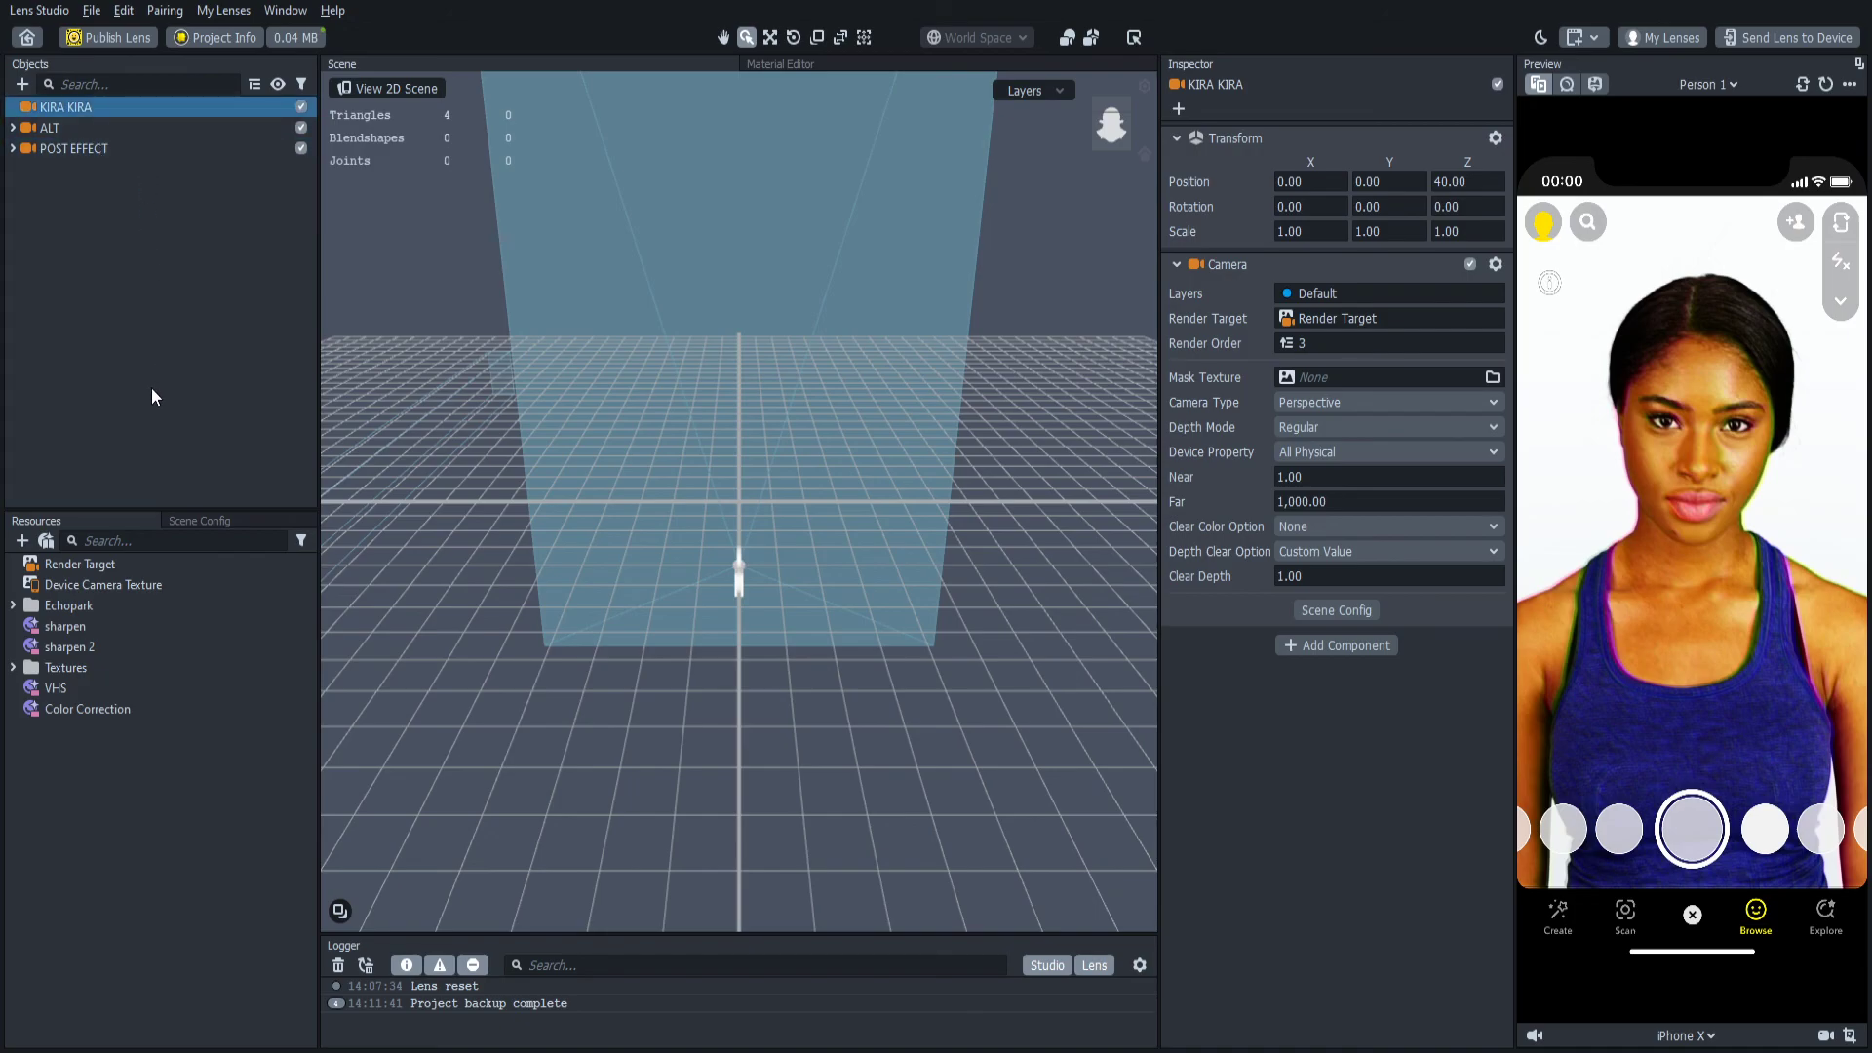